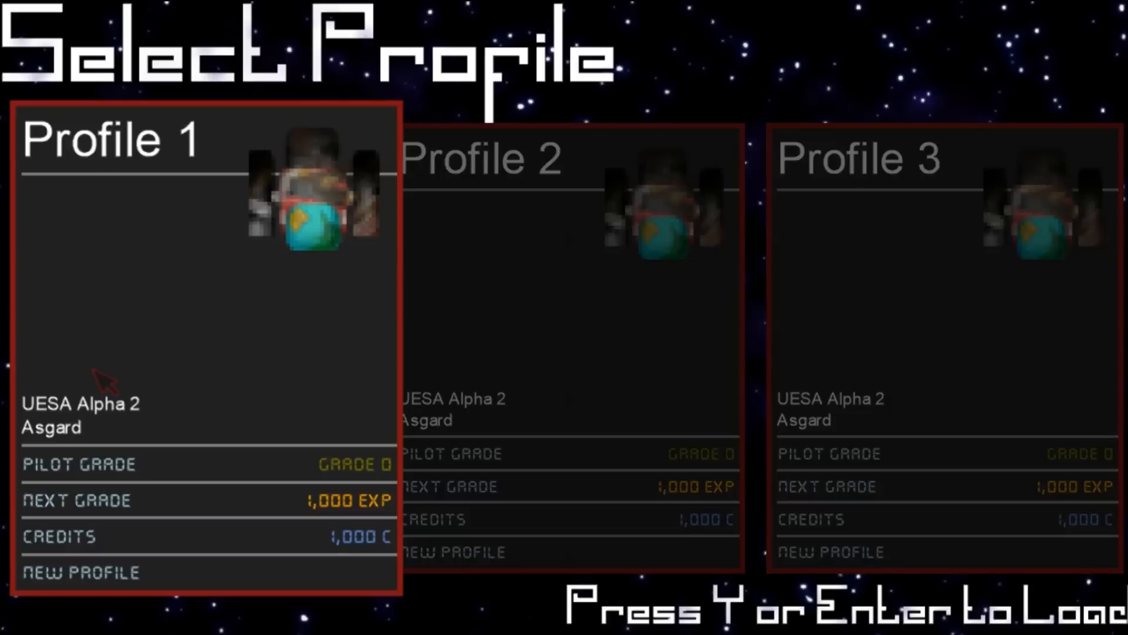
mouse_move(159, 339)
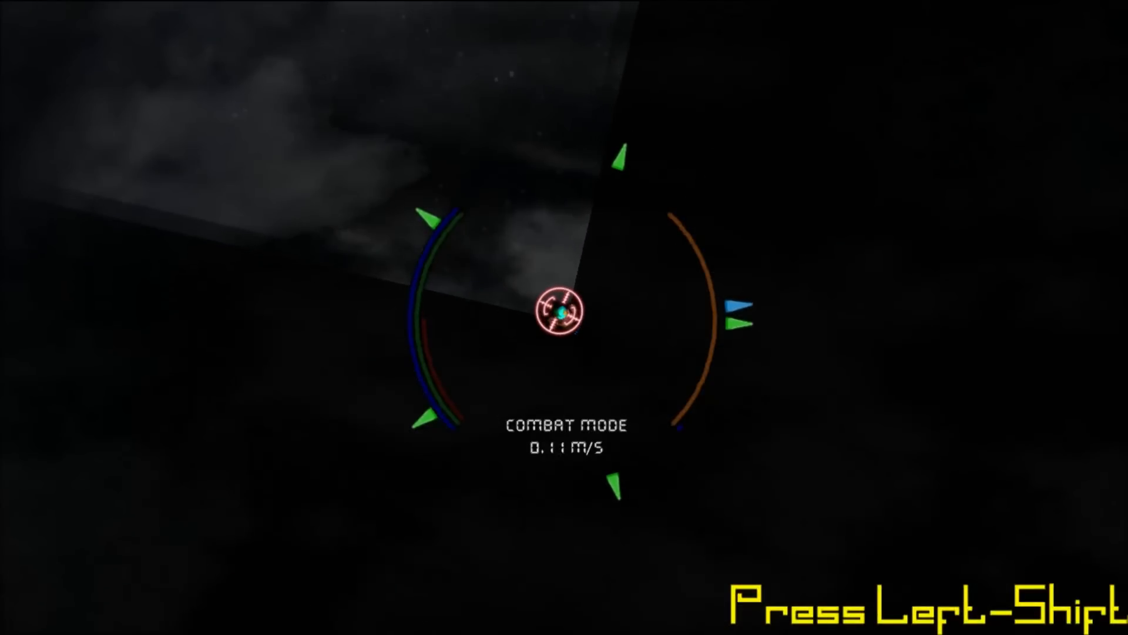
- Toggle the ship between flight and combat mode, decelerate to a stop and bring up the in-flight menu
key(shift)
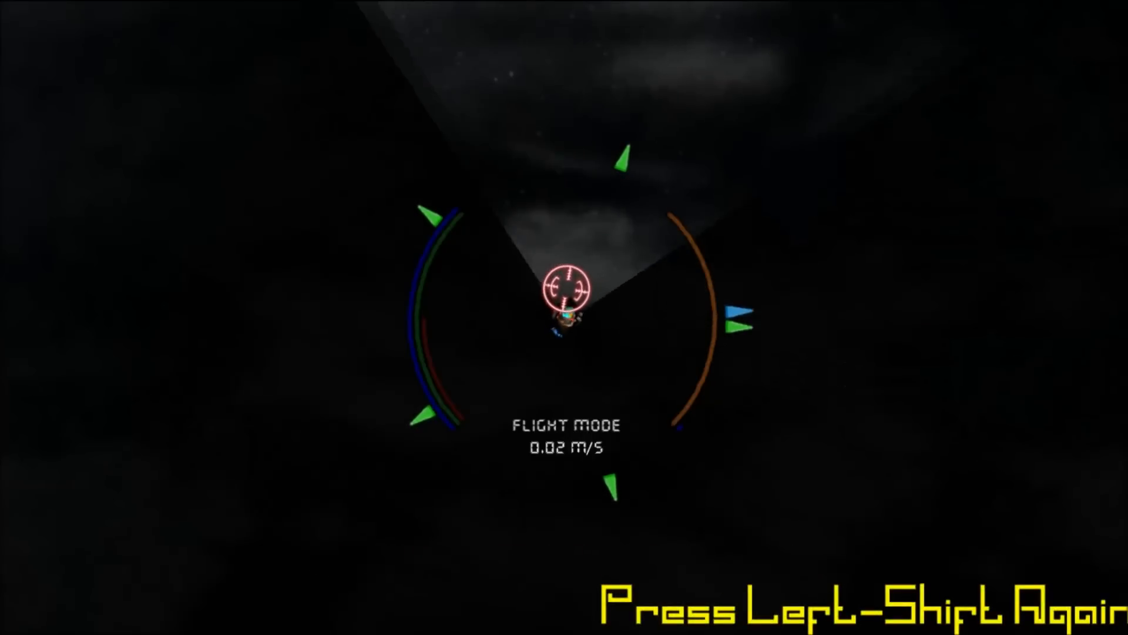
key(shift)
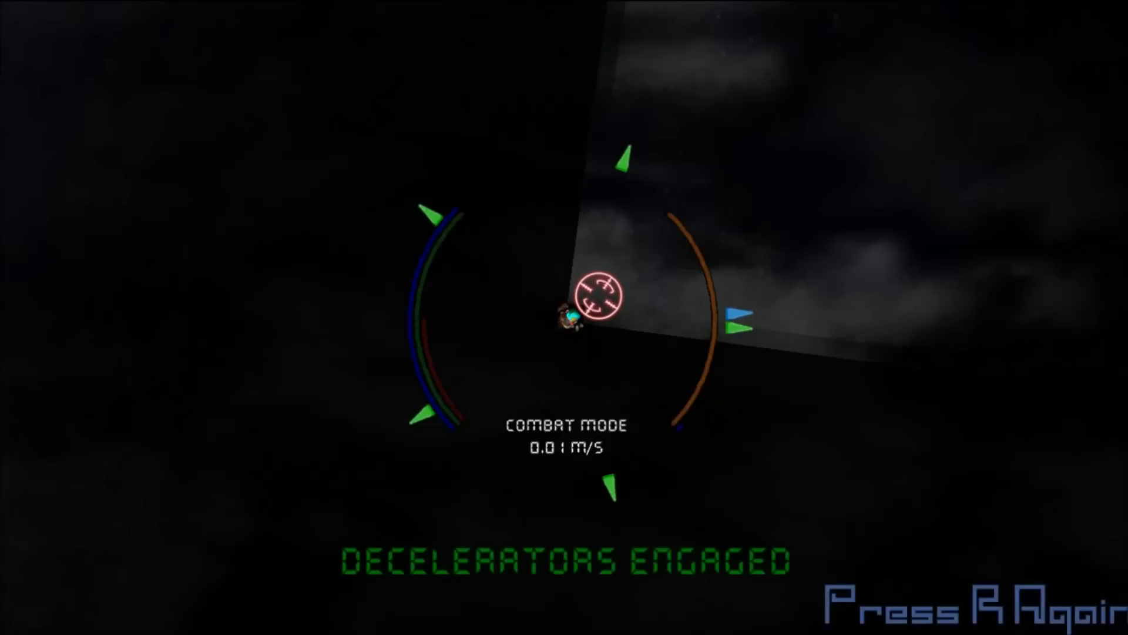
key(r)
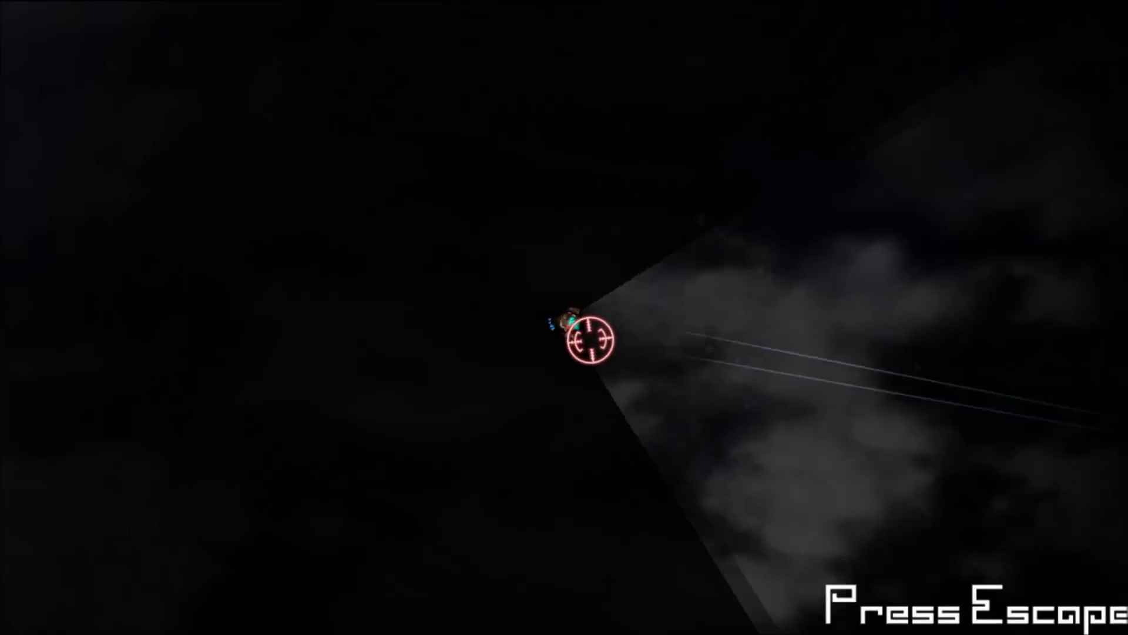
key(Escape)
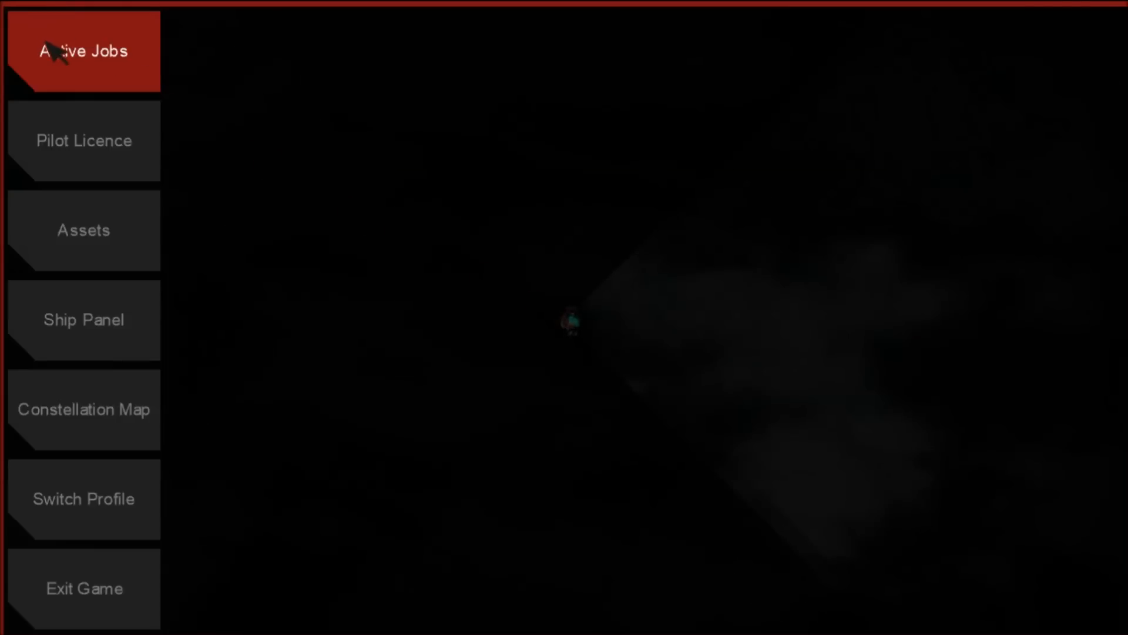
click(83, 140)
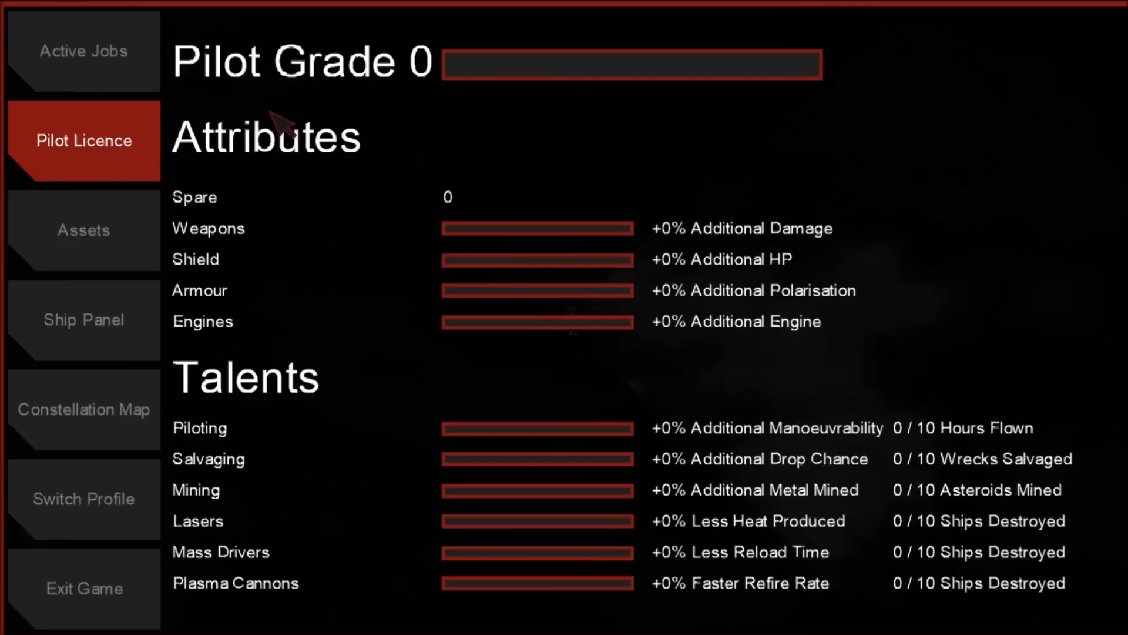
mouse_move(372, 330)
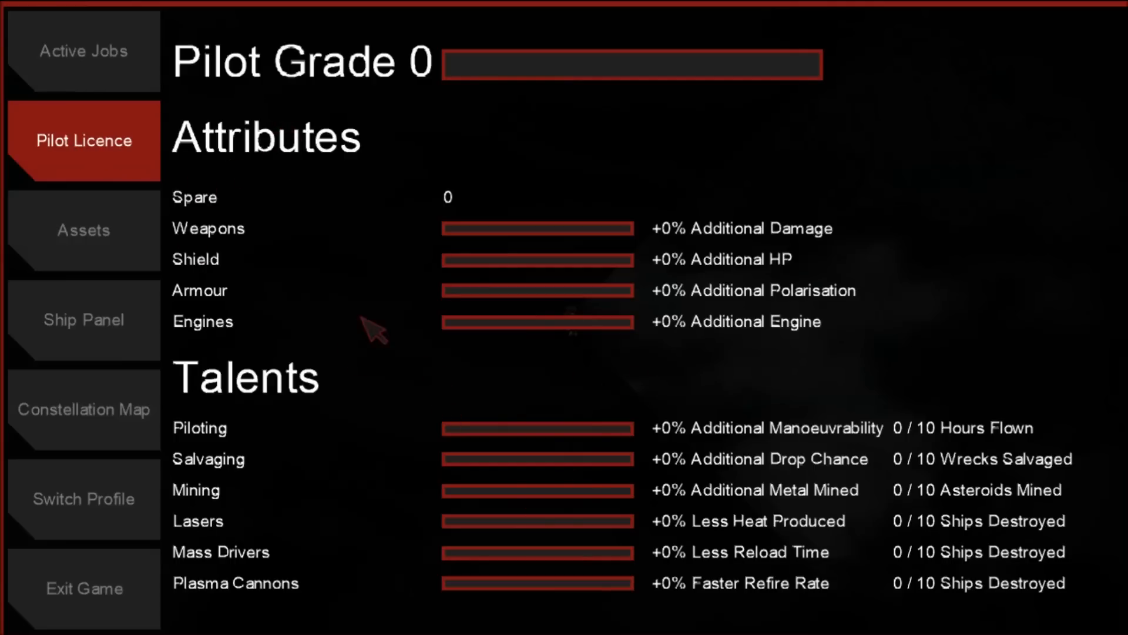
click(83, 319)
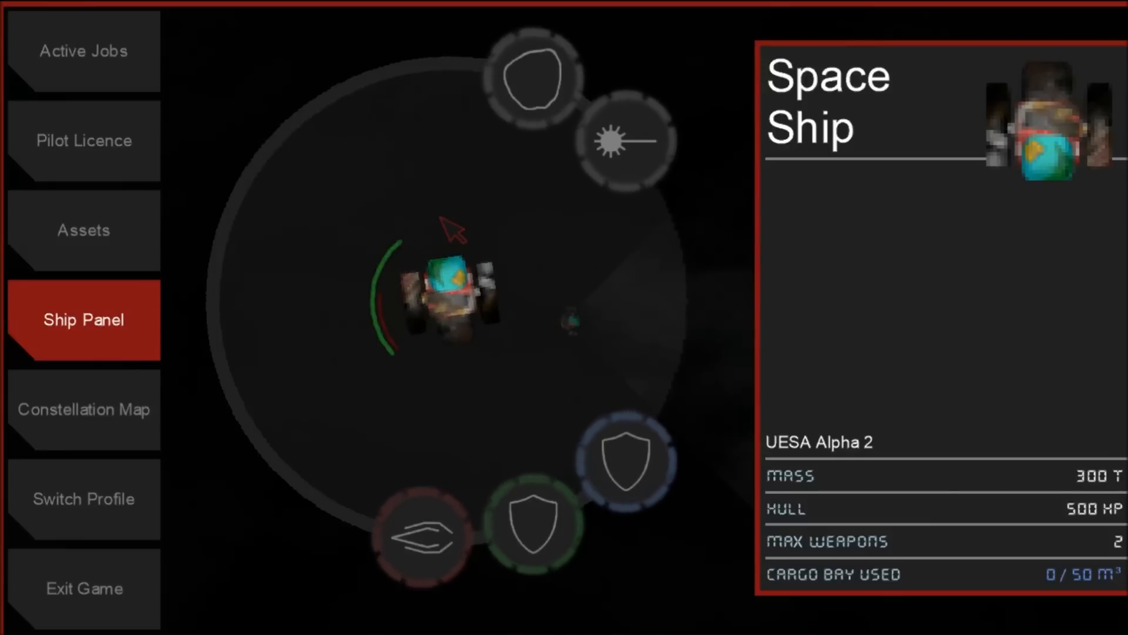
click(422, 535)
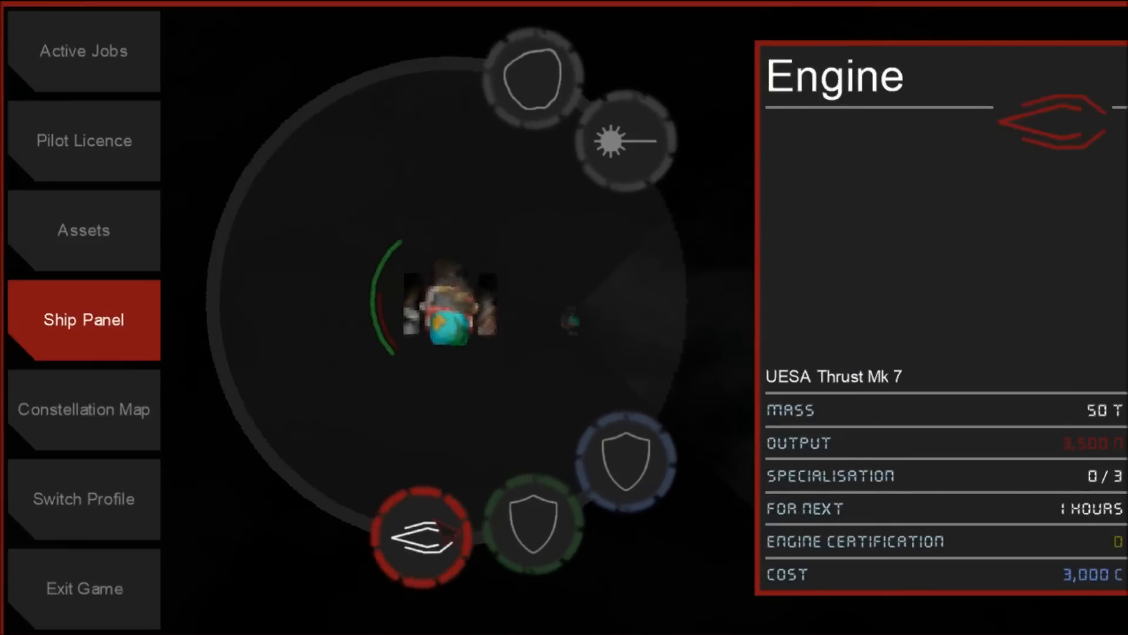
click(531, 523)
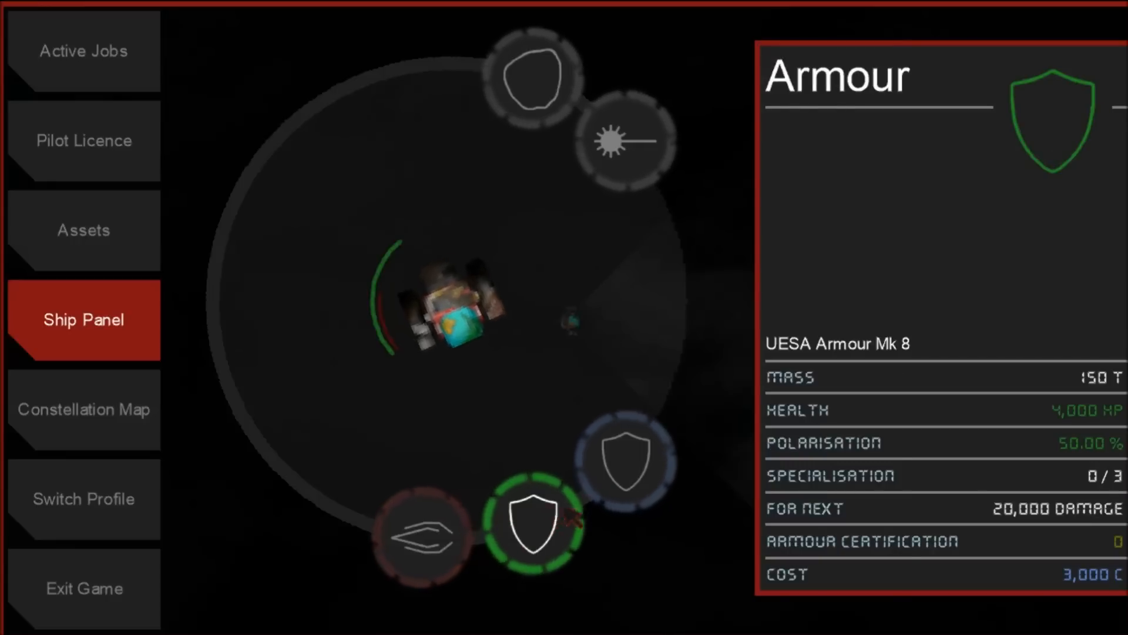
click(533, 83)
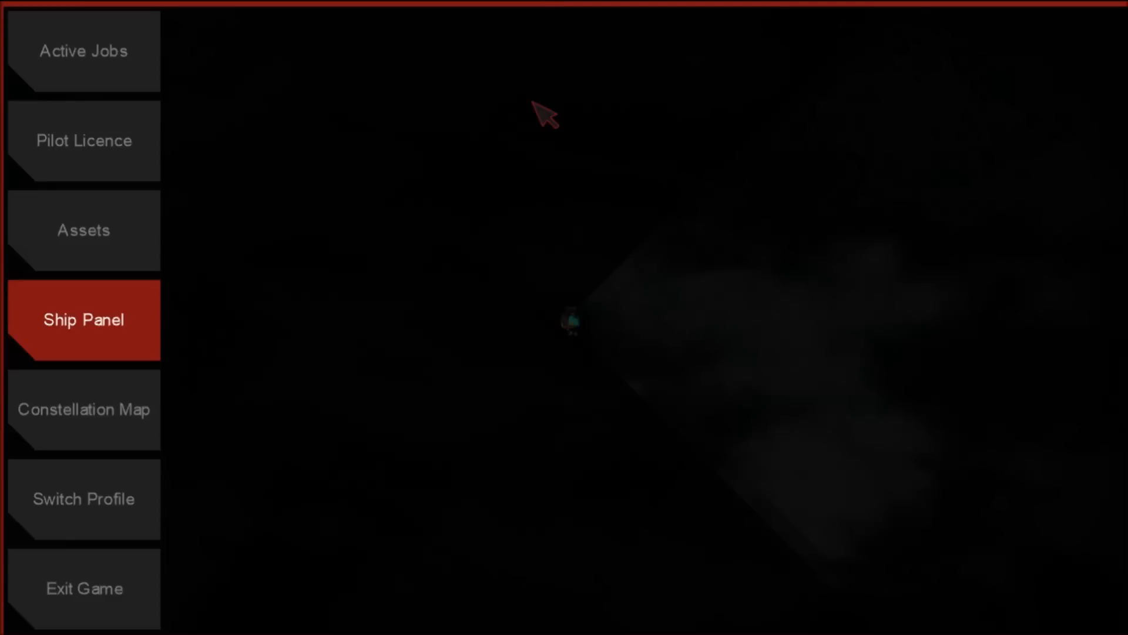
- View the constellation map of sectors, then close it and the menu to resume flight
click(83, 410)
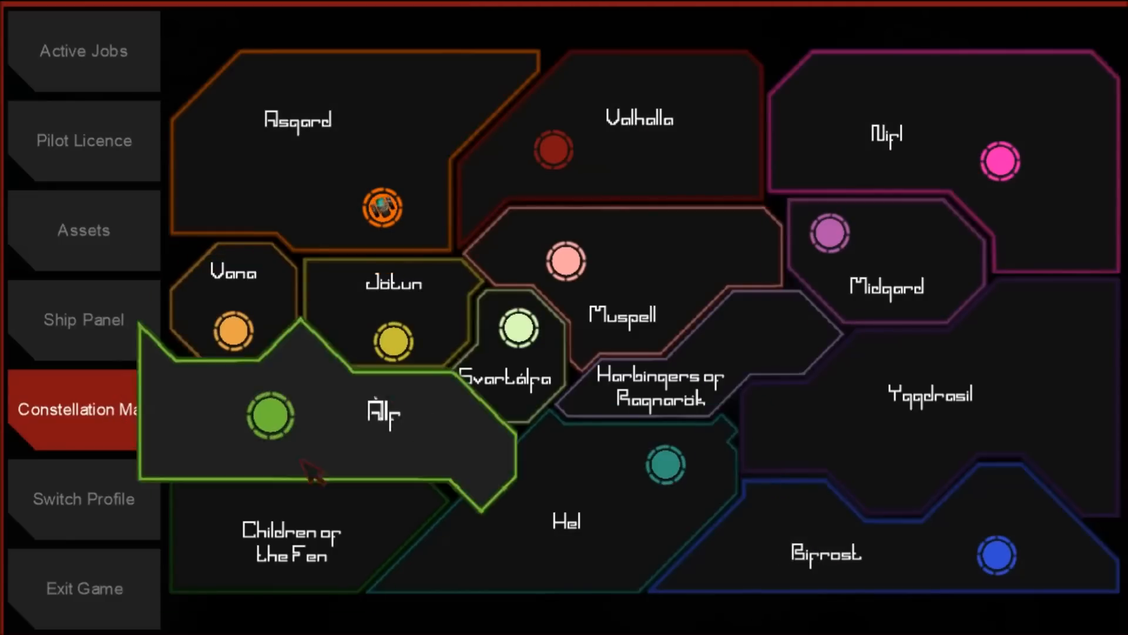
click(233, 329)
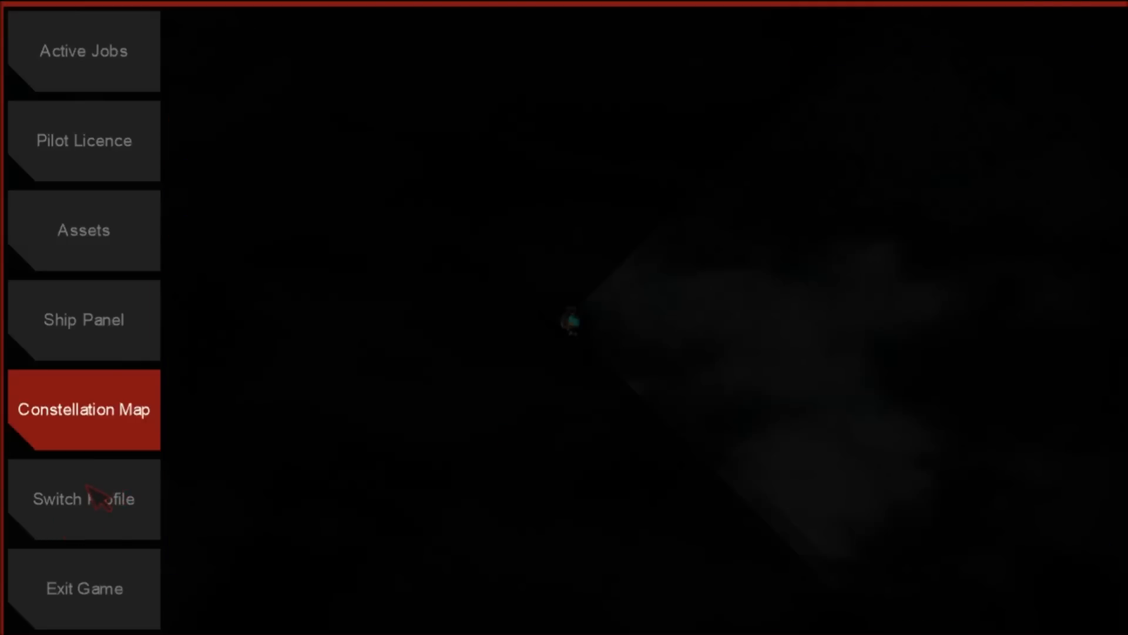
click(83, 588)
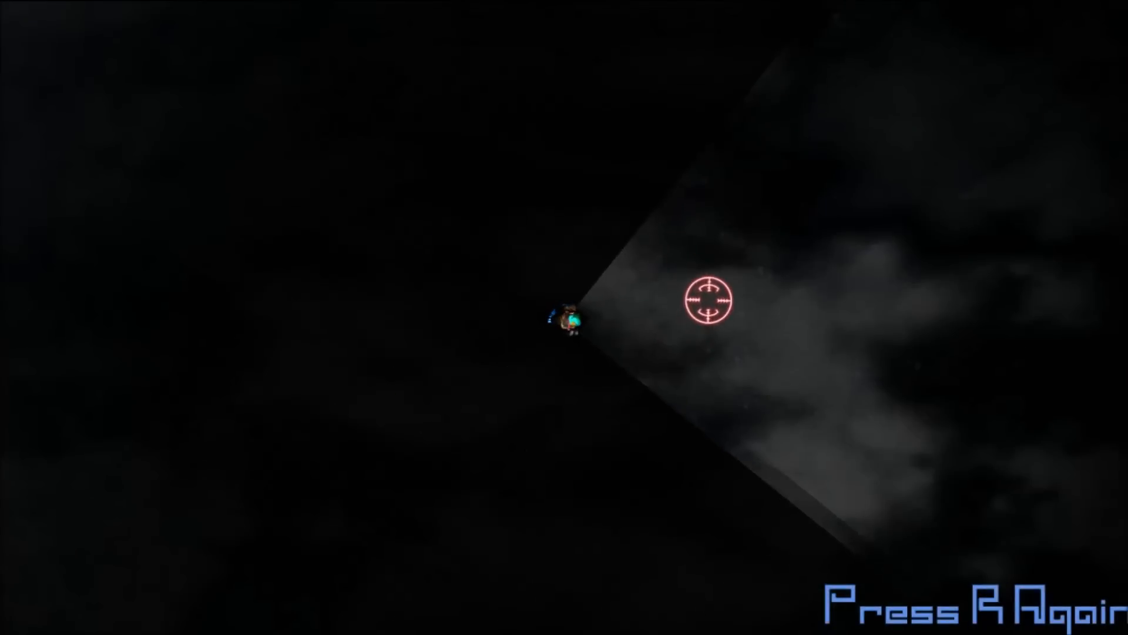
key(r)
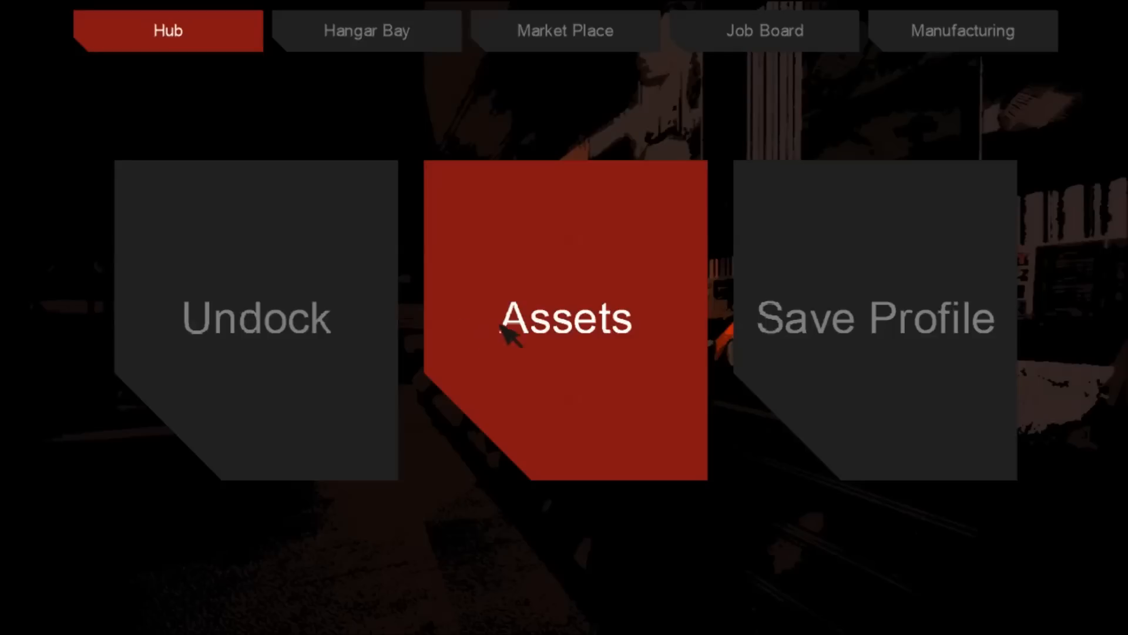
mouse_move(339, 48)
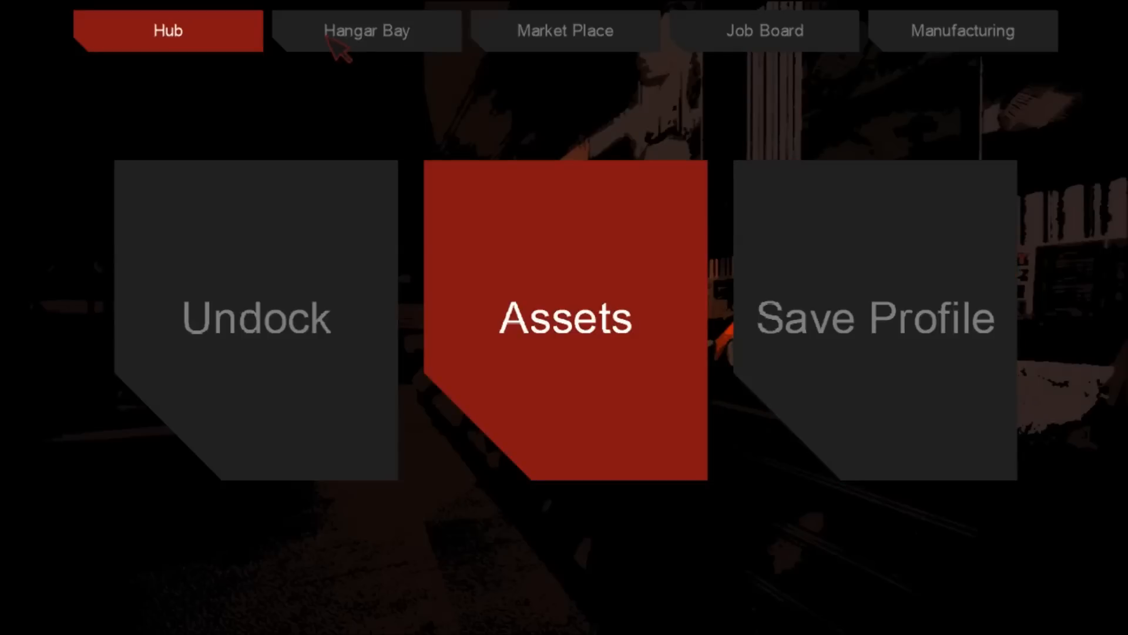
- Visit the station's Hangar Bay and Market Place, then bring up the Job Board with the Clear Cartel job to Gateway
click(366, 30)
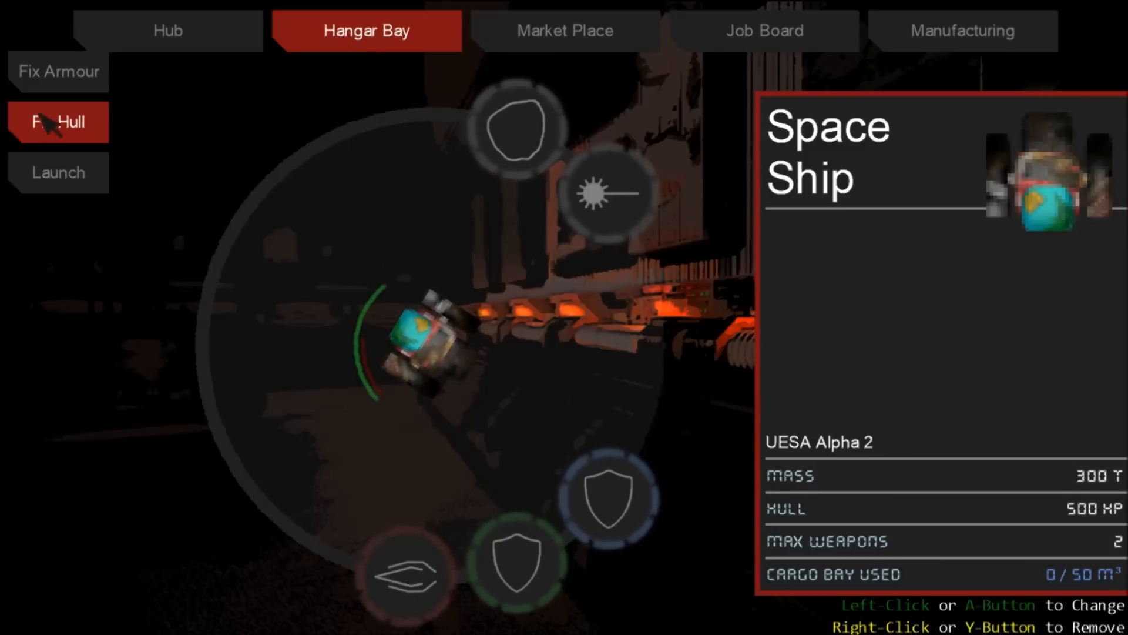
mouse_move(58, 173)
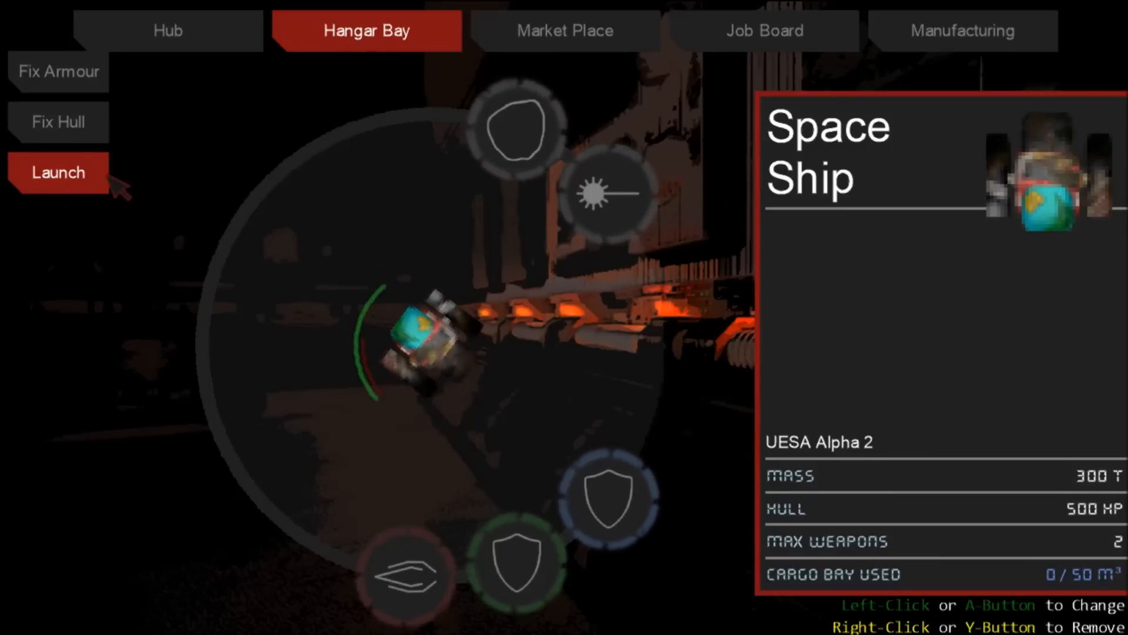
click(565, 30)
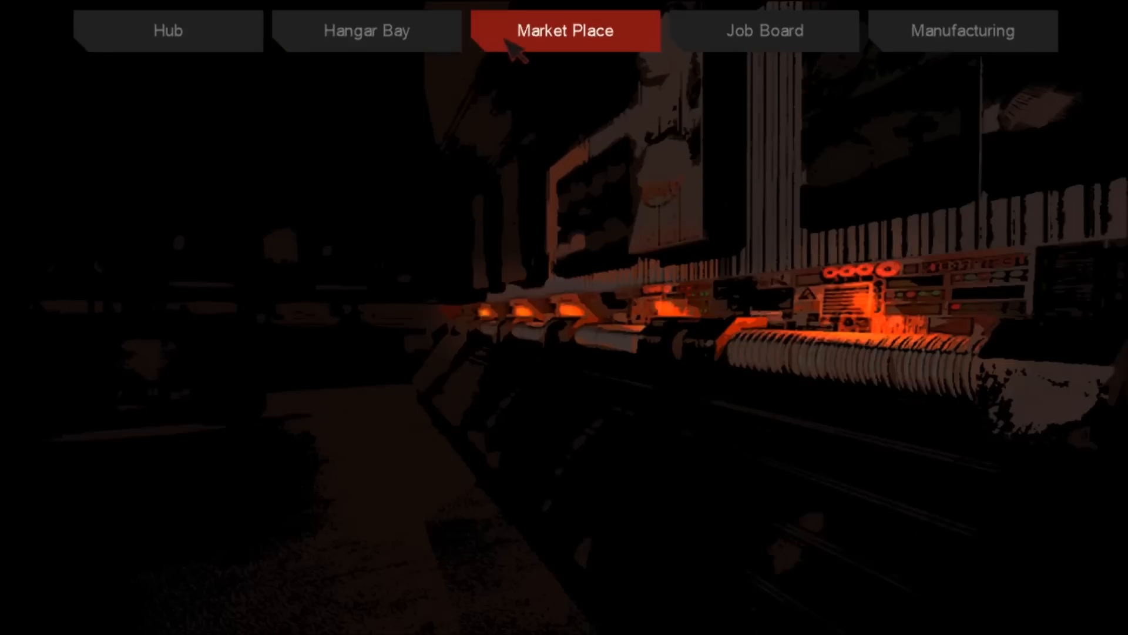
click(564, 30)
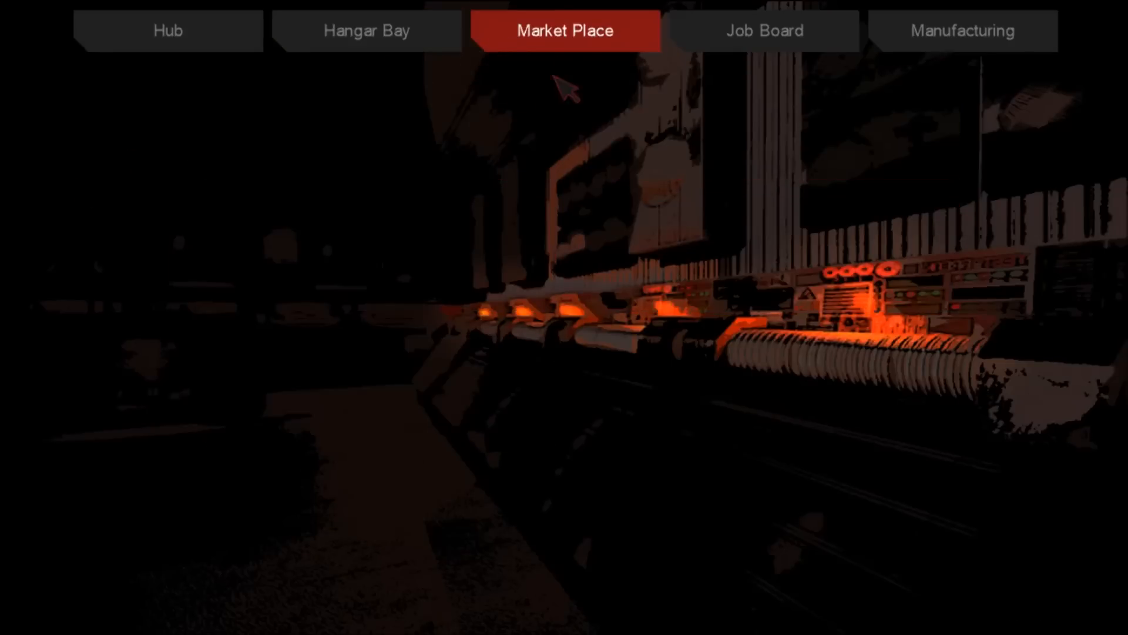
click(762, 30)
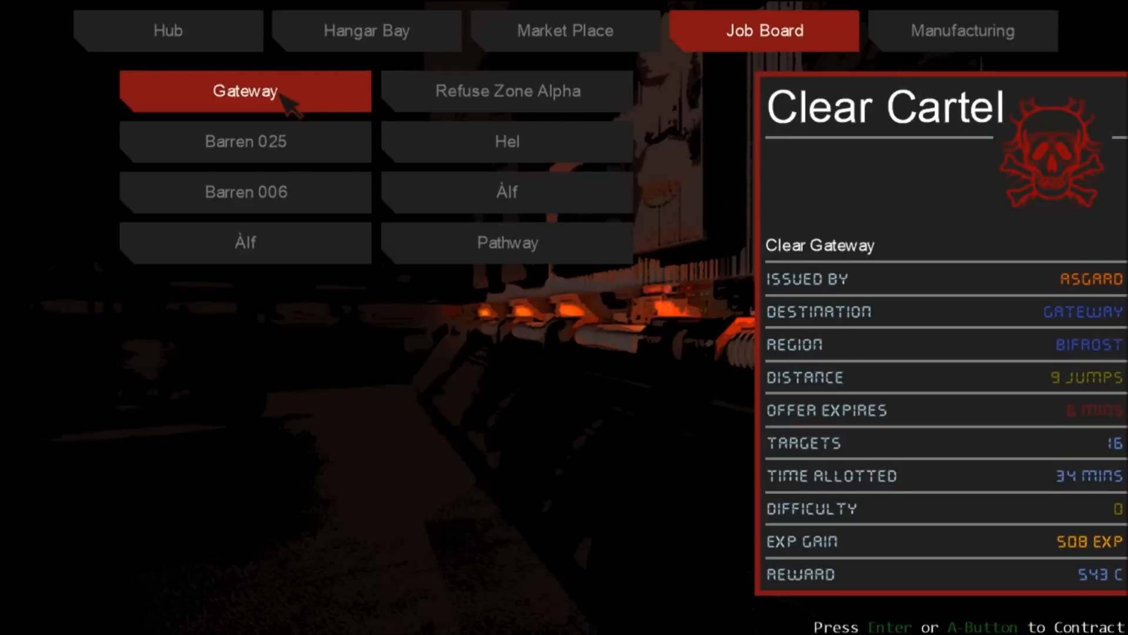
- Review the Àlf transport, Gateway and Pathway Clear Cartel jobs, then take on the Refuse Zone Alpha harvesting contract
click(245, 243)
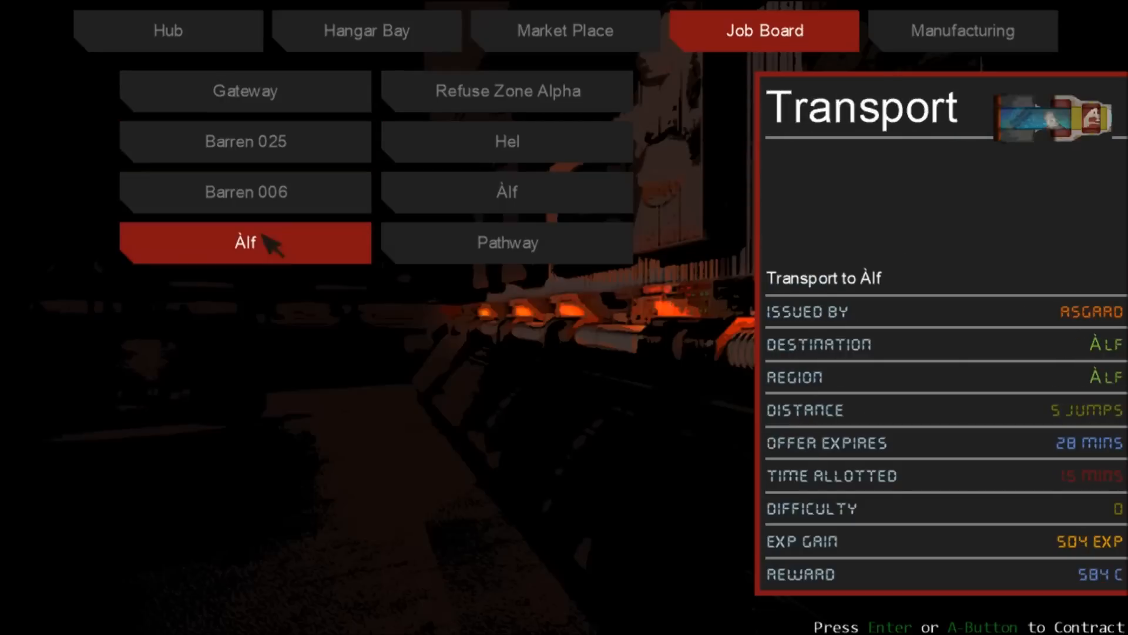
click(506, 91)
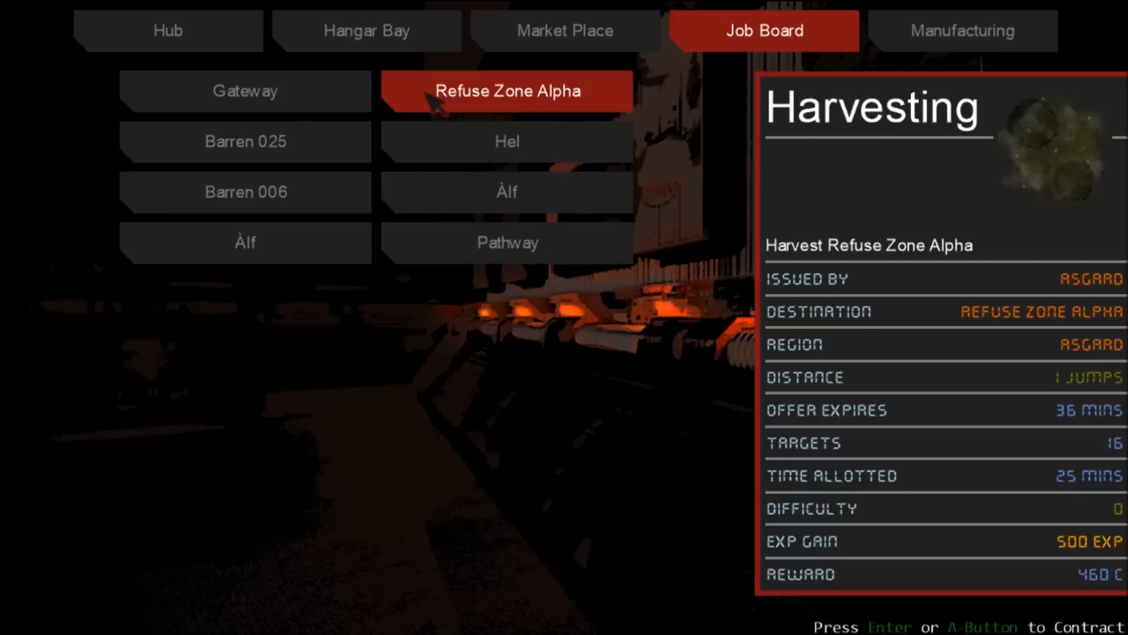
click(244, 90)
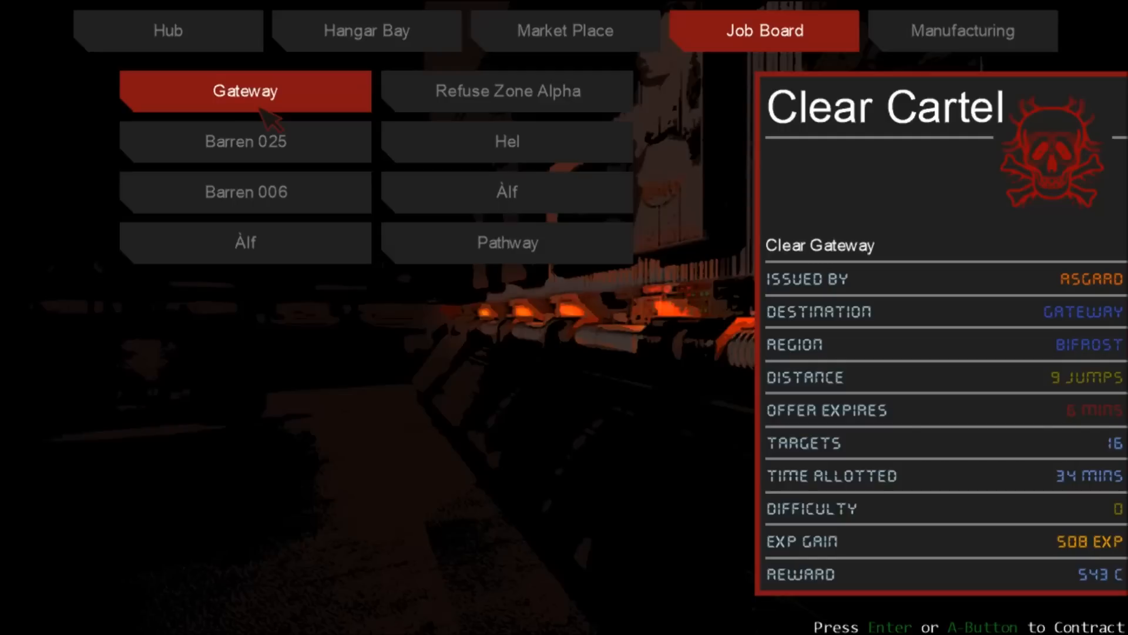
mouse_move(266, 137)
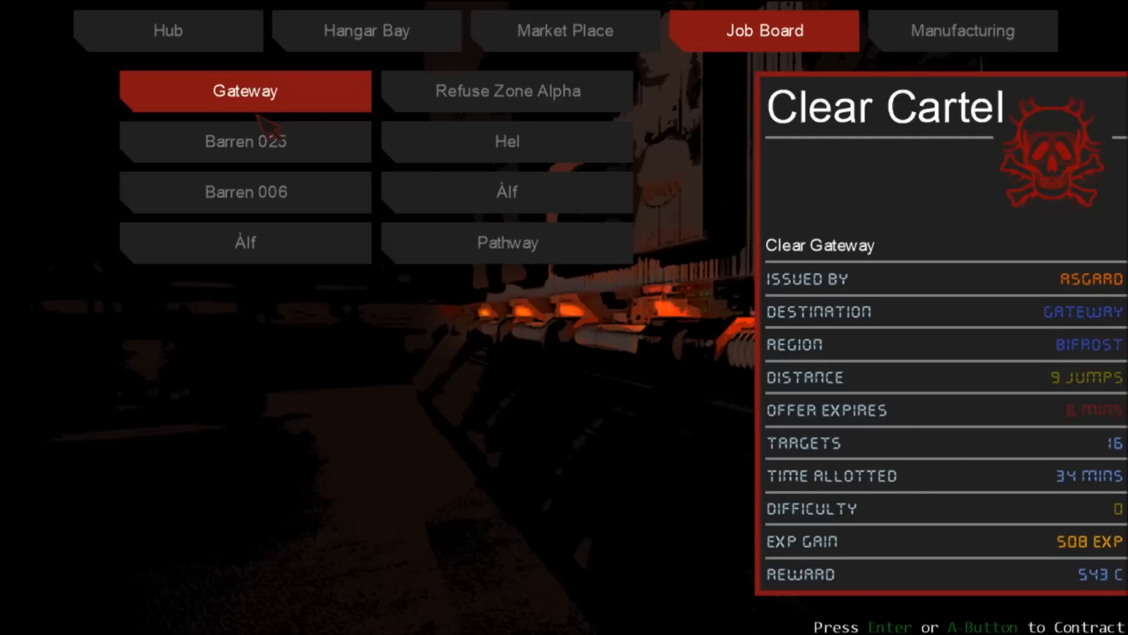
click(244, 242)
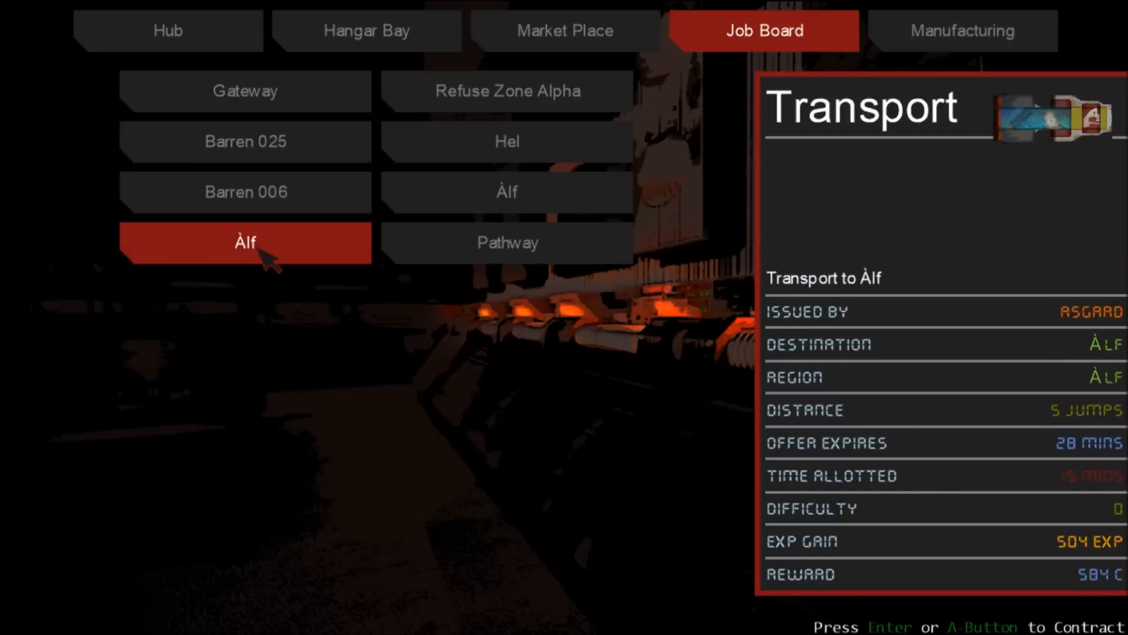
click(506, 242)
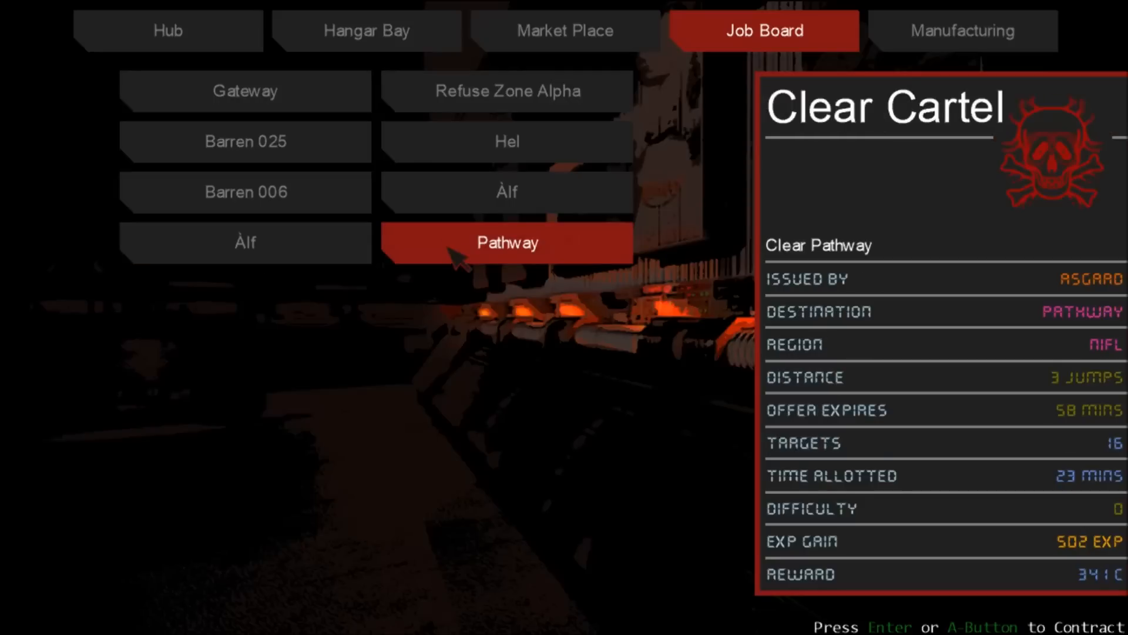
click(506, 191)
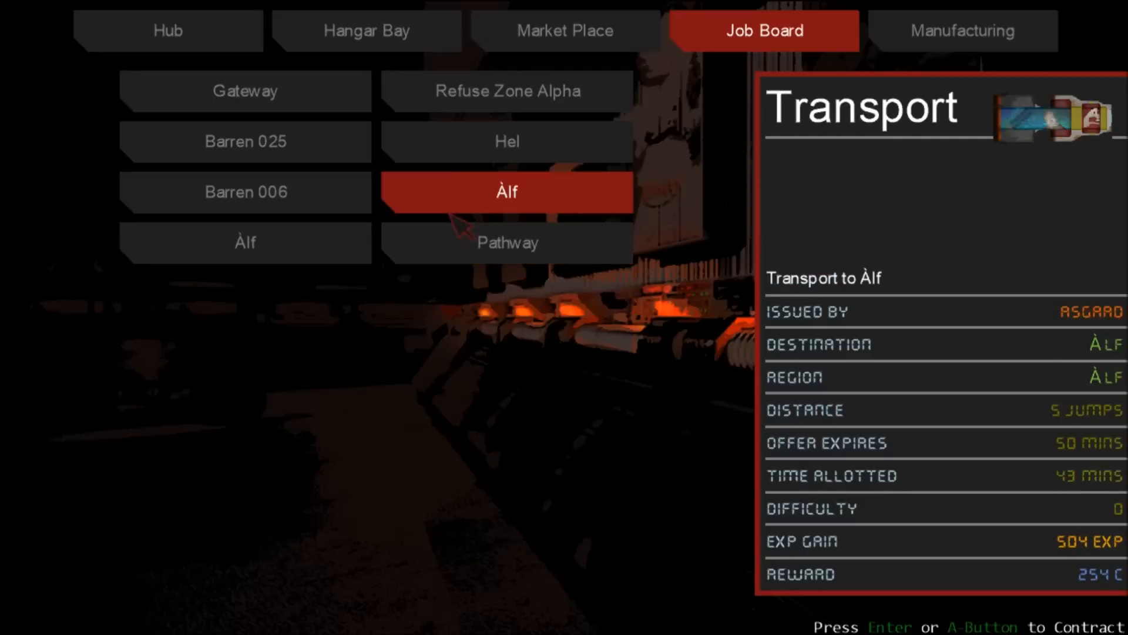
click(507, 90)
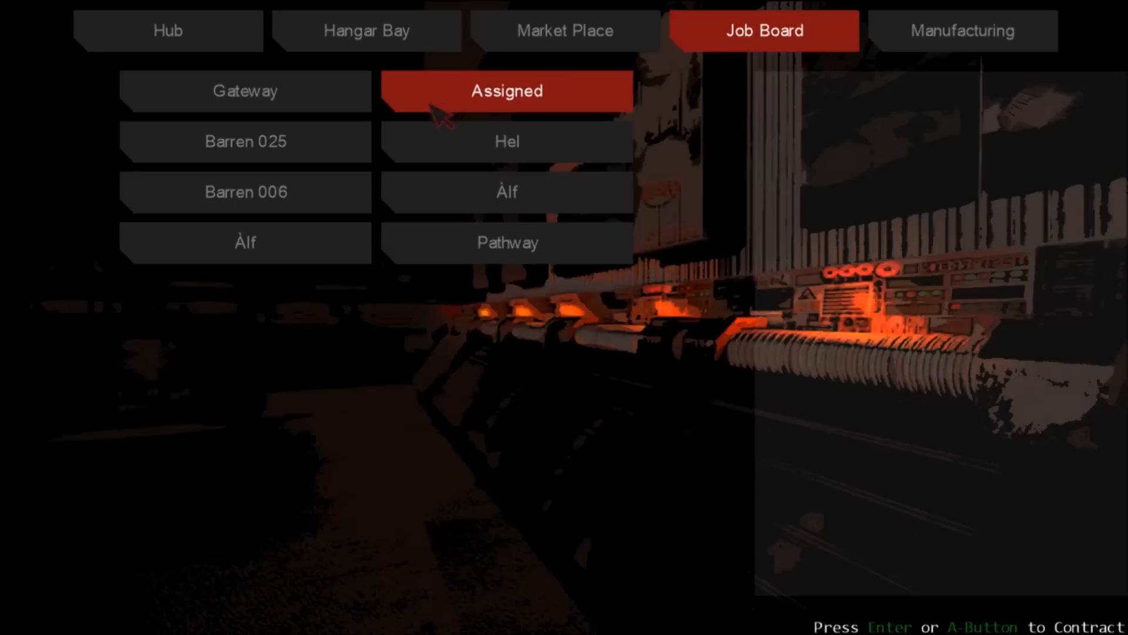
- View the UESA Alpha 2 and UESA Traveller build requirements in the station's Manufacturing section
click(961, 30)
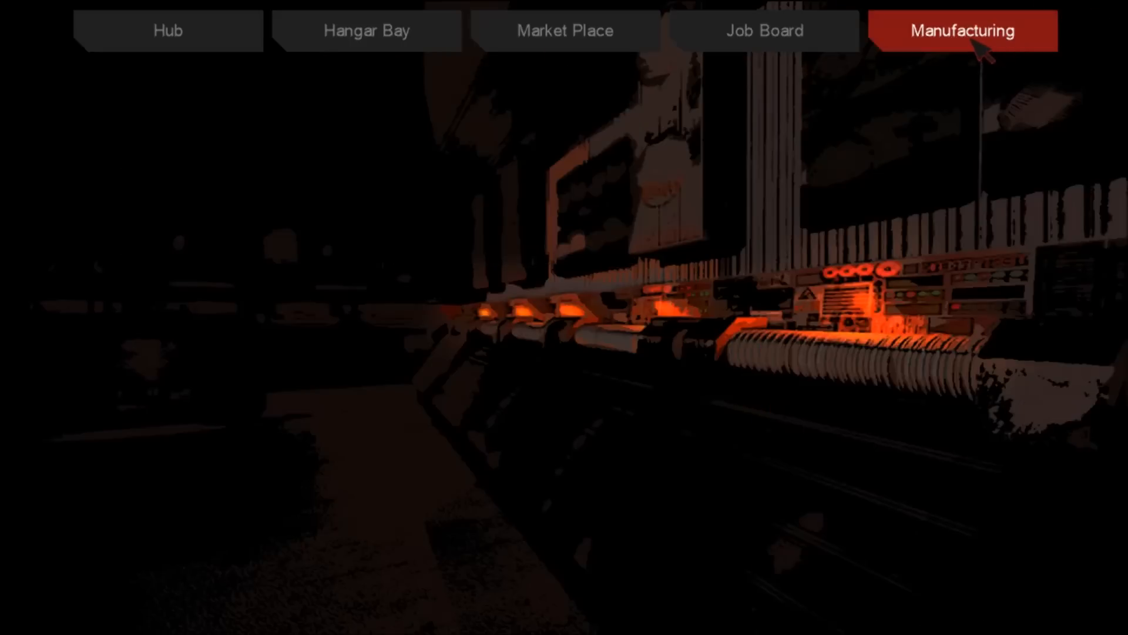
click(961, 31)
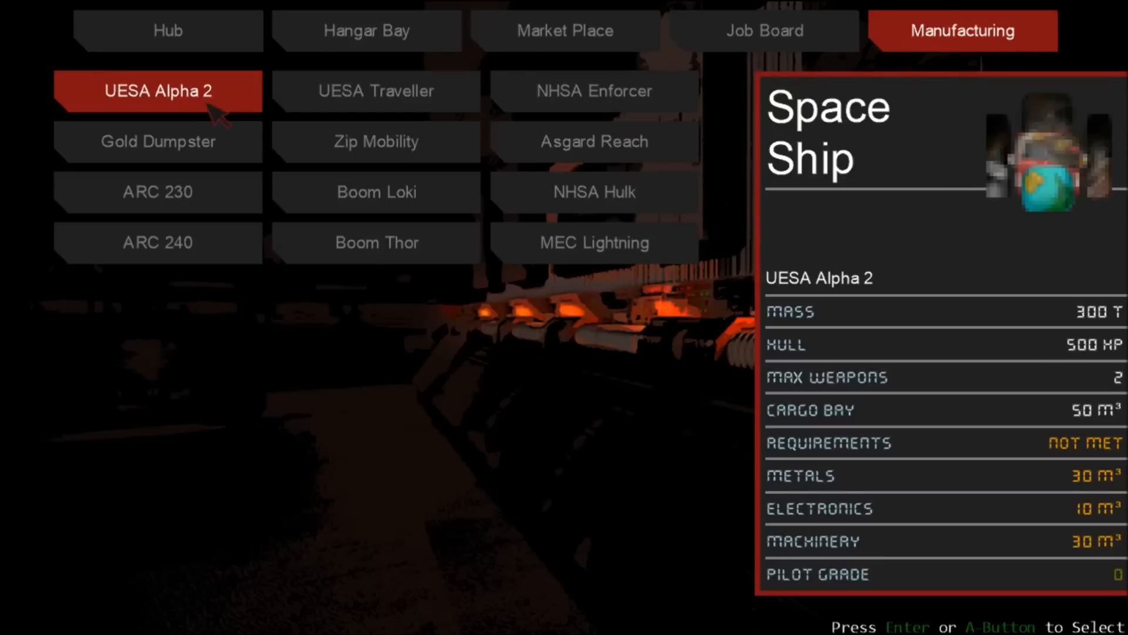
click(375, 91)
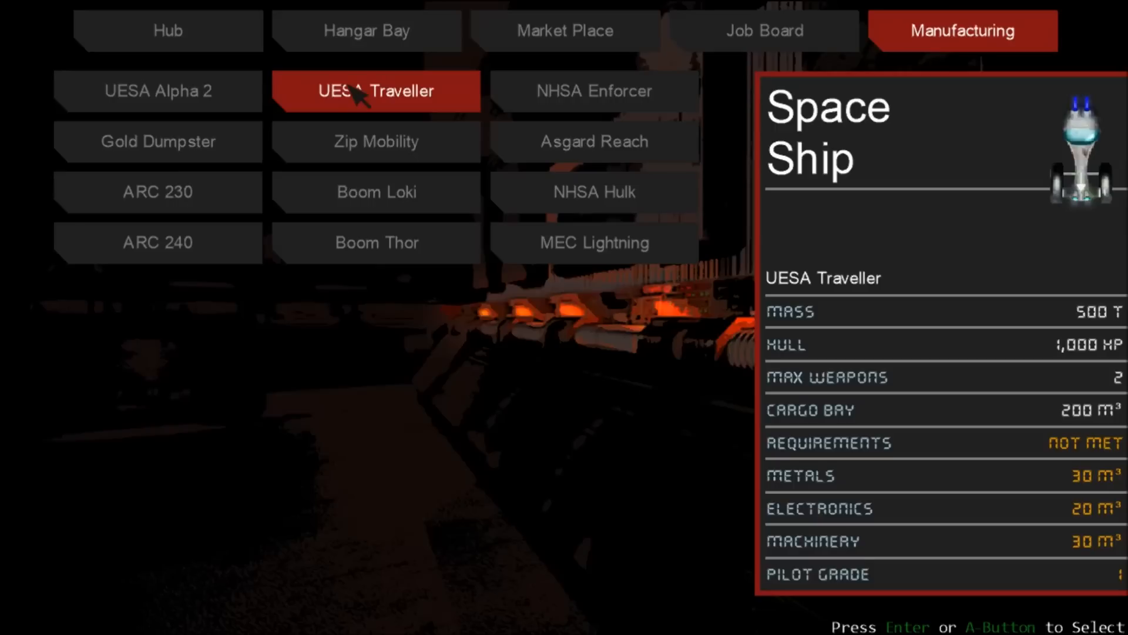
mouse_move(350, 99)
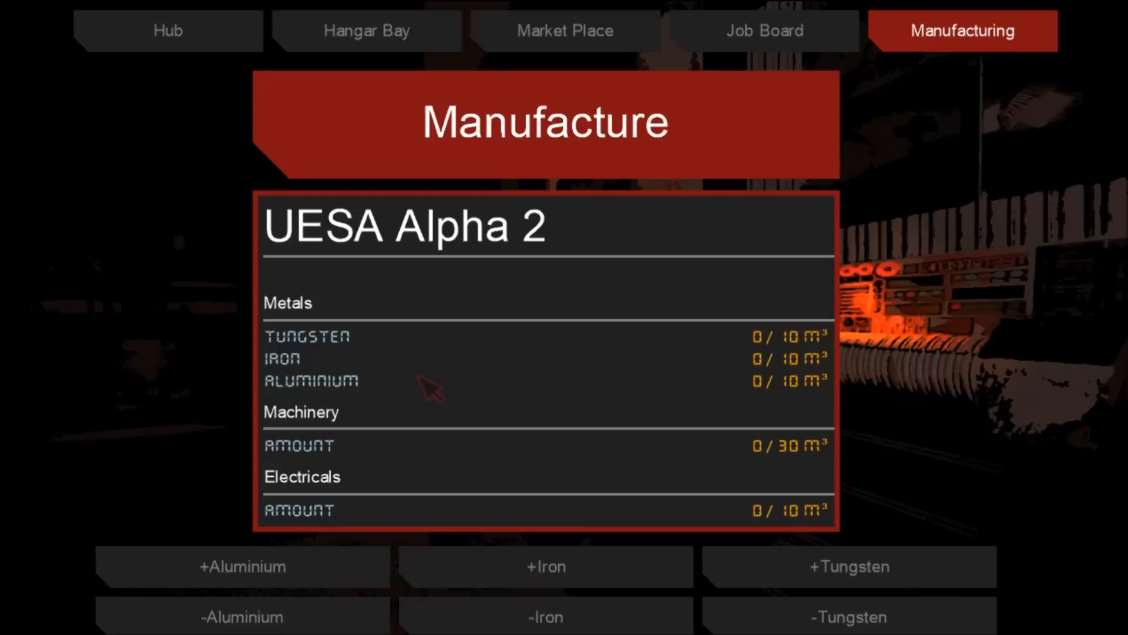
mouse_move(339, 360)
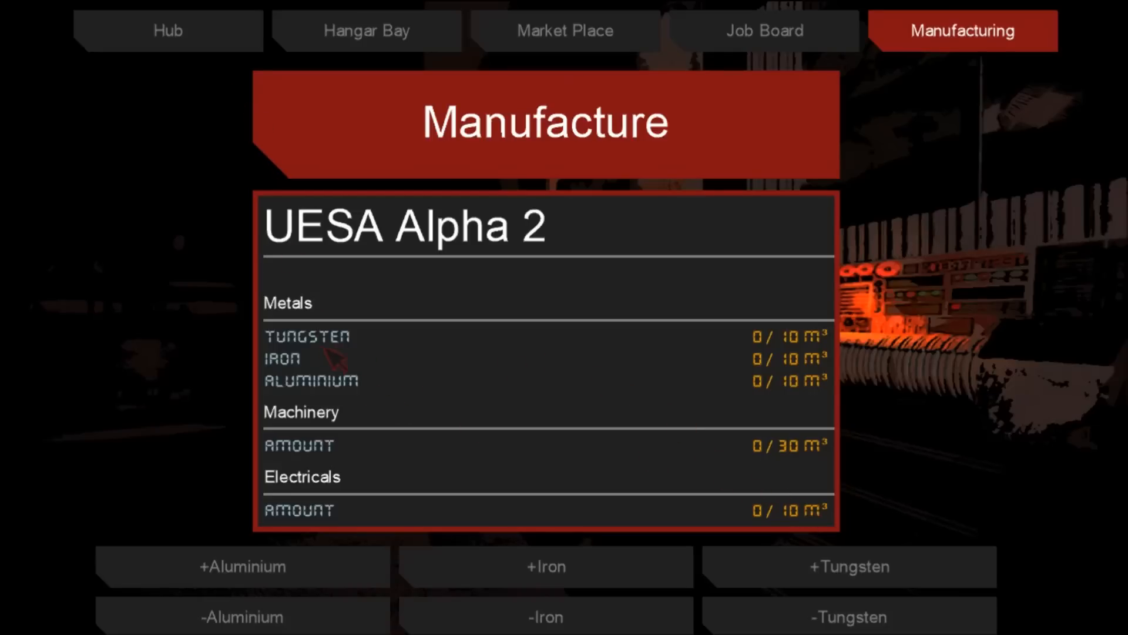
mouse_move(367, 399)
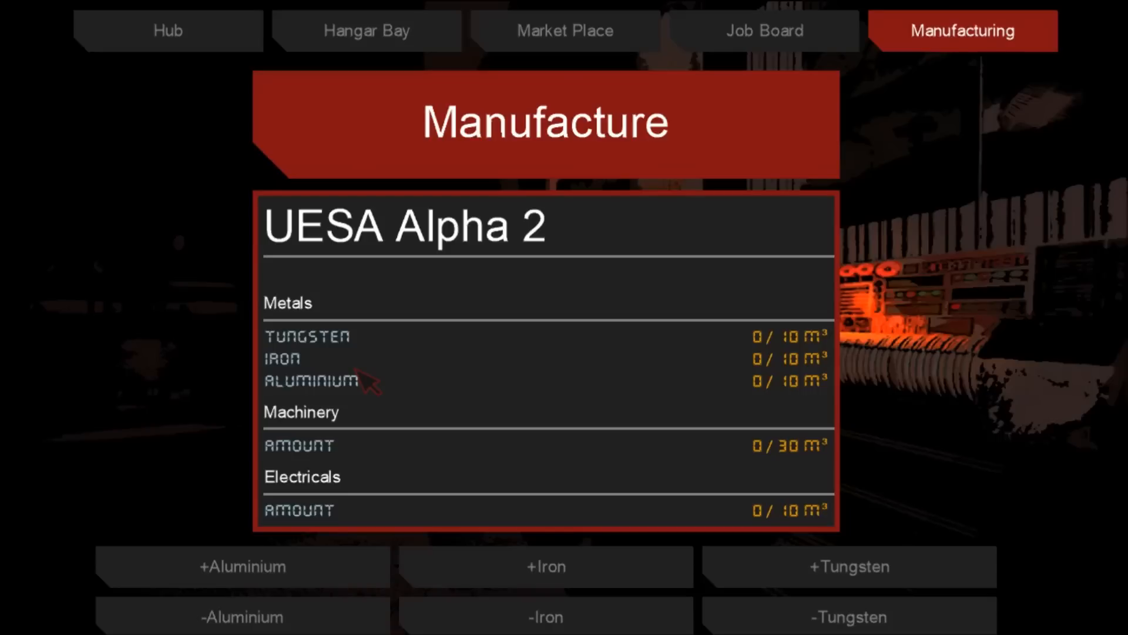
mouse_move(486, 462)
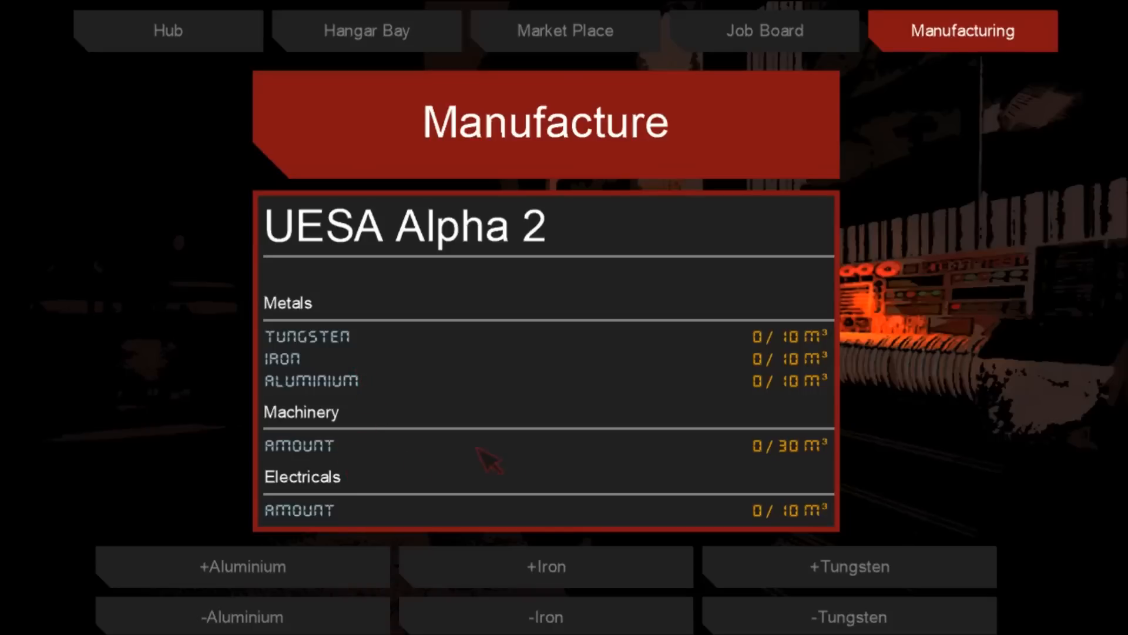
mouse_move(665, 486)
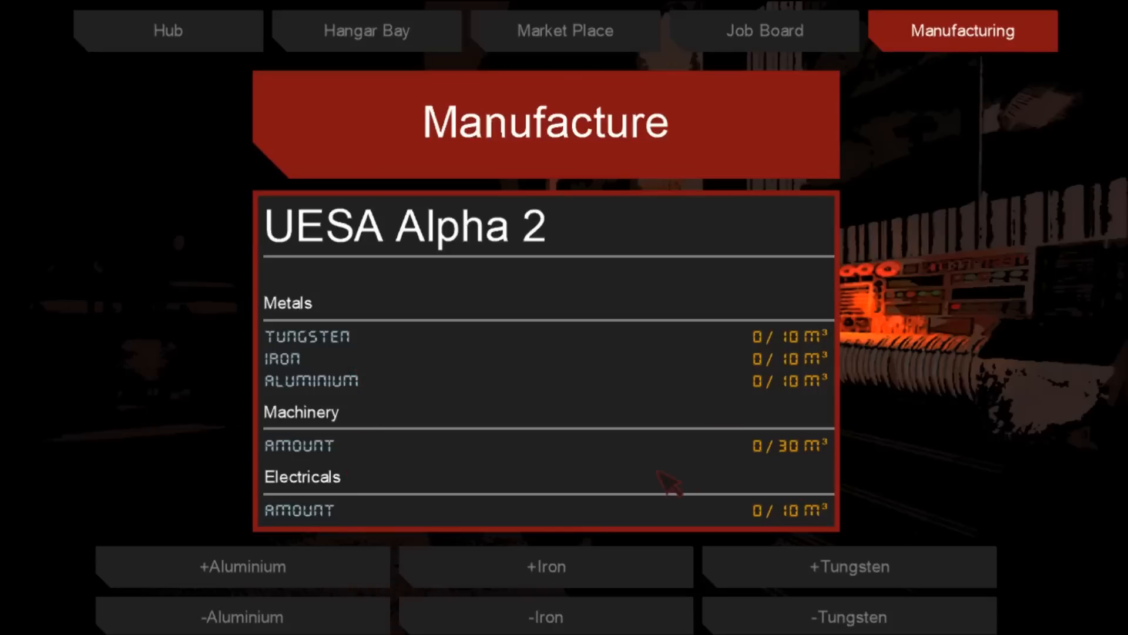
mouse_move(381, 514)
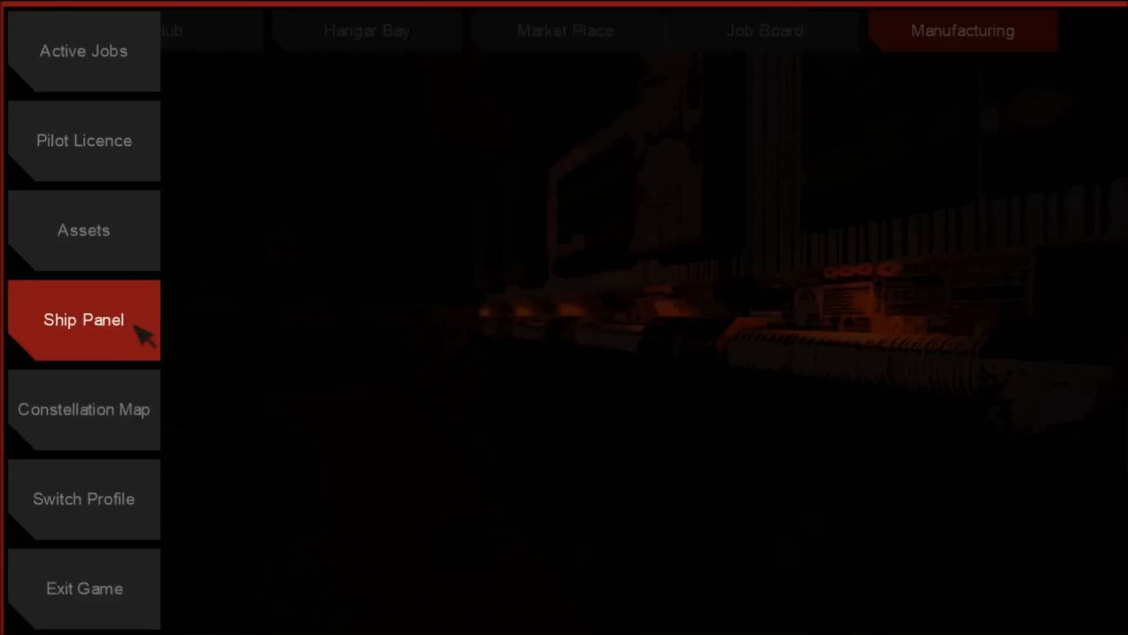
- Return to the station hub and undock the ship
click(84, 320)
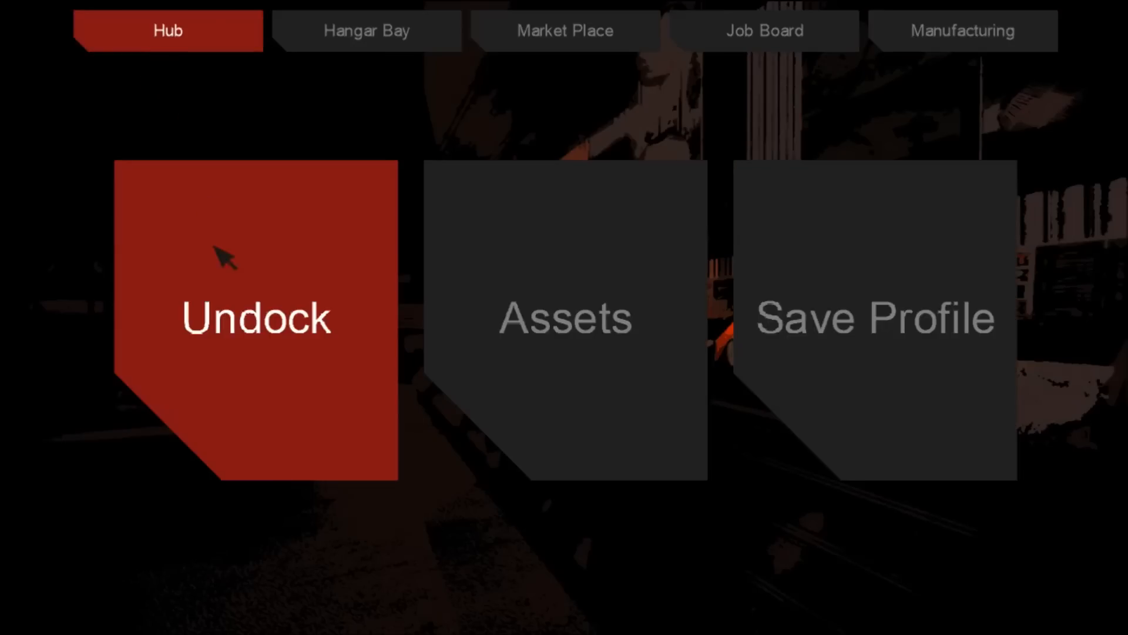
click(366, 30)
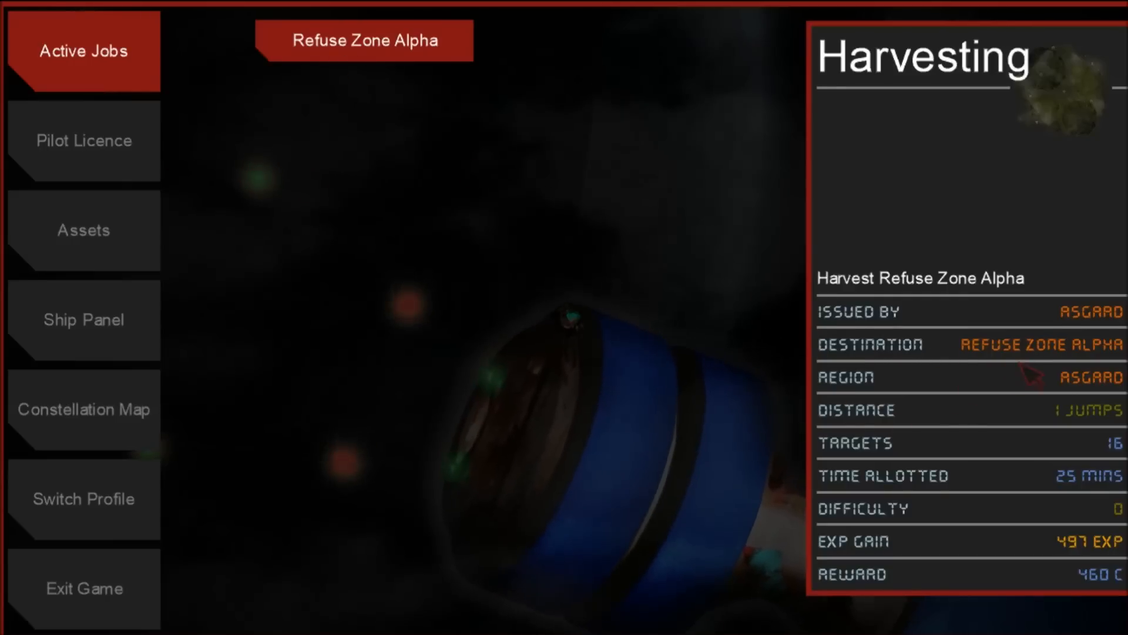
- Show the Asgard constellation map with Refuse Zone Alpha among the nearby sectors
click(83, 410)
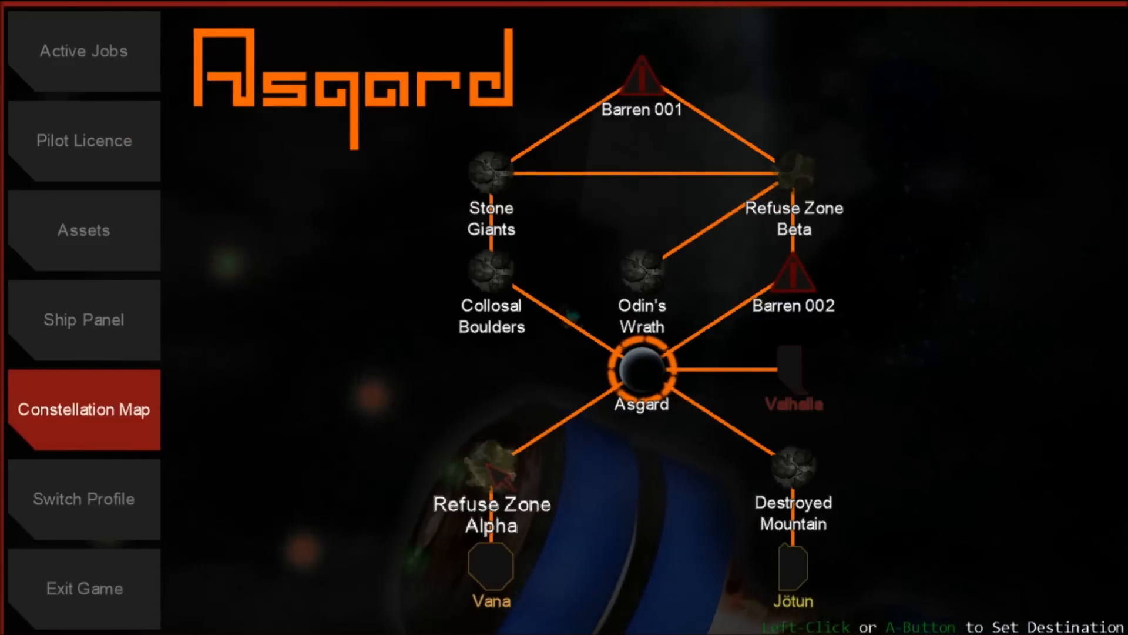
- Select a point on the constellation map and fly the ship out to the jump gate structure
click(491, 472)
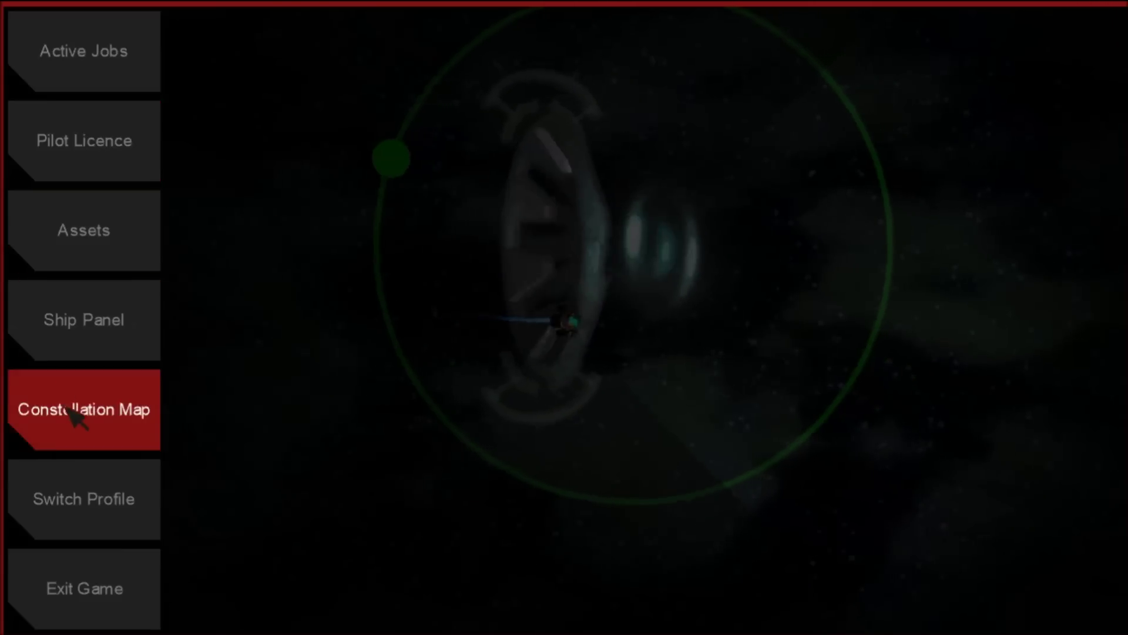
click(83, 410)
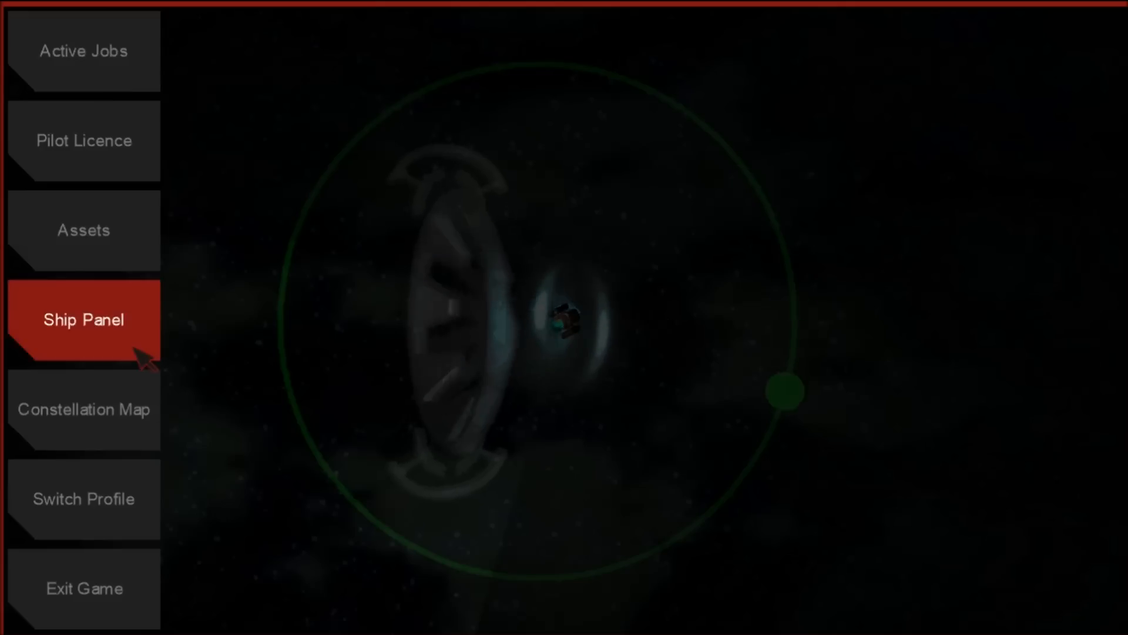
- Show the Active Jobs list with the Refuse Zone Alpha harvest, 10 targets and 22 minutes allotted
click(83, 410)
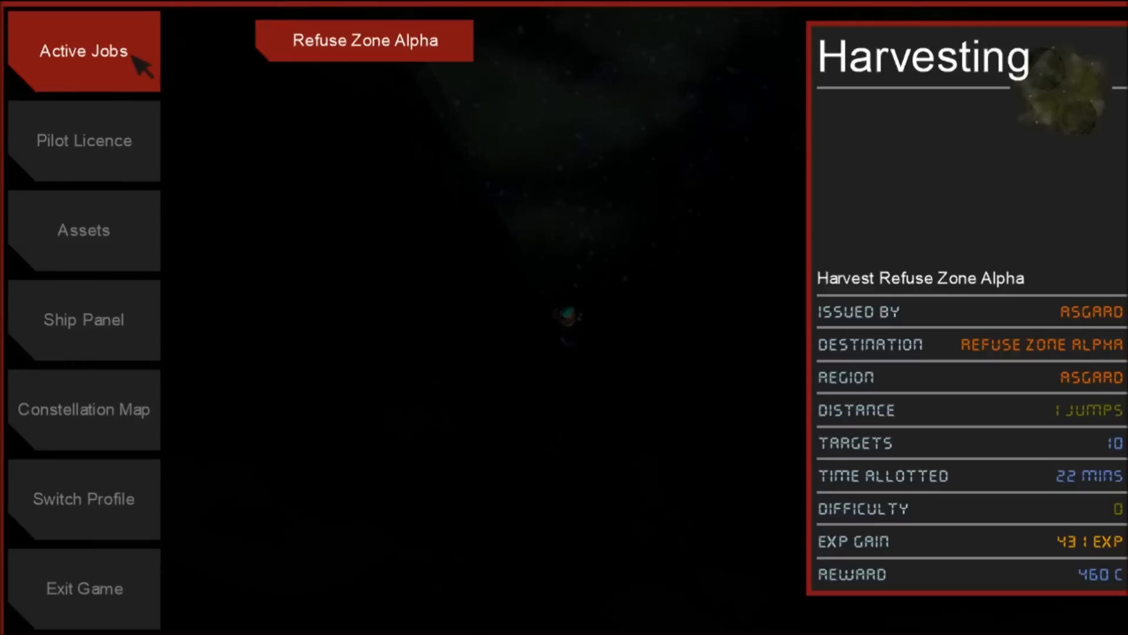
mouse_move(163, 122)
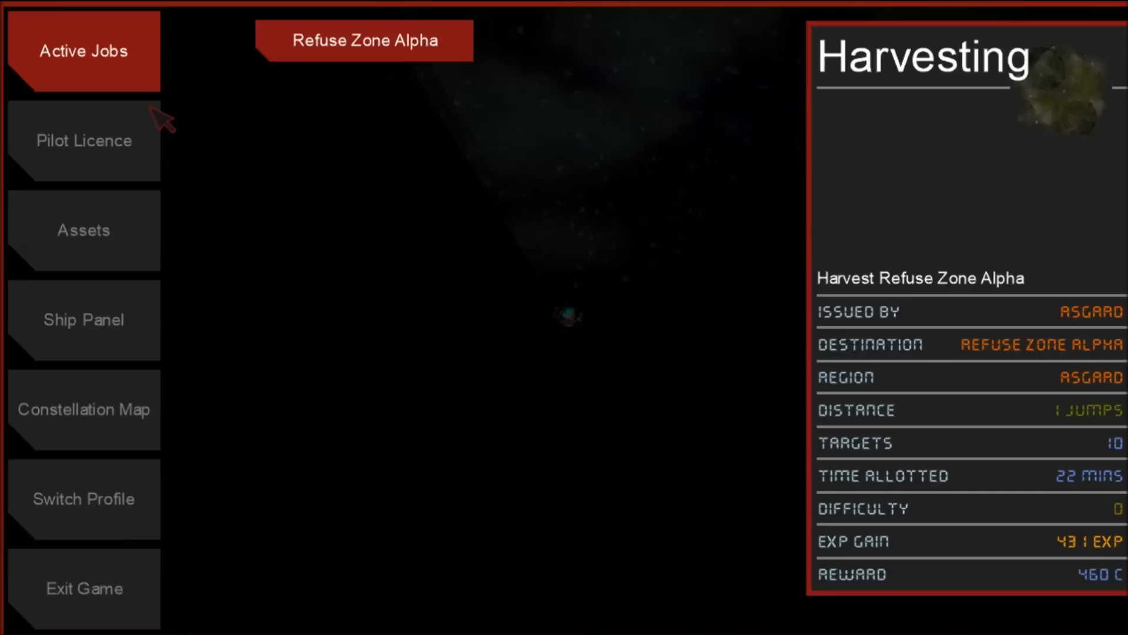
mouse_move(100, 147)
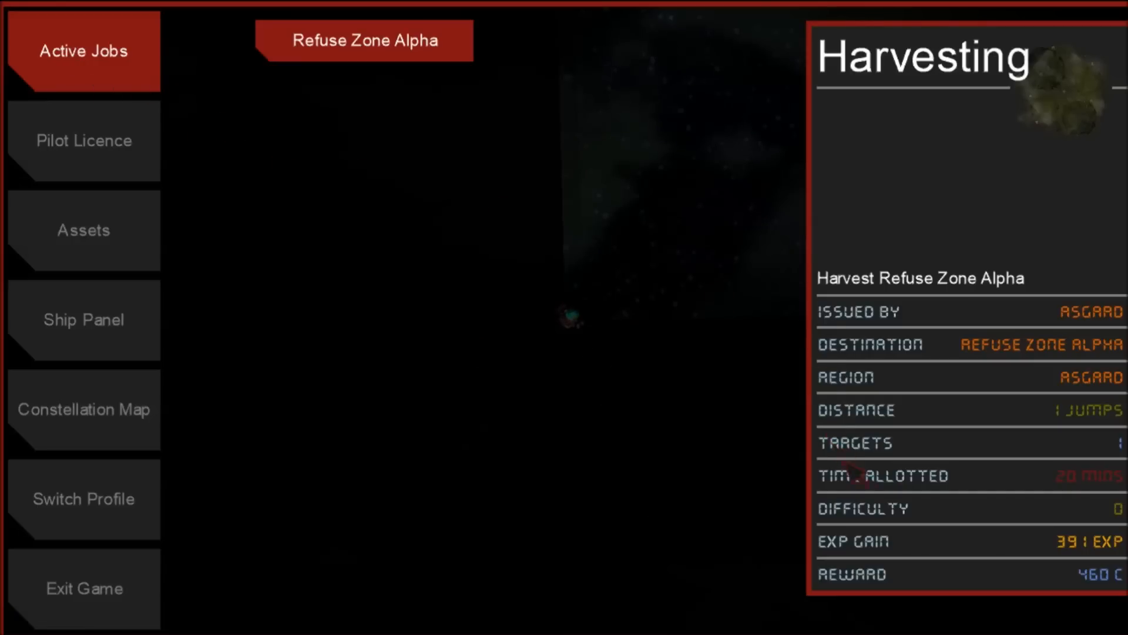
mouse_move(930, 541)
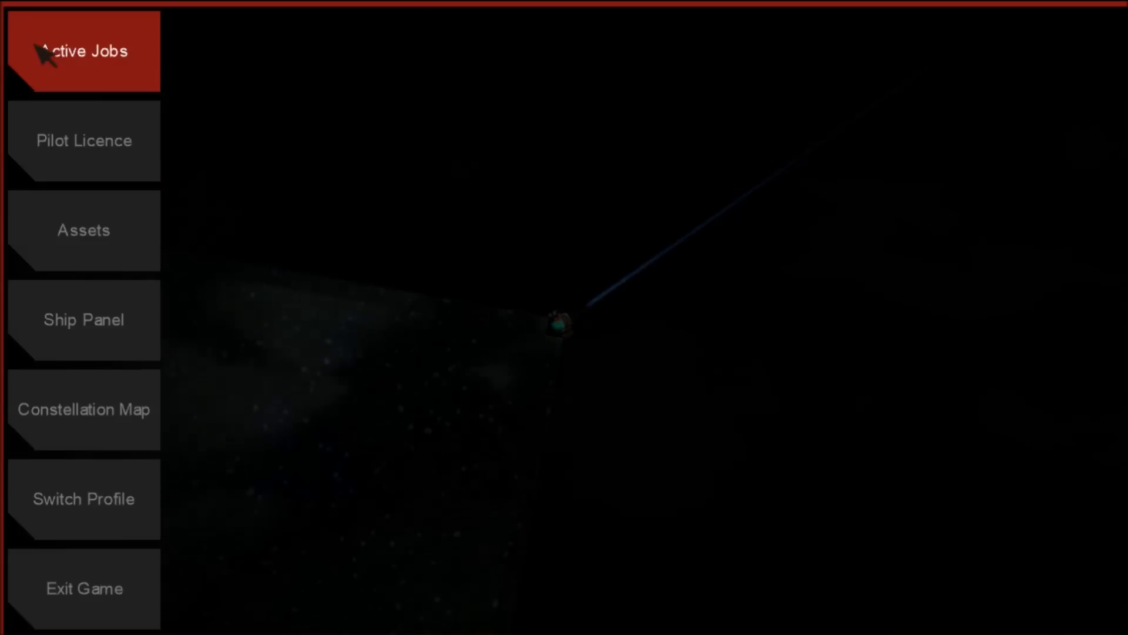
mouse_move(207, 320)
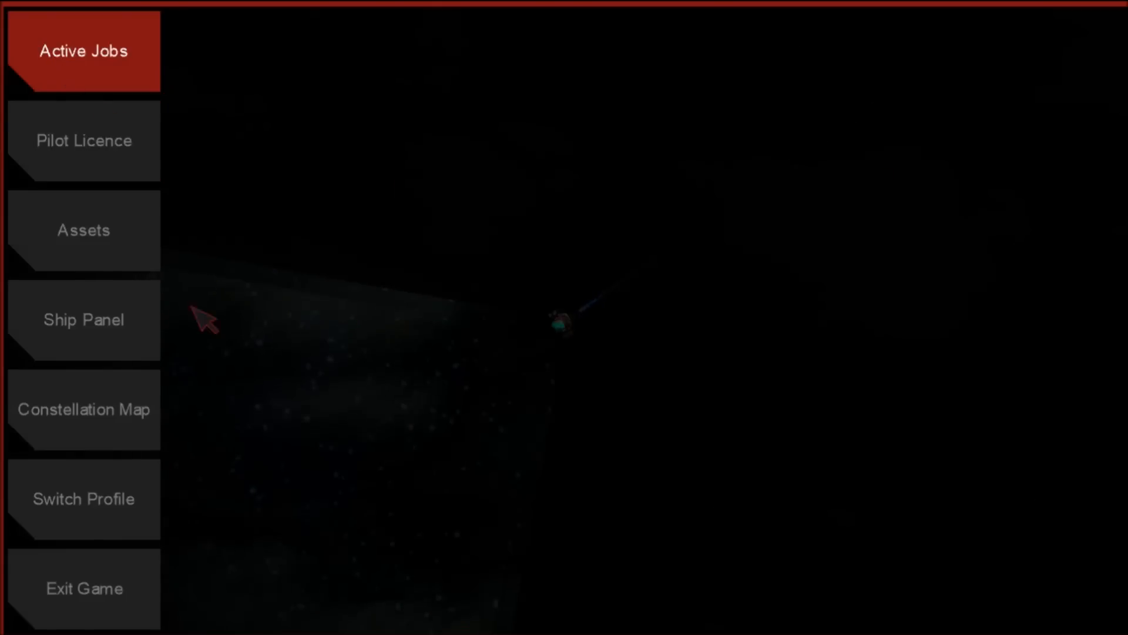
- View the Pilot Licence page showing Pilot Grade 0 with all attributes and talents at +0%
click(83, 409)
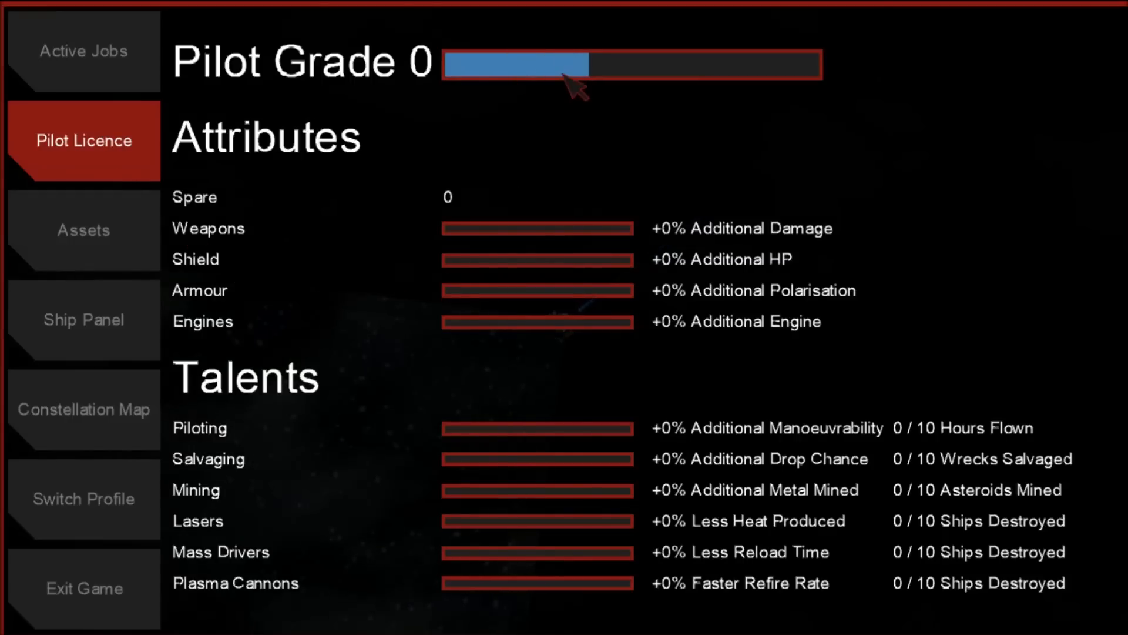
- Review the current jobs and the pilot's assets, including Miscellaneous credits and materials
click(83, 51)
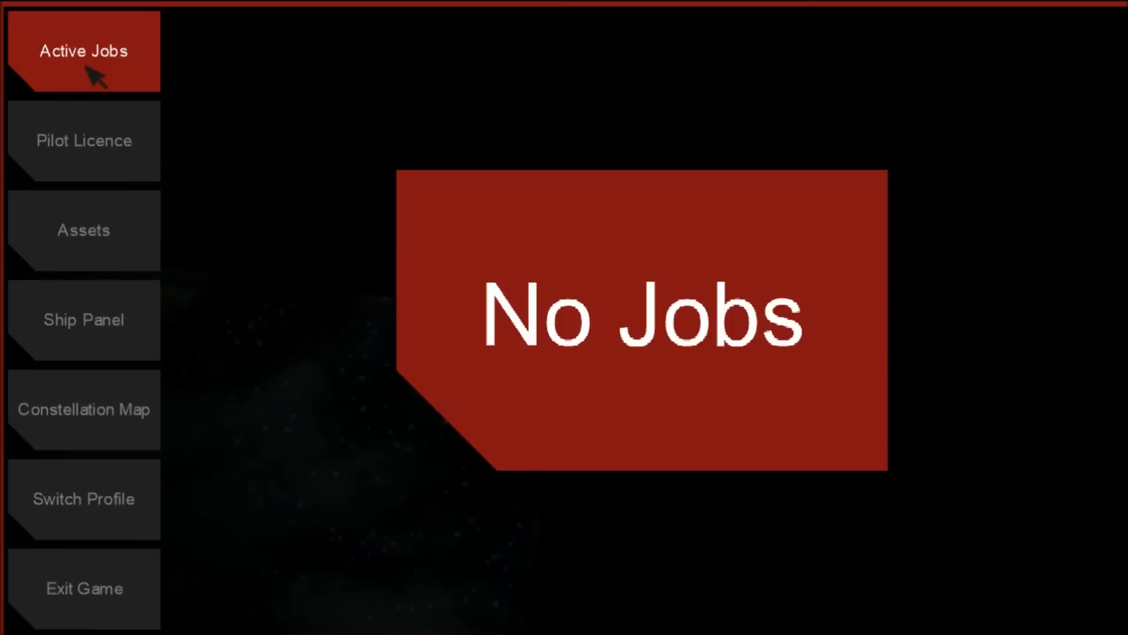
click(83, 230)
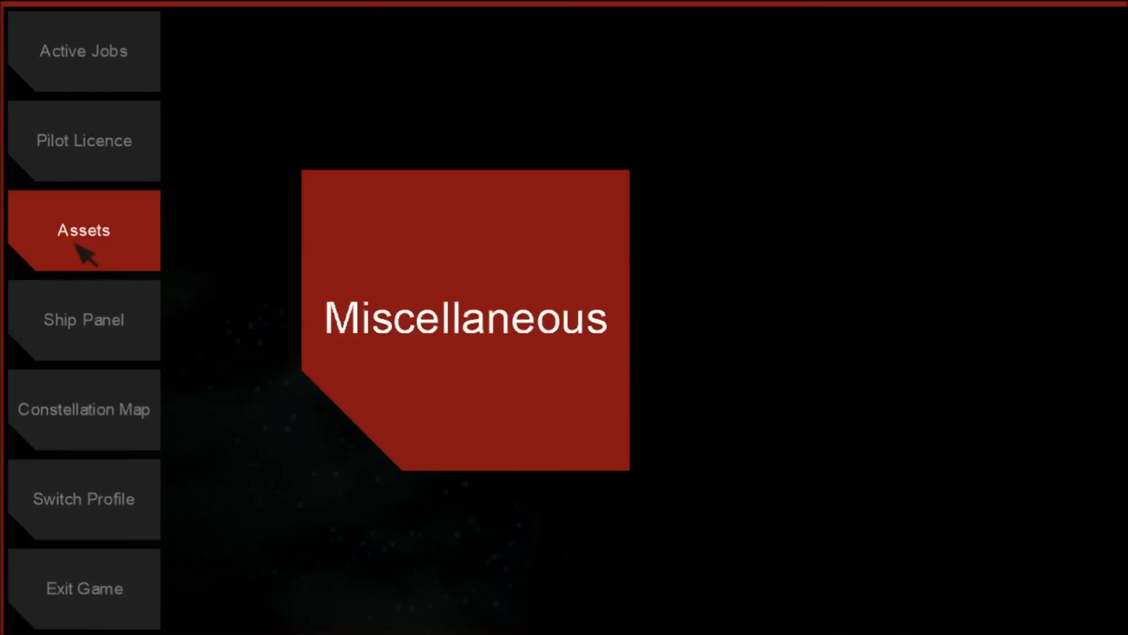
click(83, 231)
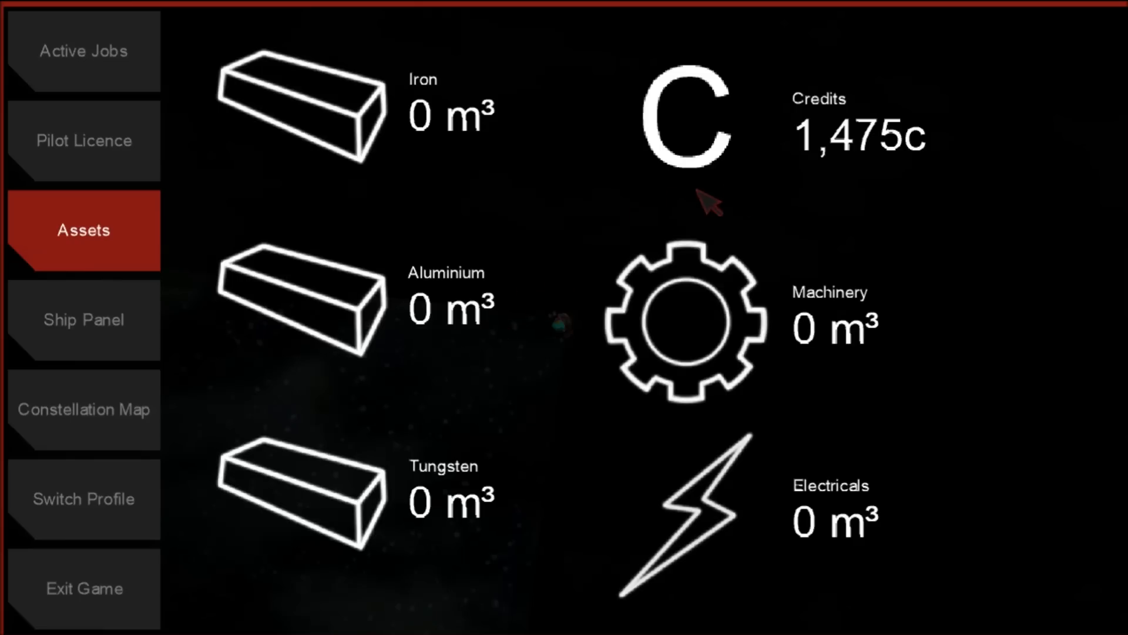
mouse_move(868, 156)
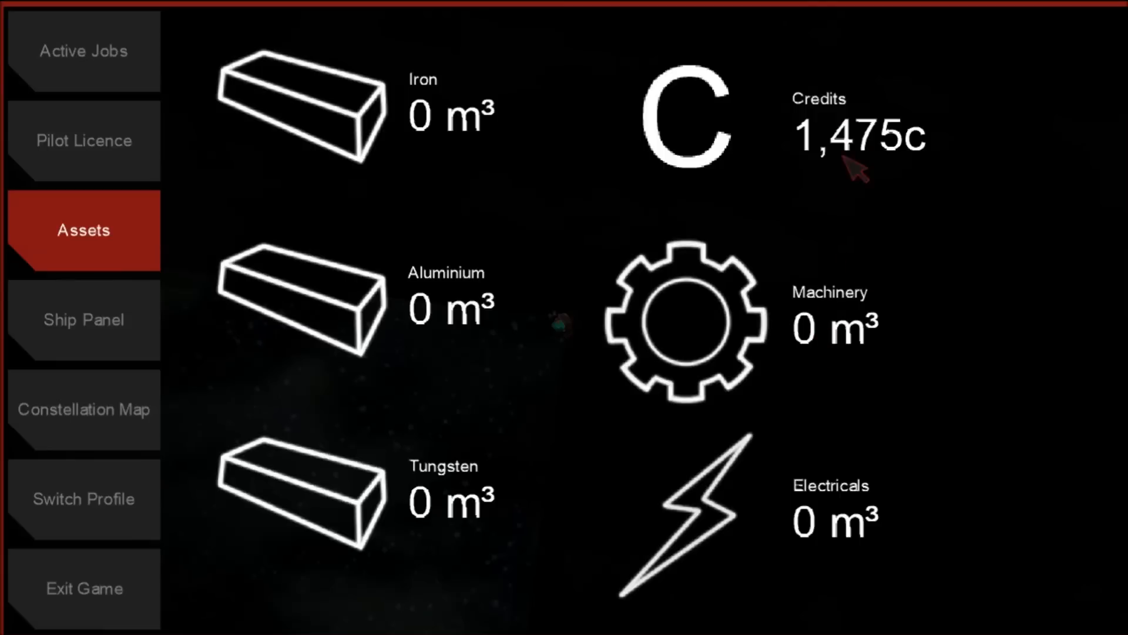
mouse_move(49, 353)
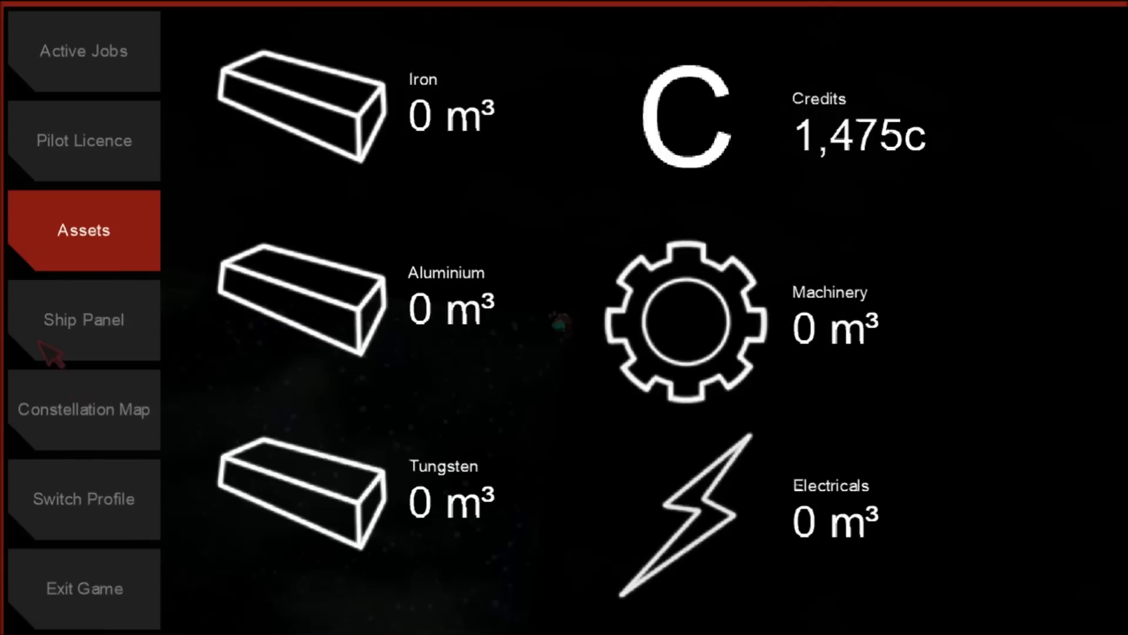
- Inspect the fitted UESA Armour Mk 8 and shield stats in the ship panel, then close it
click(83, 320)
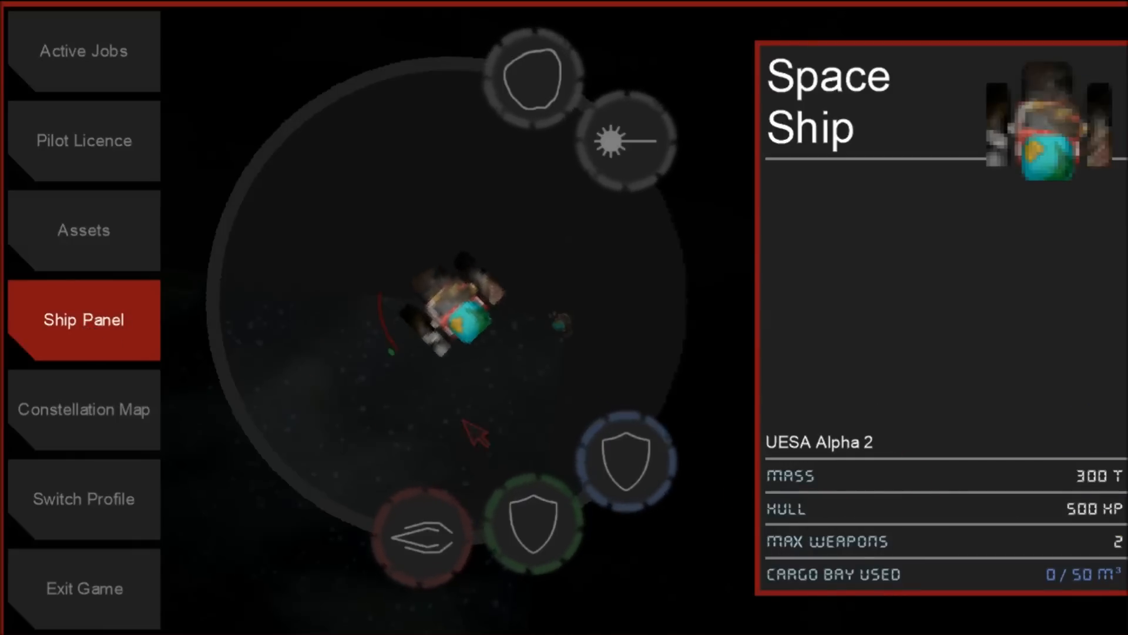
click(530, 523)
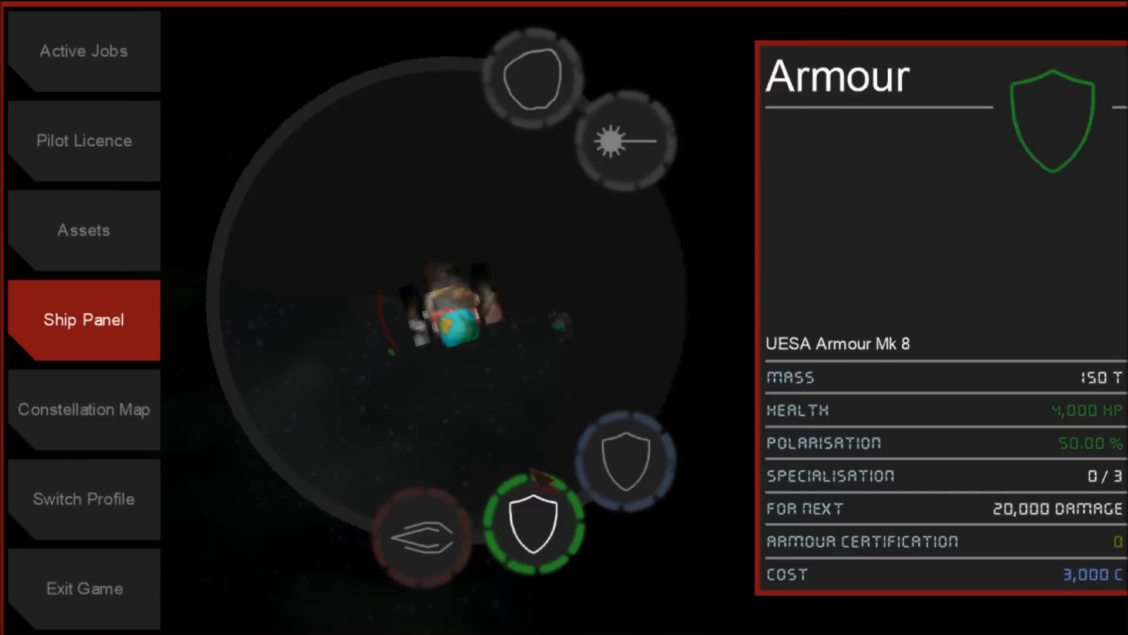
click(622, 462)
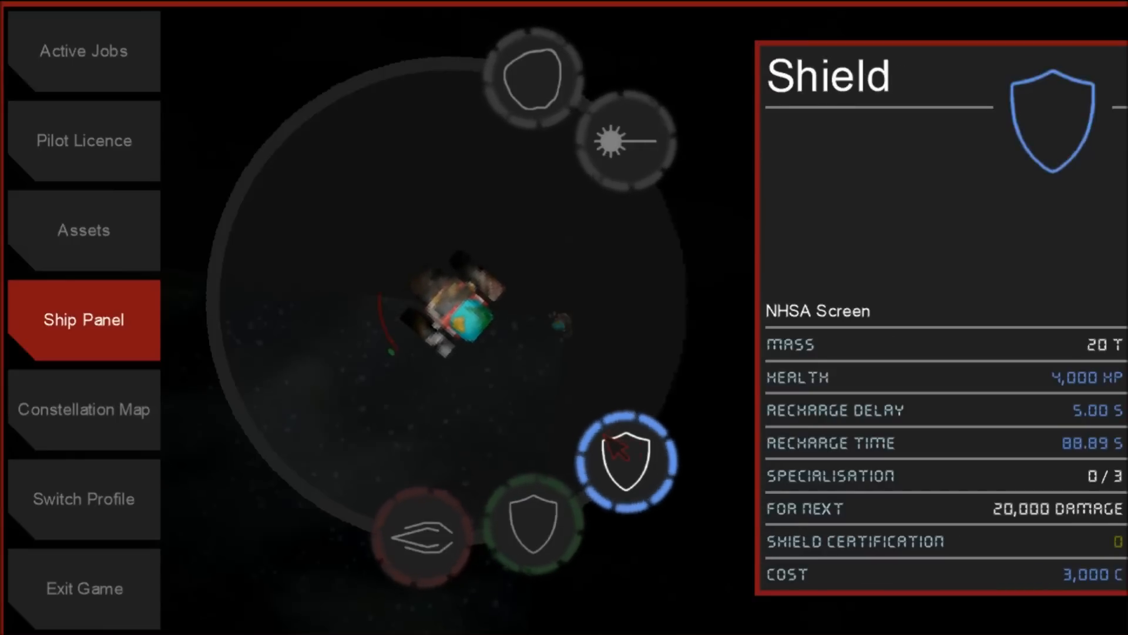
click(532, 532)
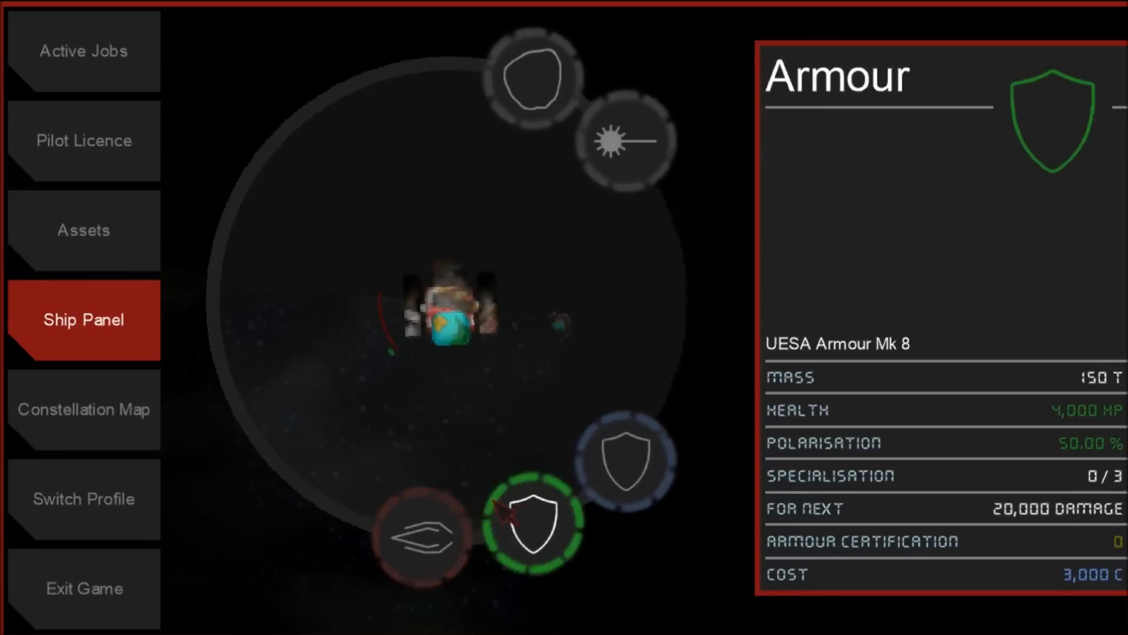
click(625, 138)
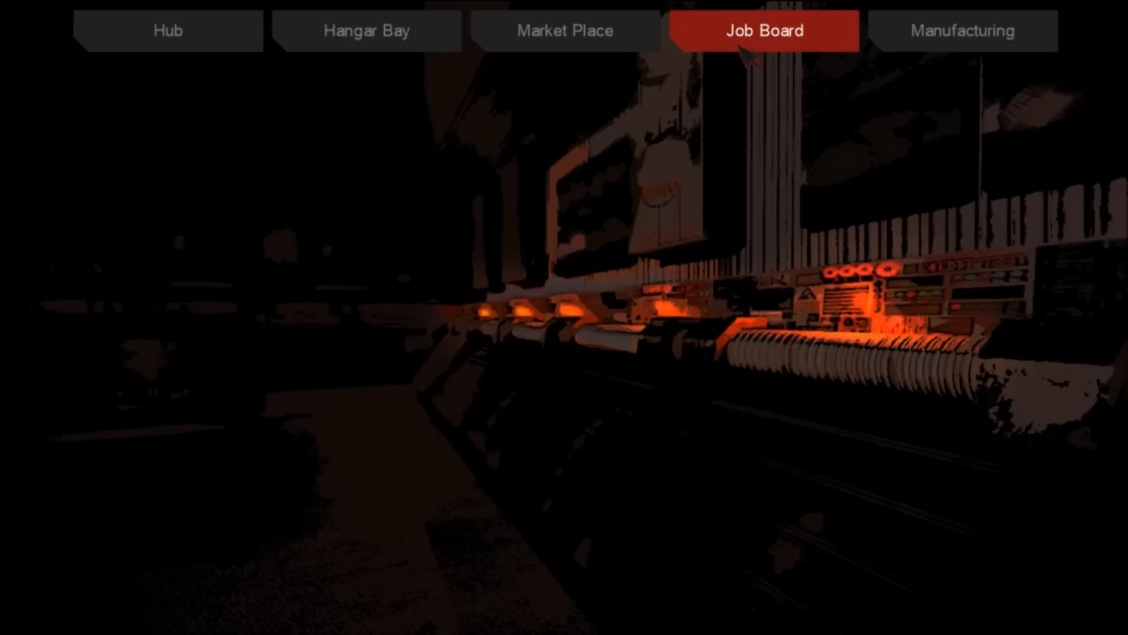
- Go to the station's Hangar Bay section
click(366, 30)
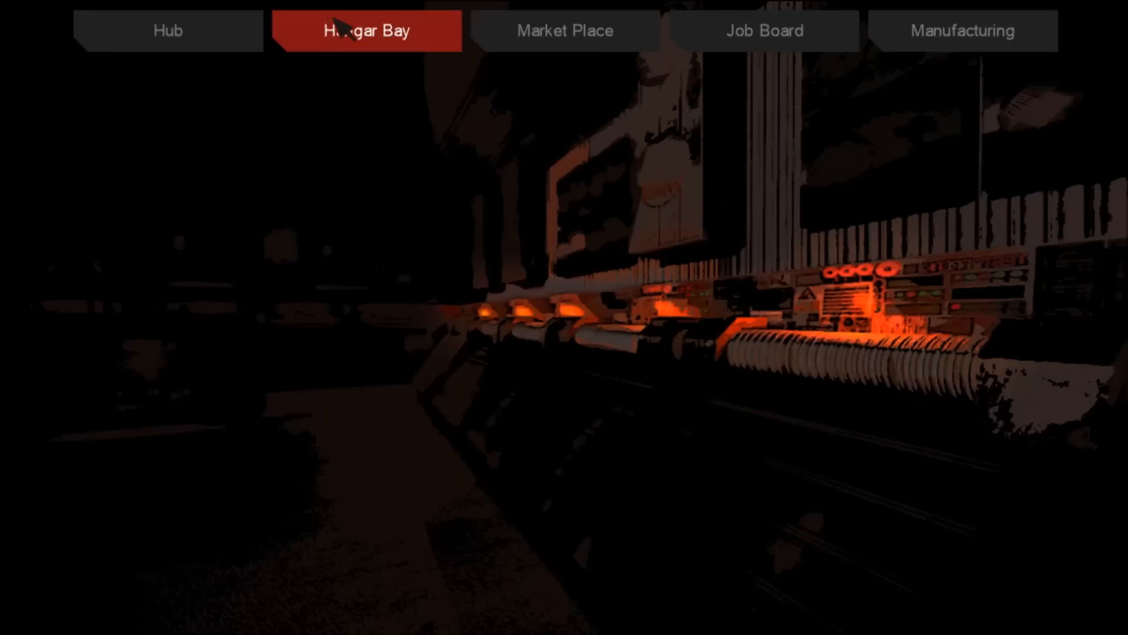
- Repair the hull to 515 HP for 75c and decline the 8,000c armour repair
click(366, 30)
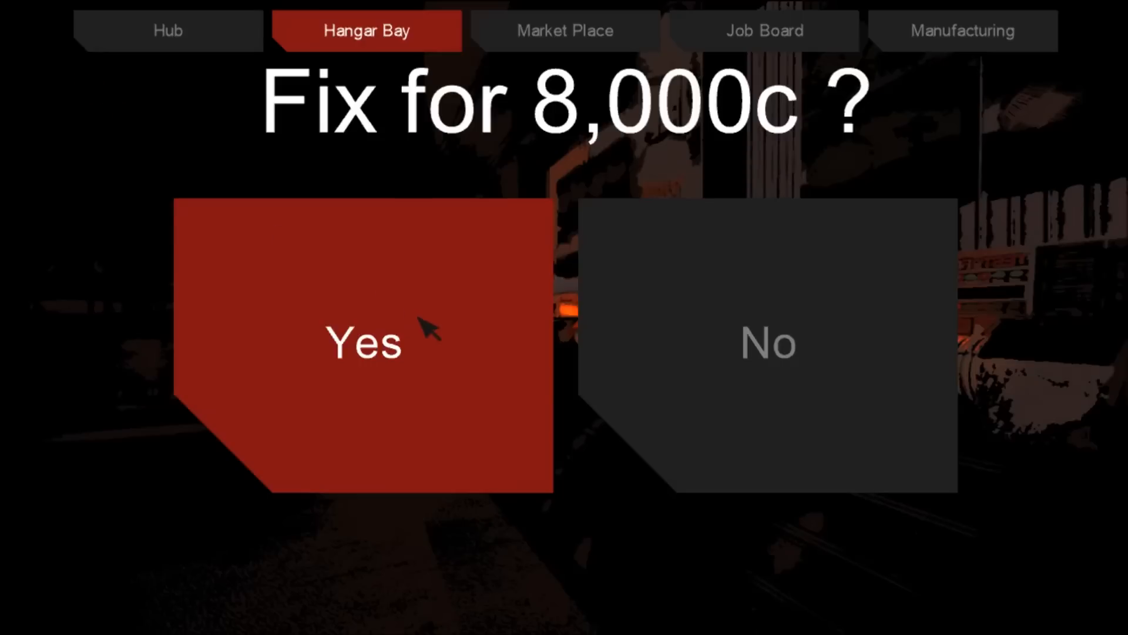
mouse_move(662, 219)
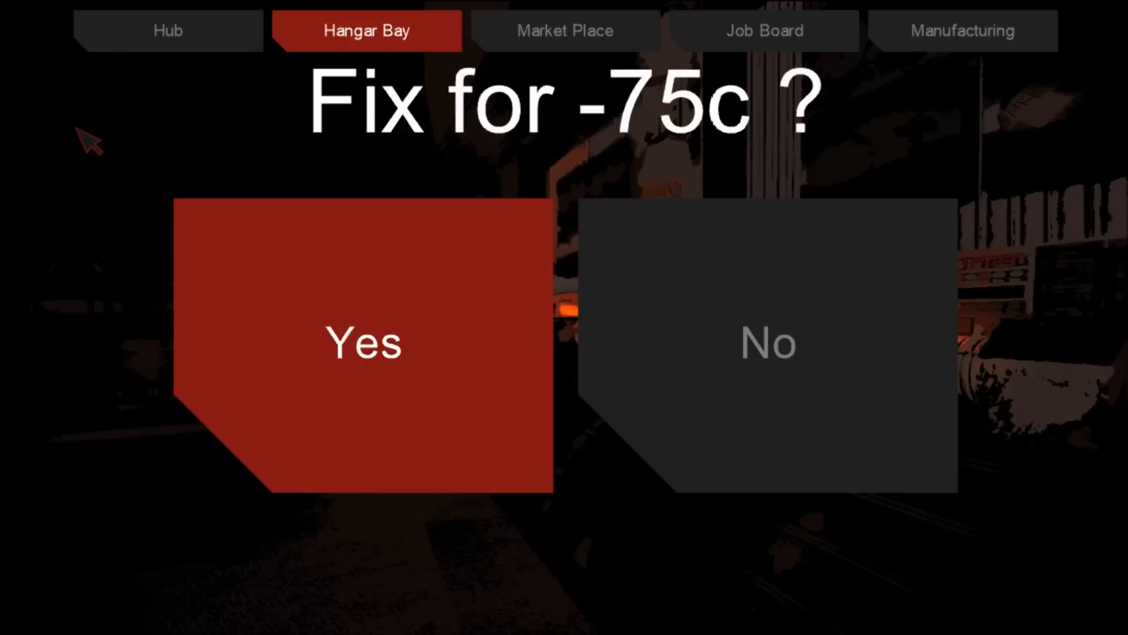
mouse_move(551, 277)
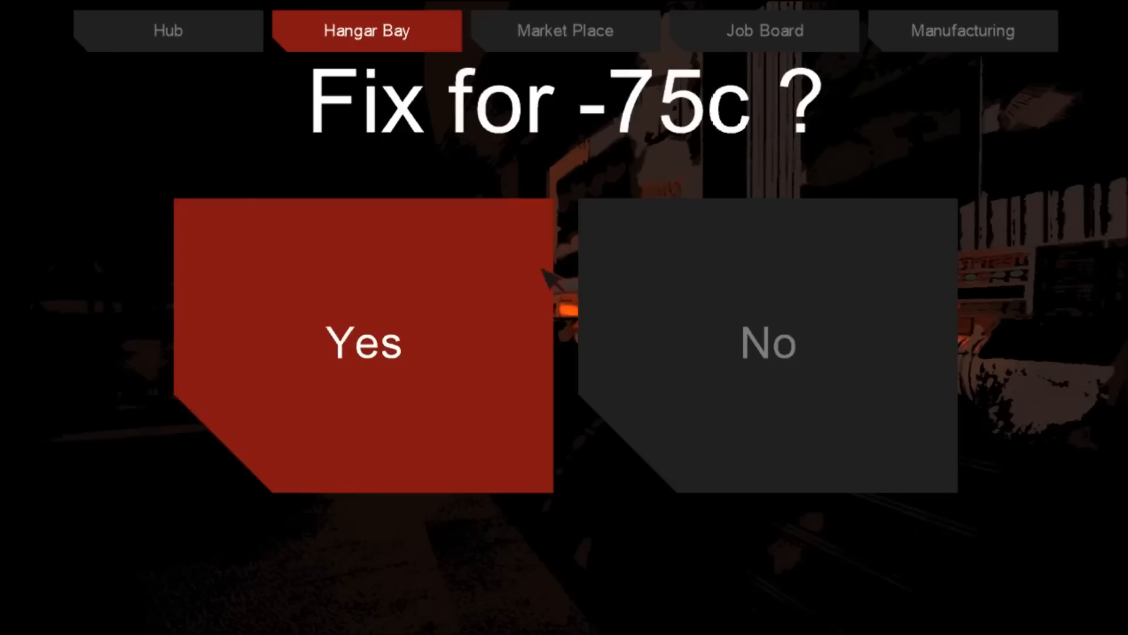
click(363, 343)
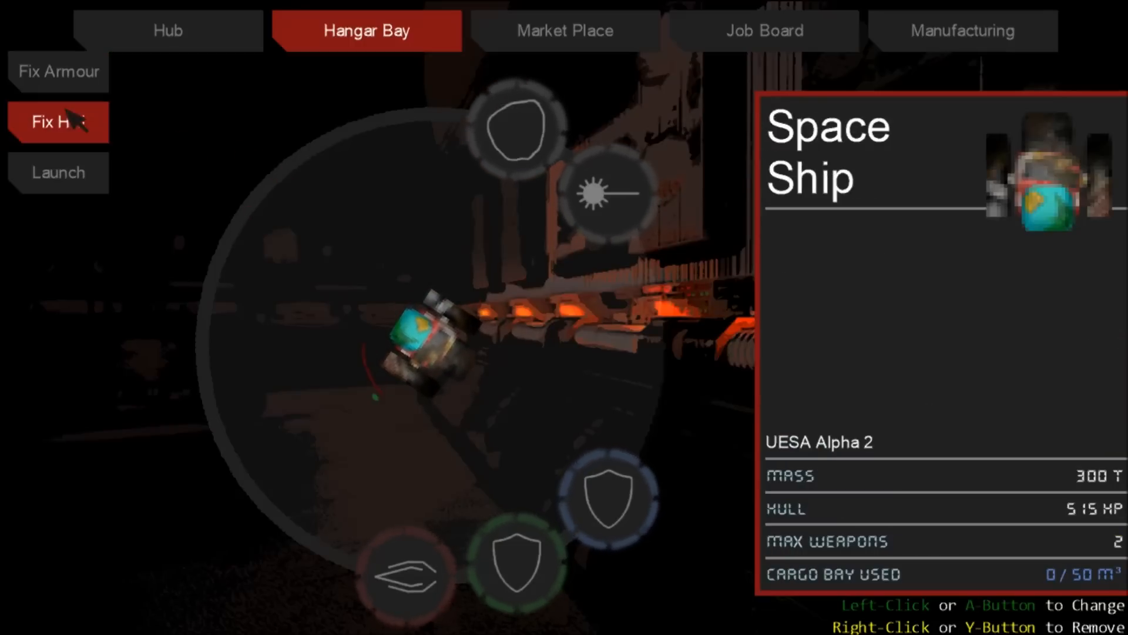
click(57, 121)
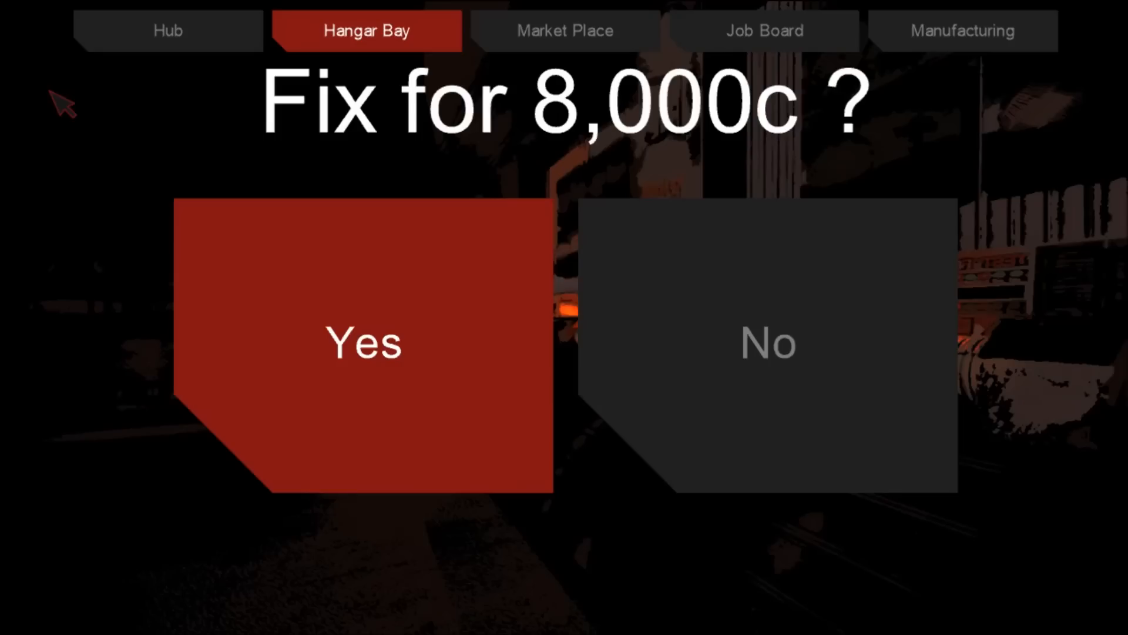
click(364, 343)
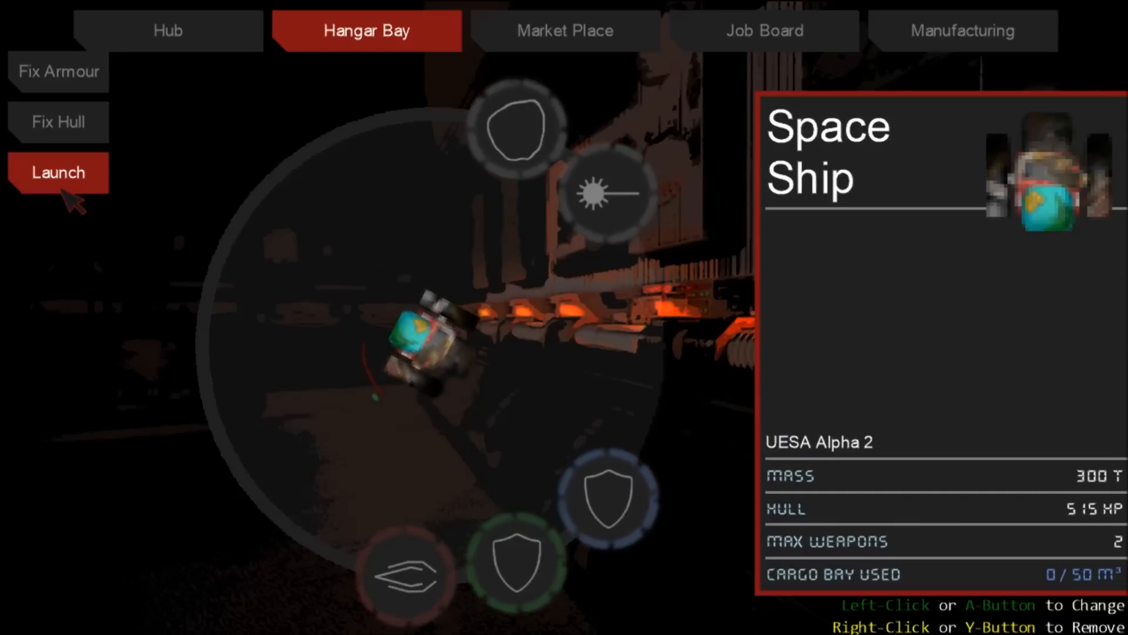
mouse_move(157, 195)
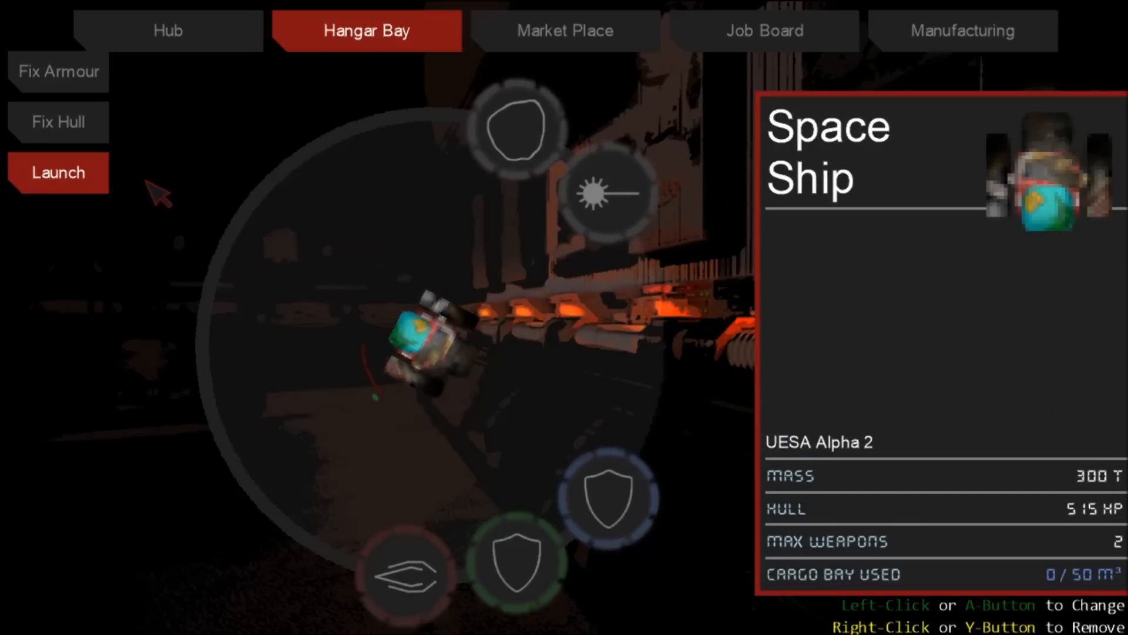
- Browse the Market Place armours for sale
click(564, 30)
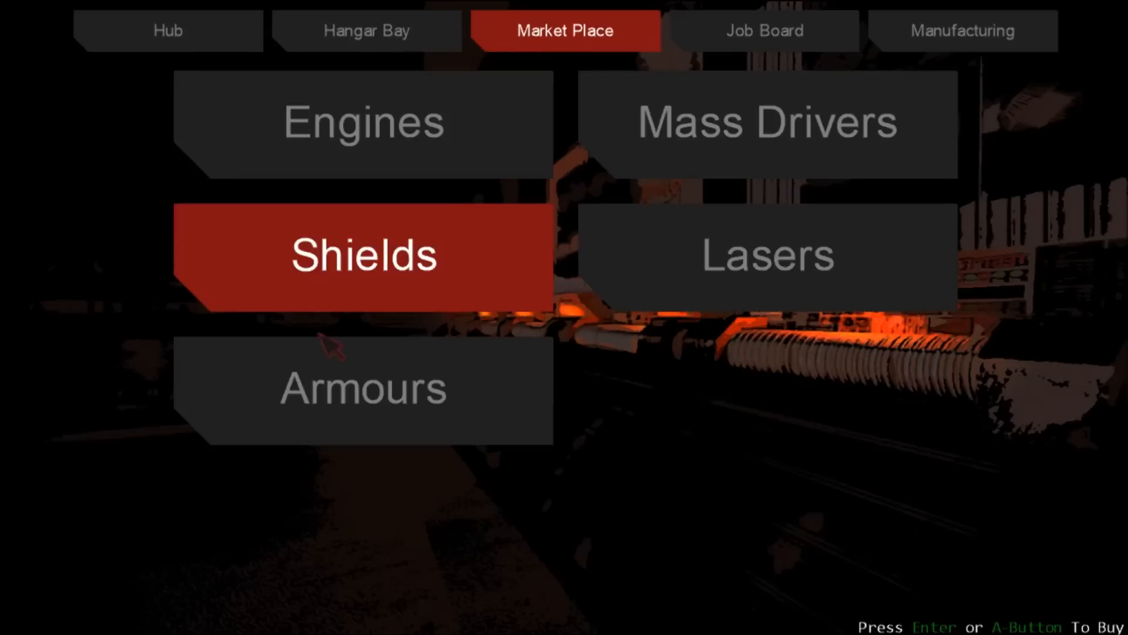
click(362, 387)
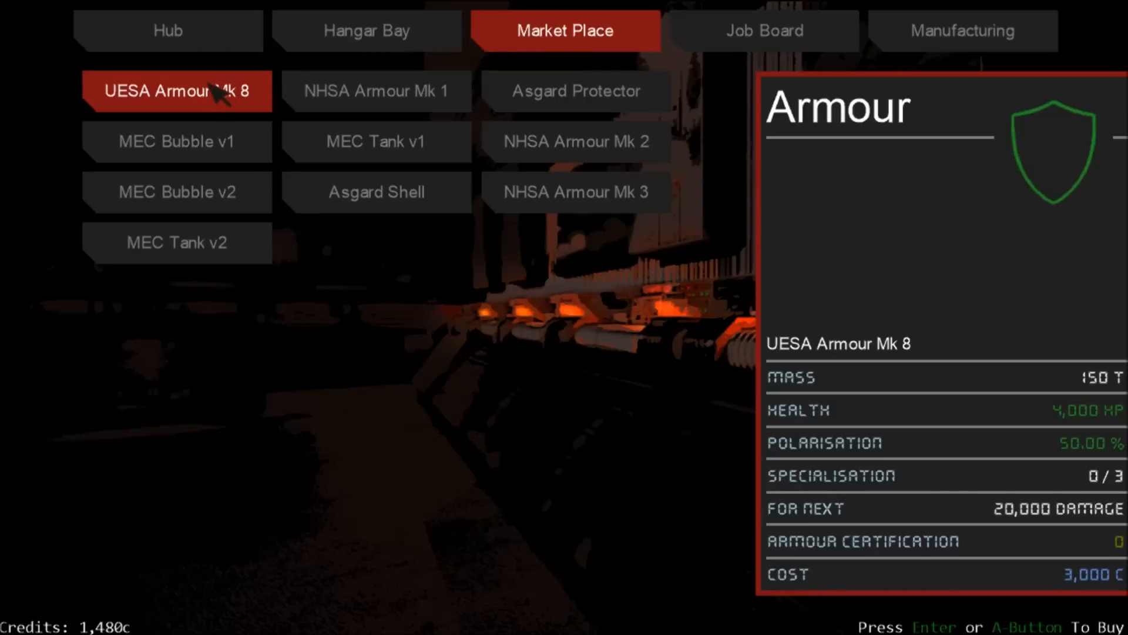
mouse_move(280, 104)
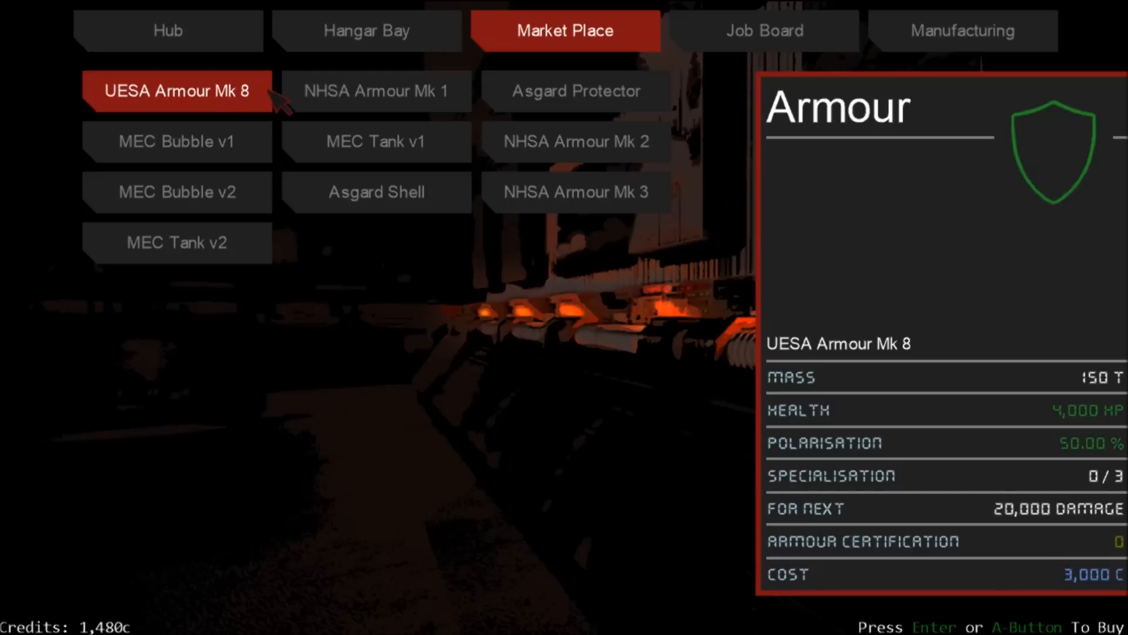
- Compare the Asgard Protector, NHSA Mk 1–3 and UESA Armour Mk 8 (3,000c) stats
click(575, 90)
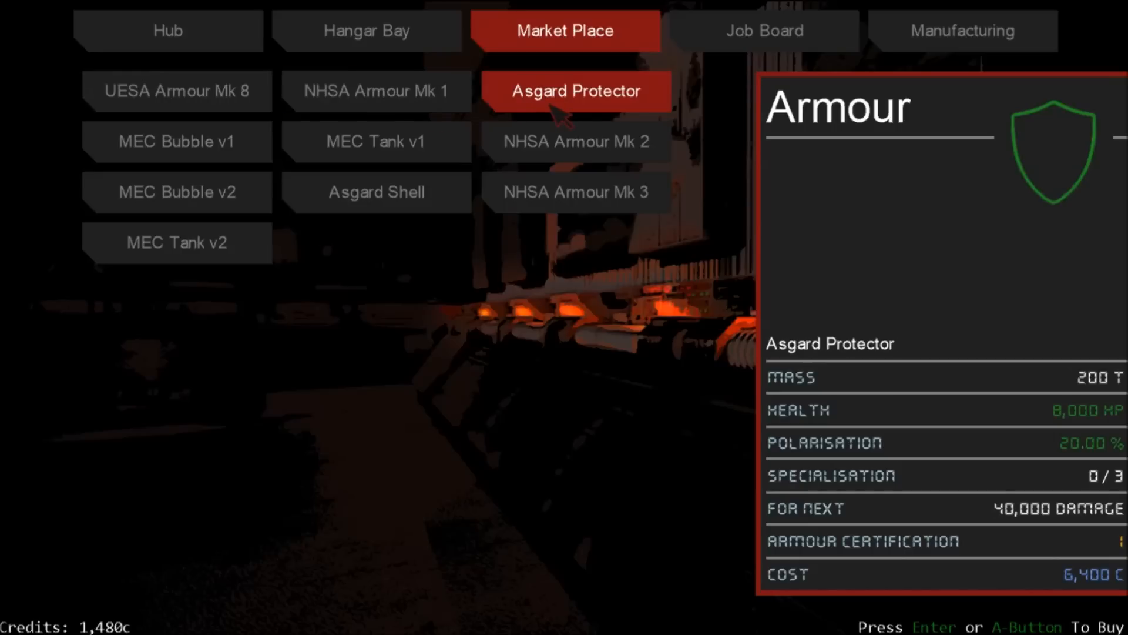
click(575, 191)
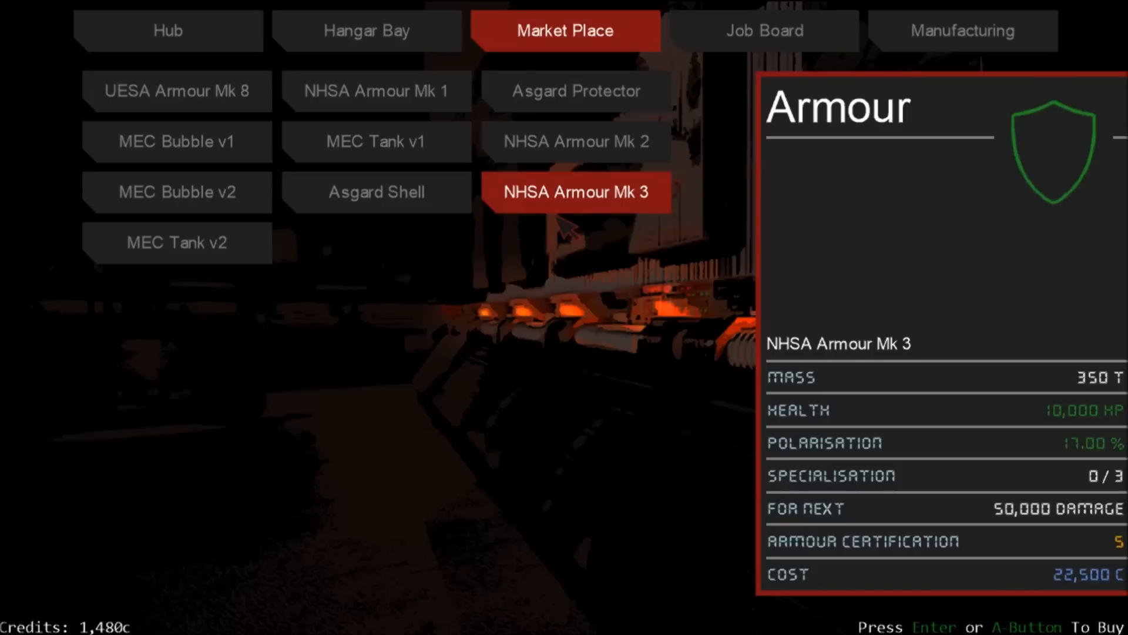
click(375, 91)
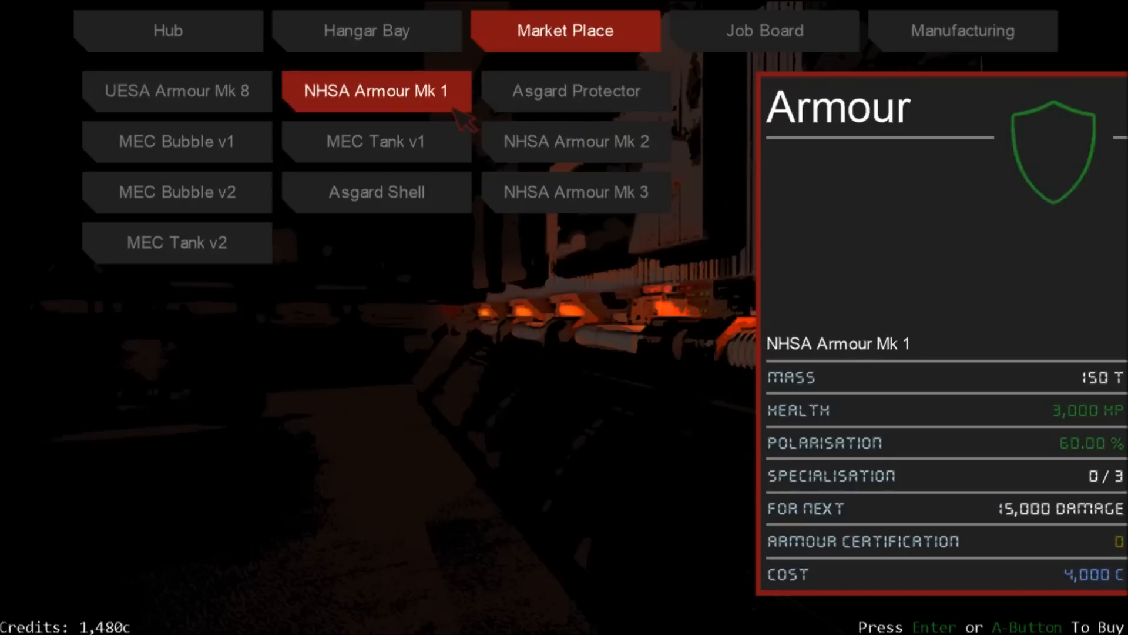
click(576, 90)
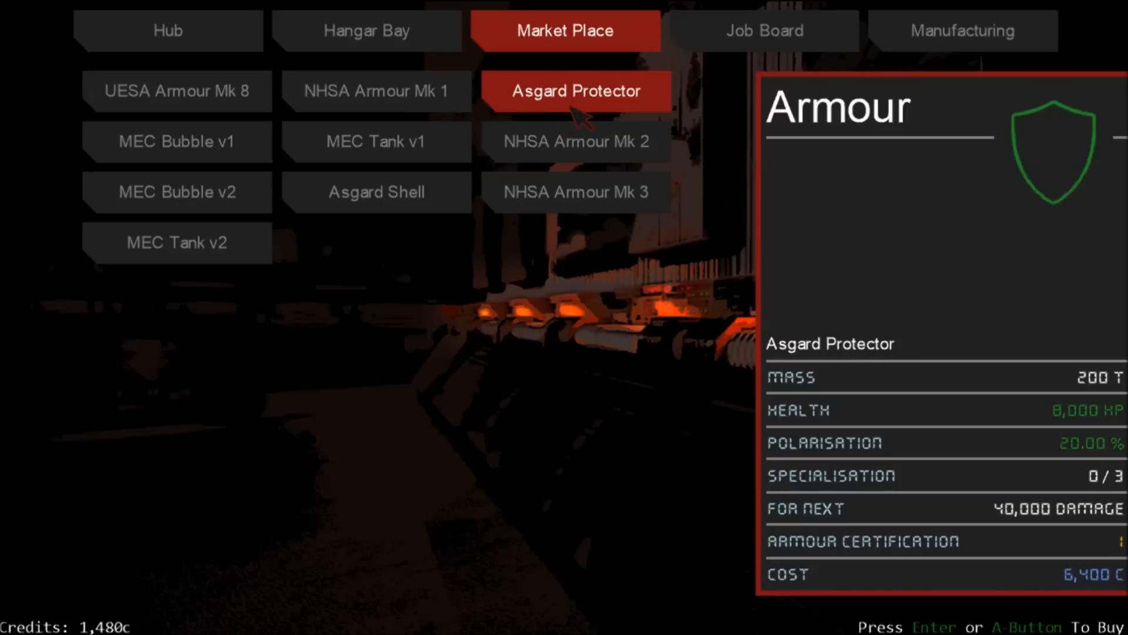
click(574, 141)
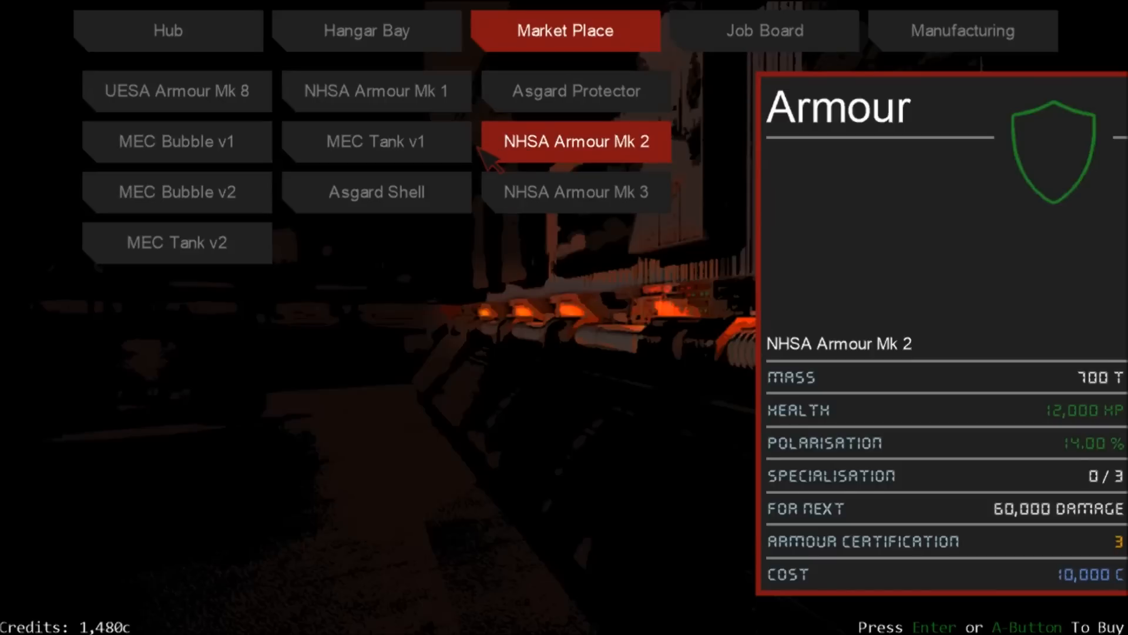
click(177, 90)
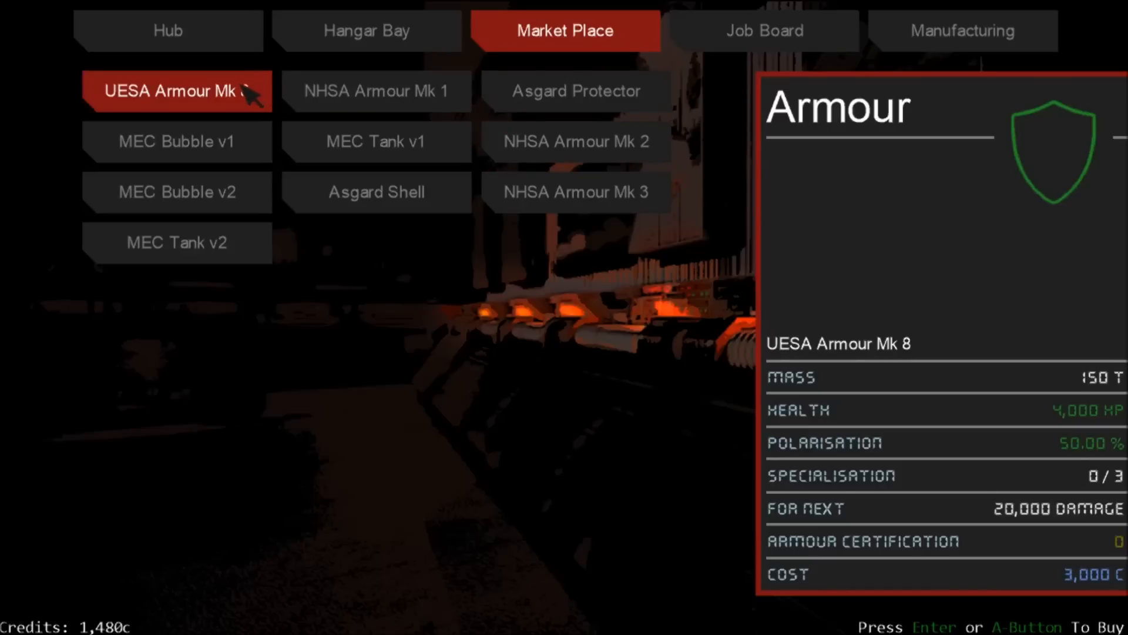
mouse_move(208, 96)
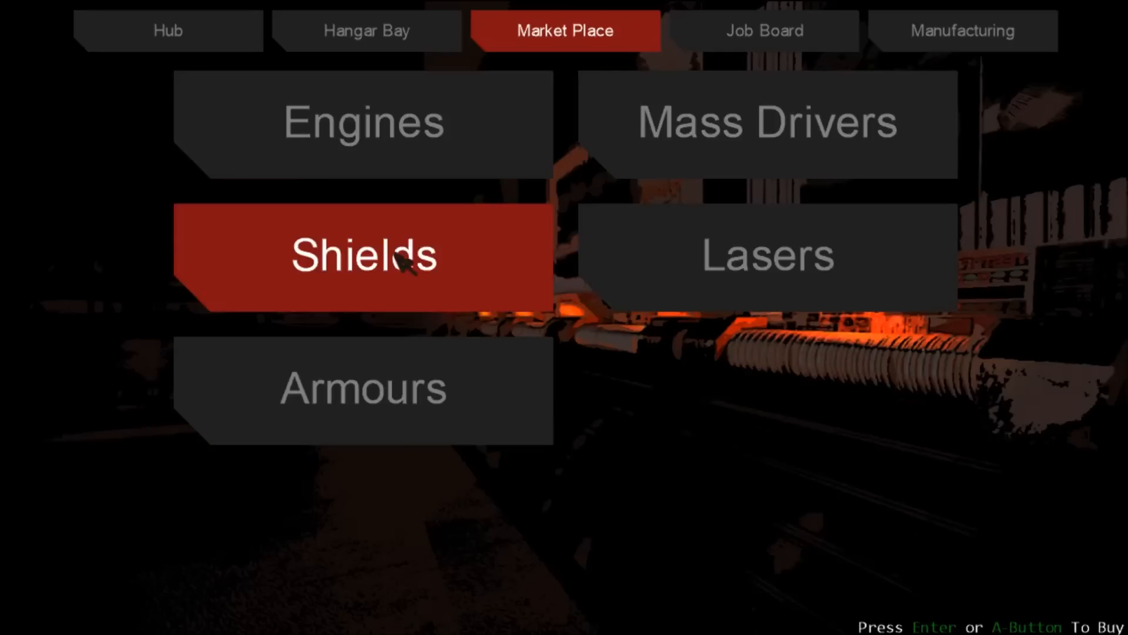
- Check the NHSA Enforcer stats and the UESA Traveller's manufacturing material requirements
click(764, 31)
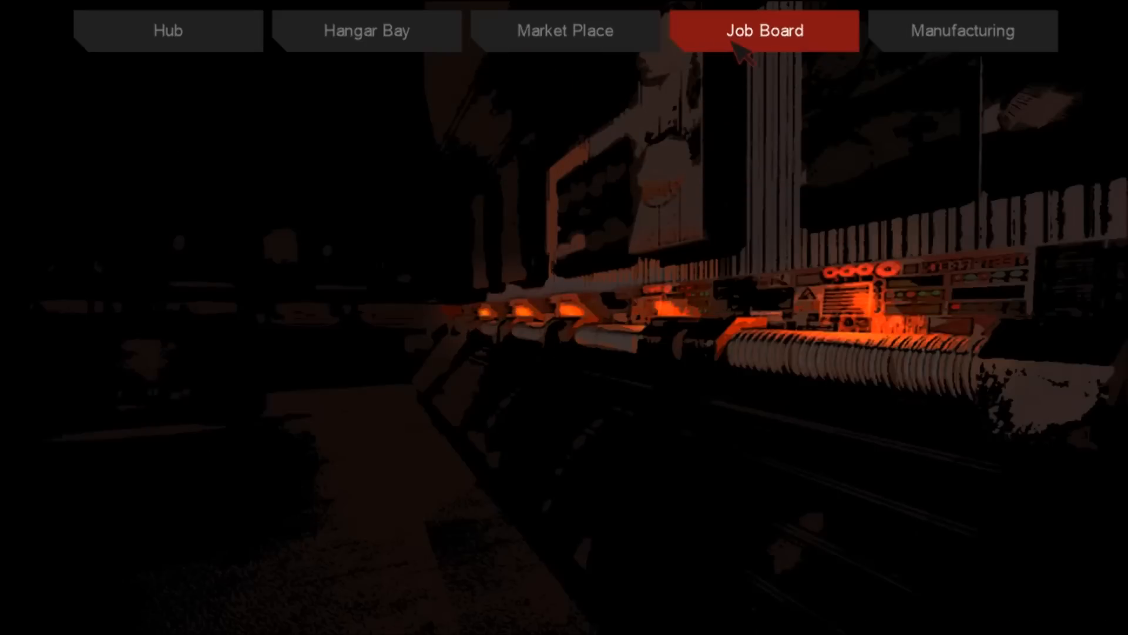
click(962, 30)
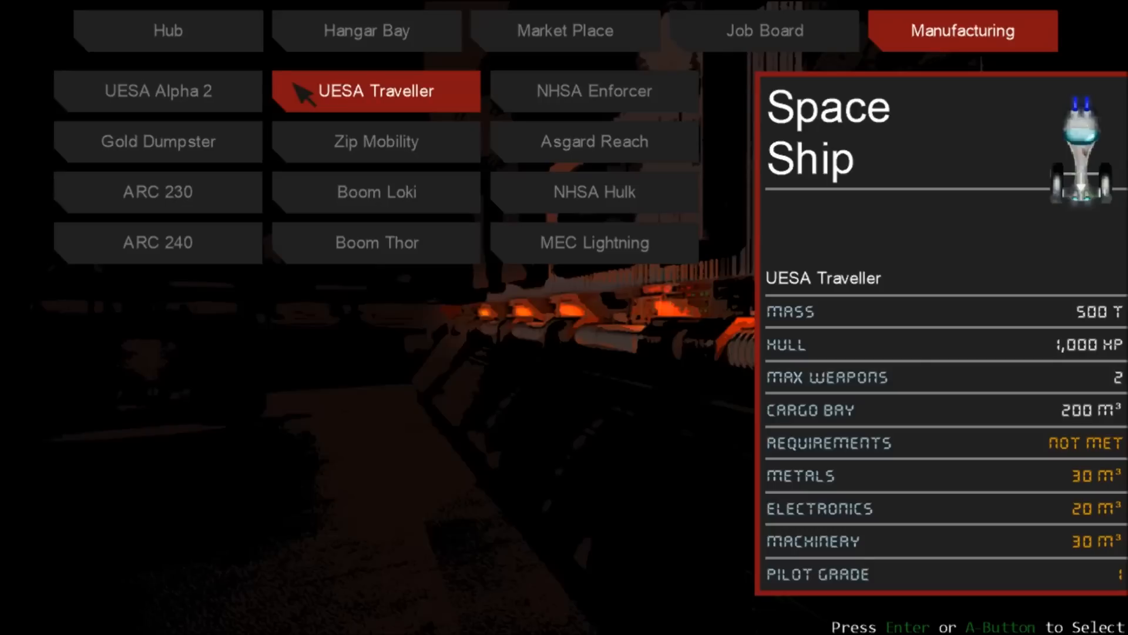
mouse_move(301, 99)
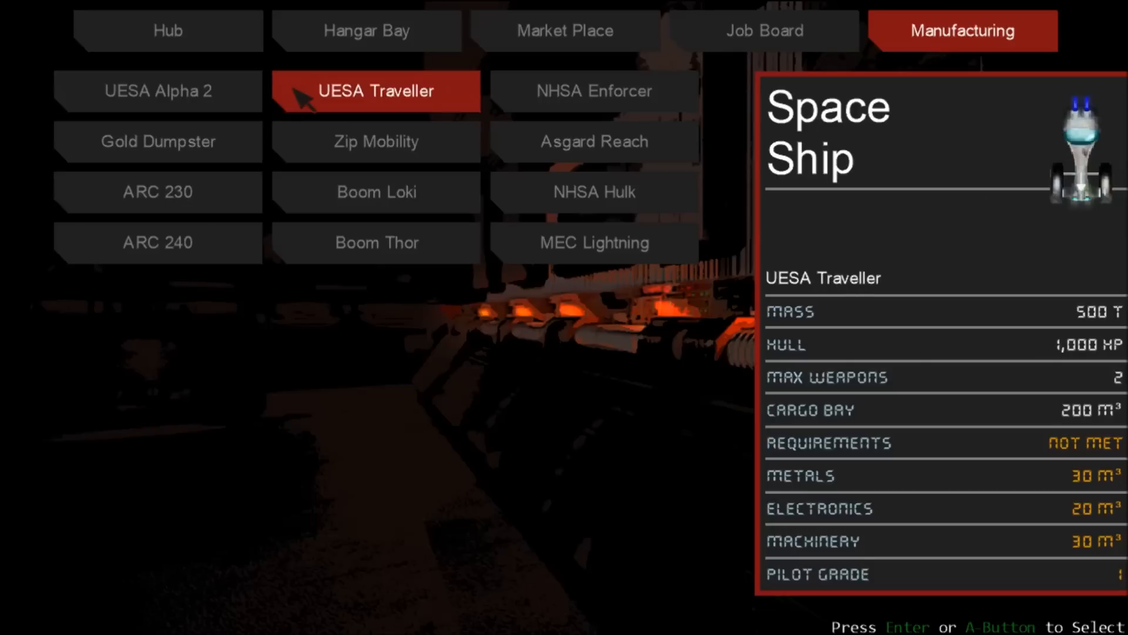
click(592, 90)
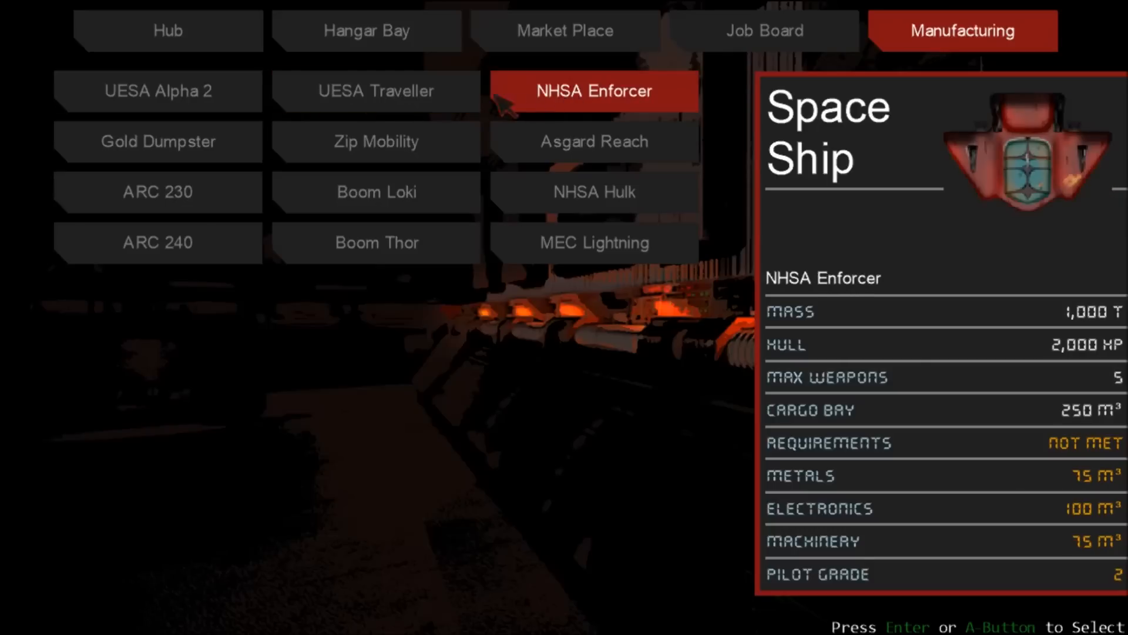
mouse_move(554, 103)
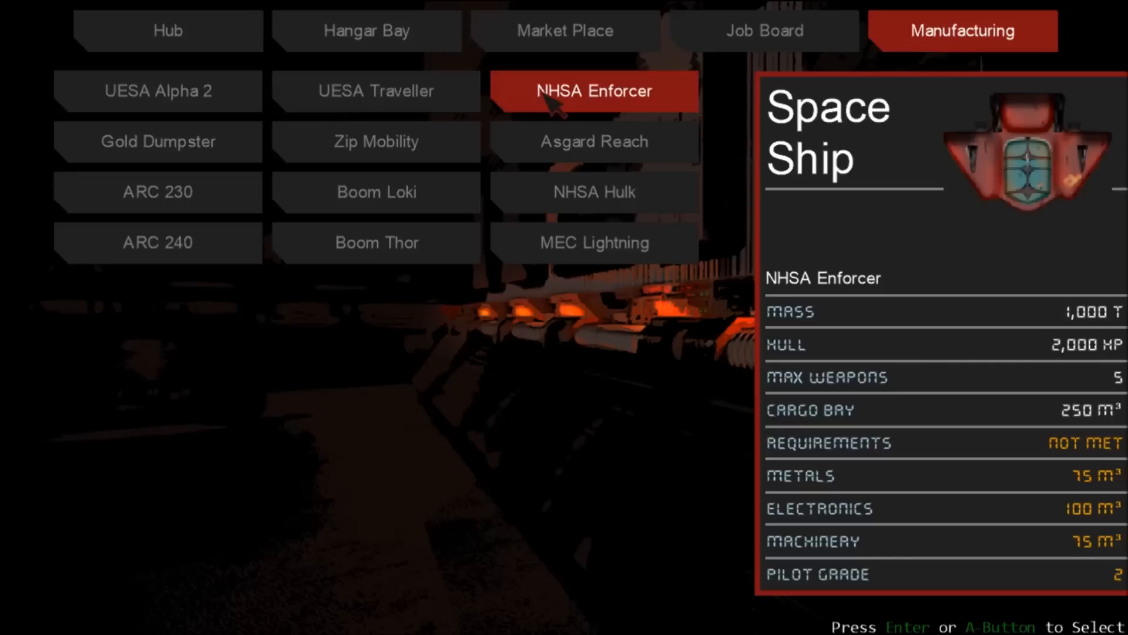
click(375, 91)
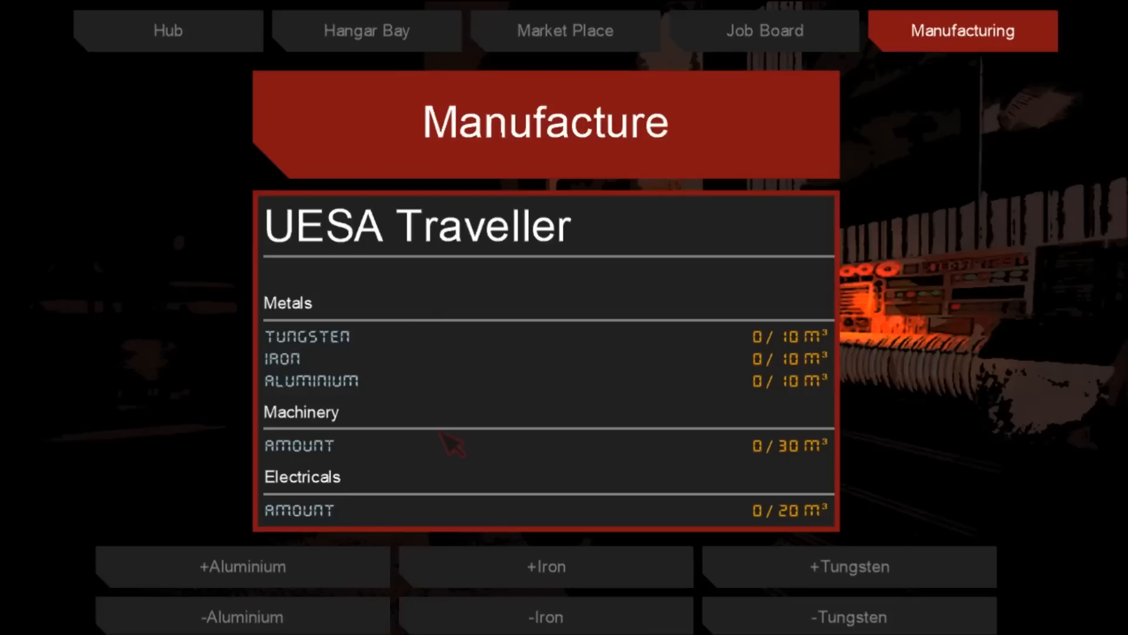
mouse_move(424, 394)
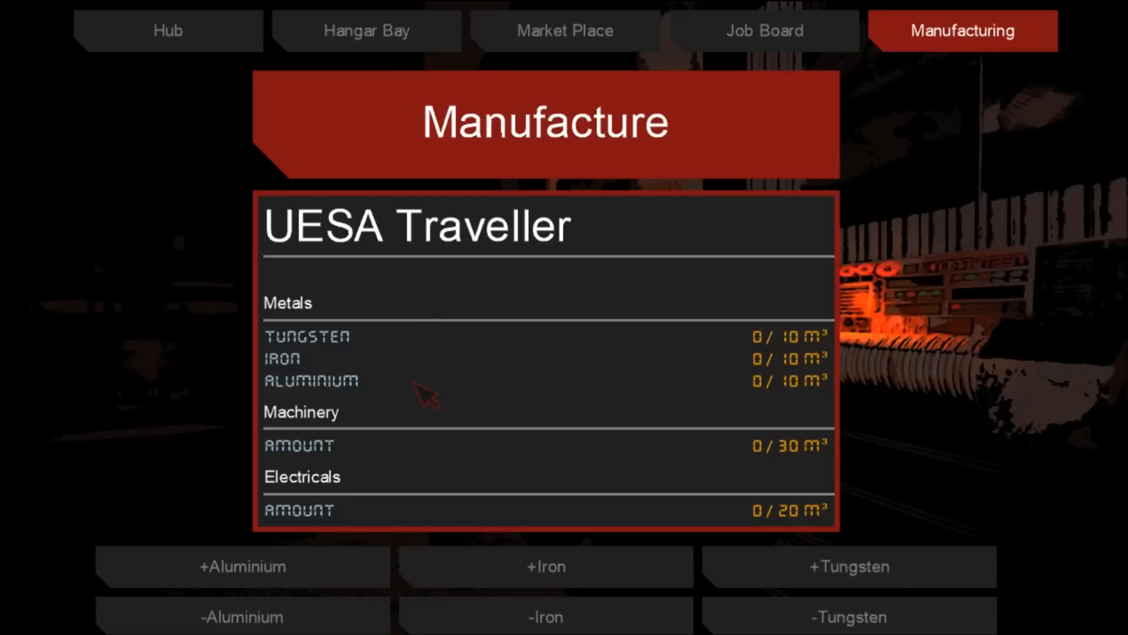
mouse_move(497, 407)
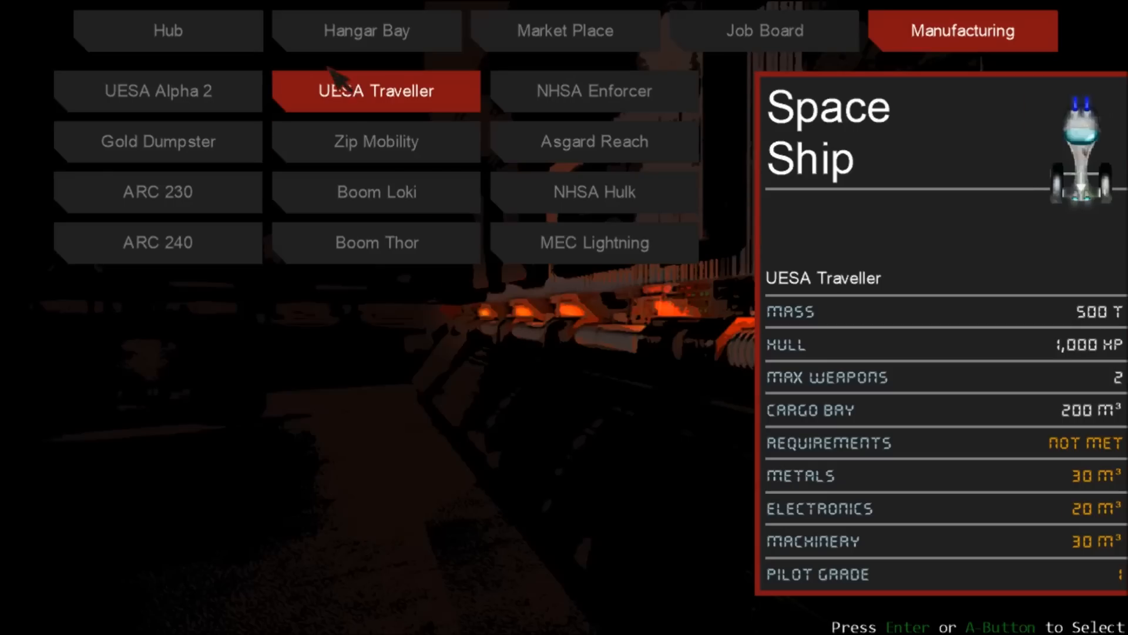
- Glance at the market armours again and return to the Job Board
click(565, 30)
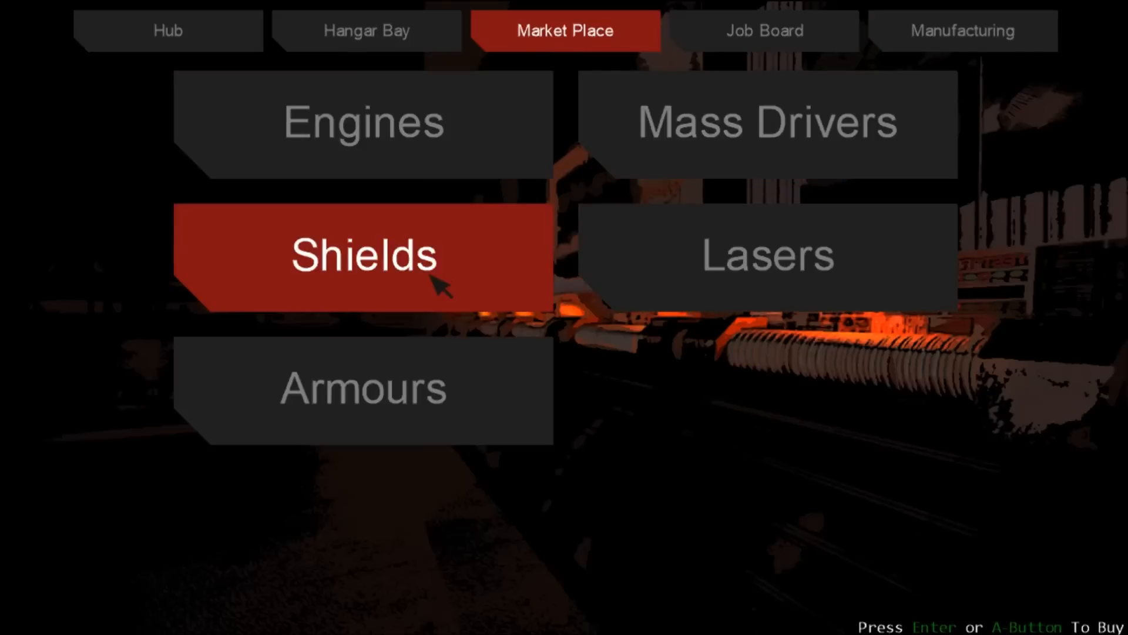
click(363, 387)
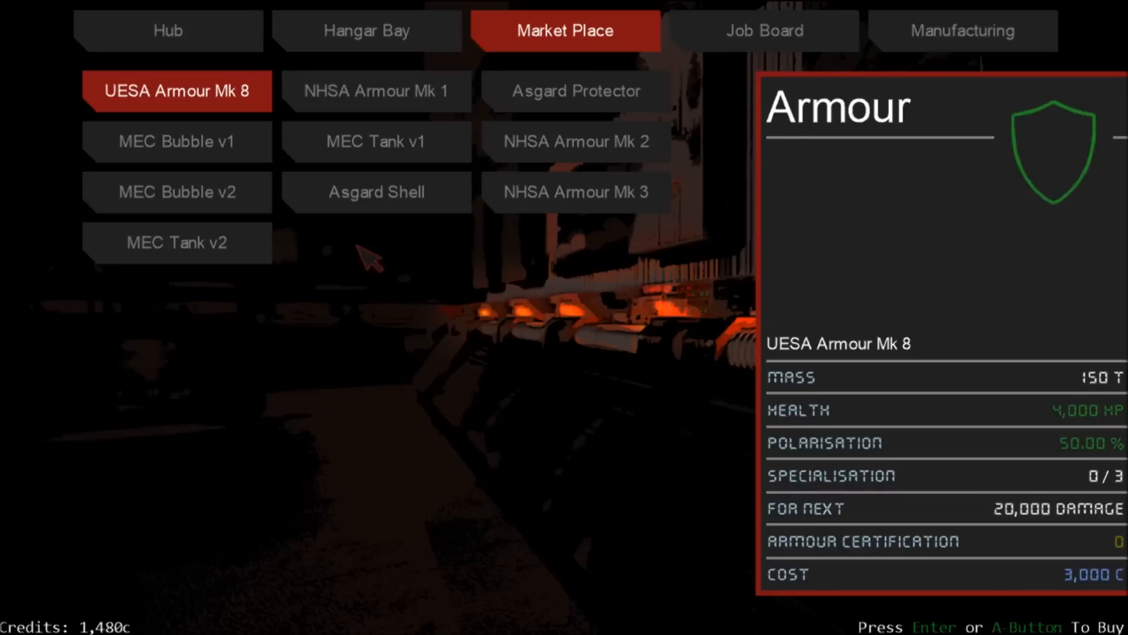
click(763, 31)
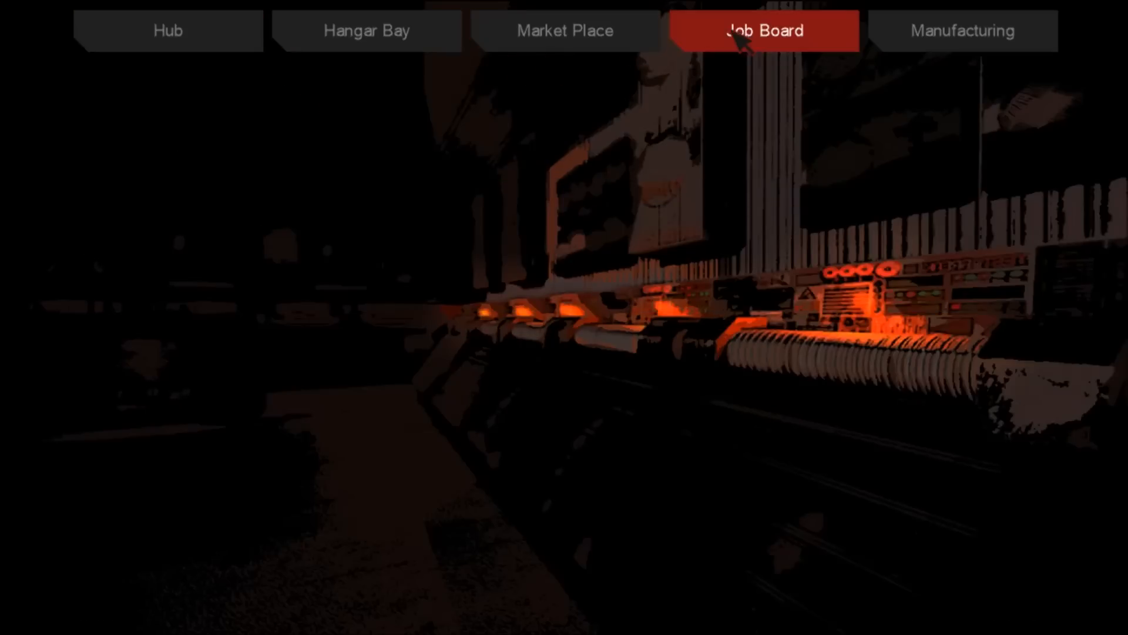
- Inspect the Barren 025, Barren 006, Hel transport and Pathway Clear Cartel job listings
click(762, 30)
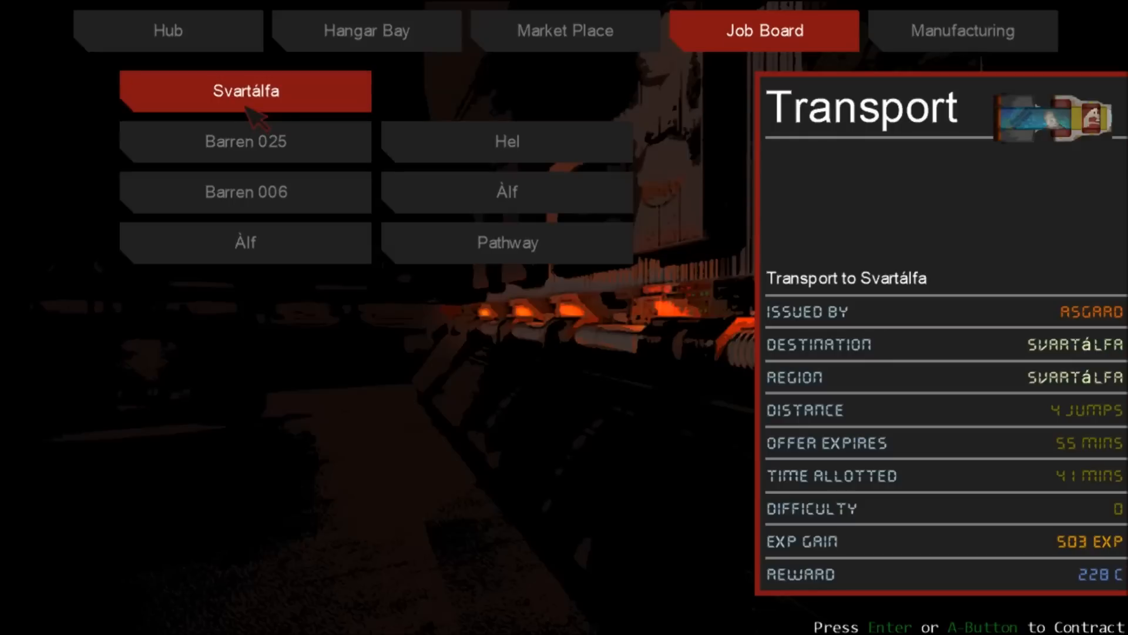
click(245, 141)
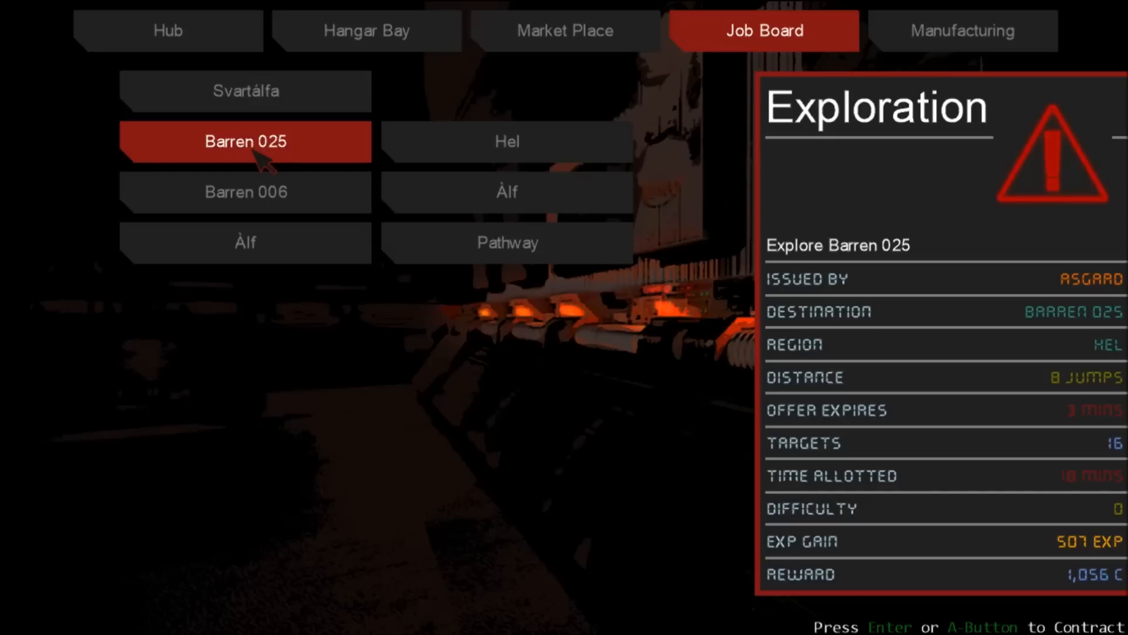
click(244, 191)
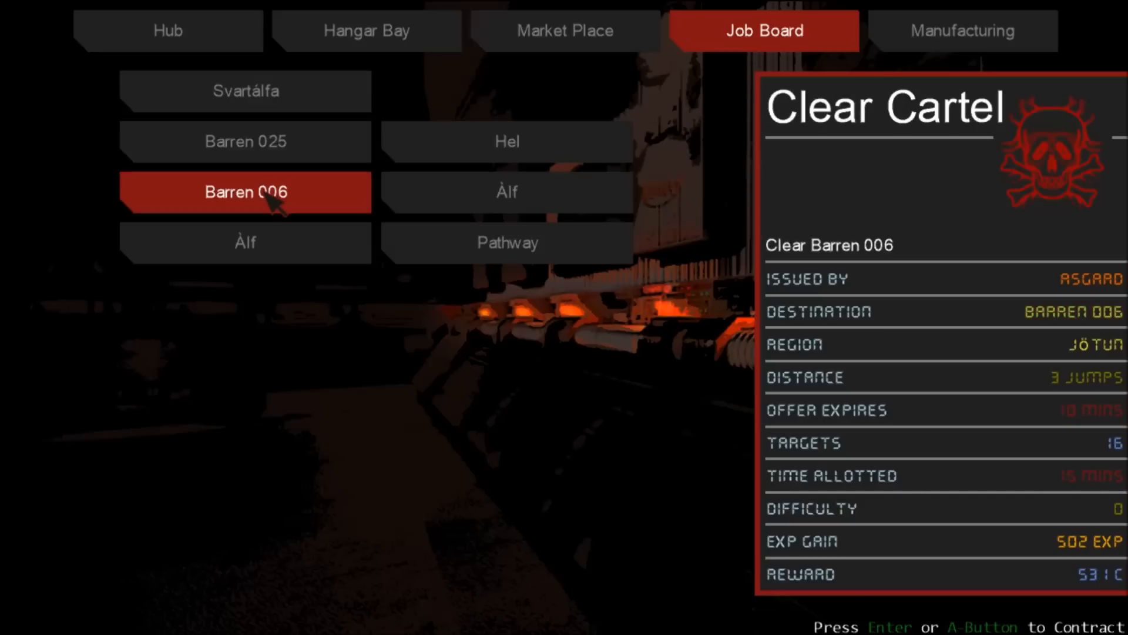
click(507, 141)
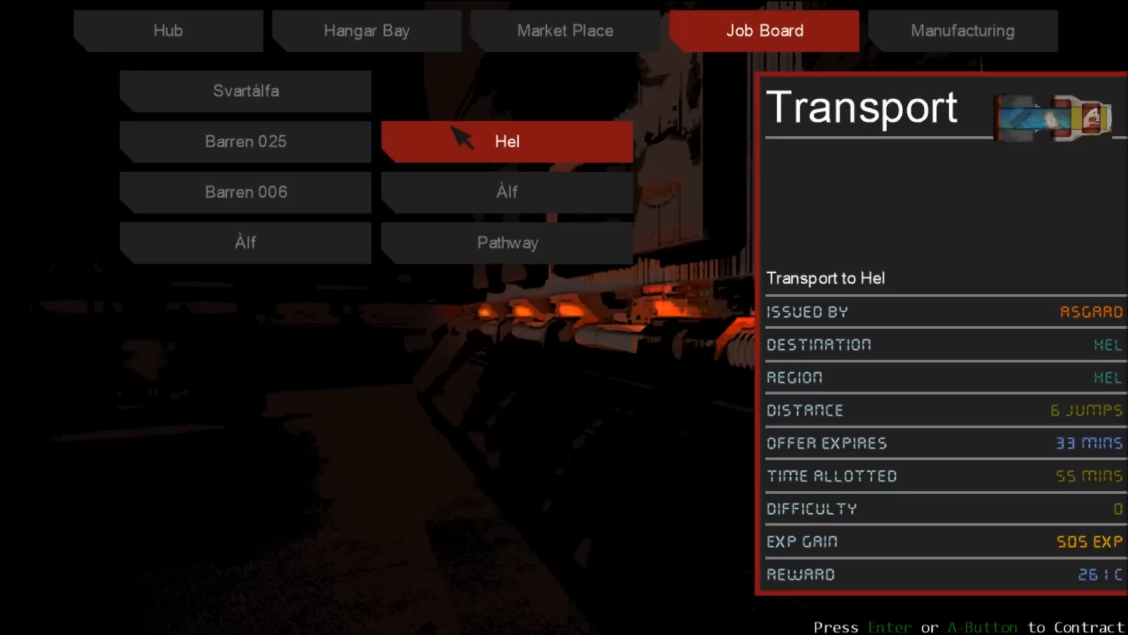
click(507, 242)
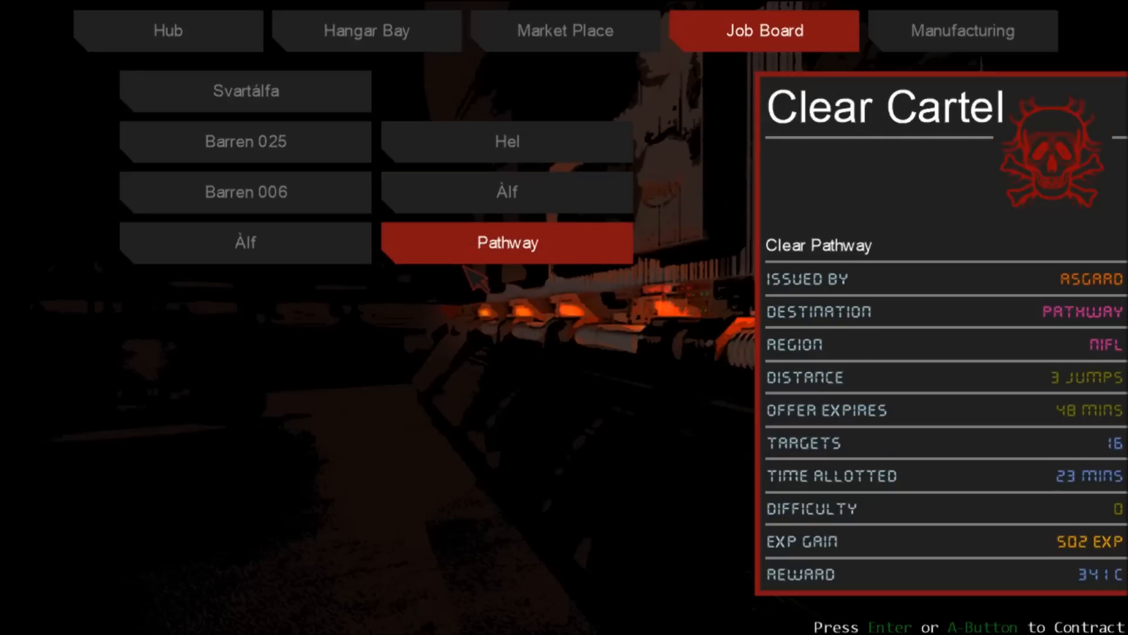
- Accept the Clear Cartel job to Pathway and dismiss the job list
click(245, 242)
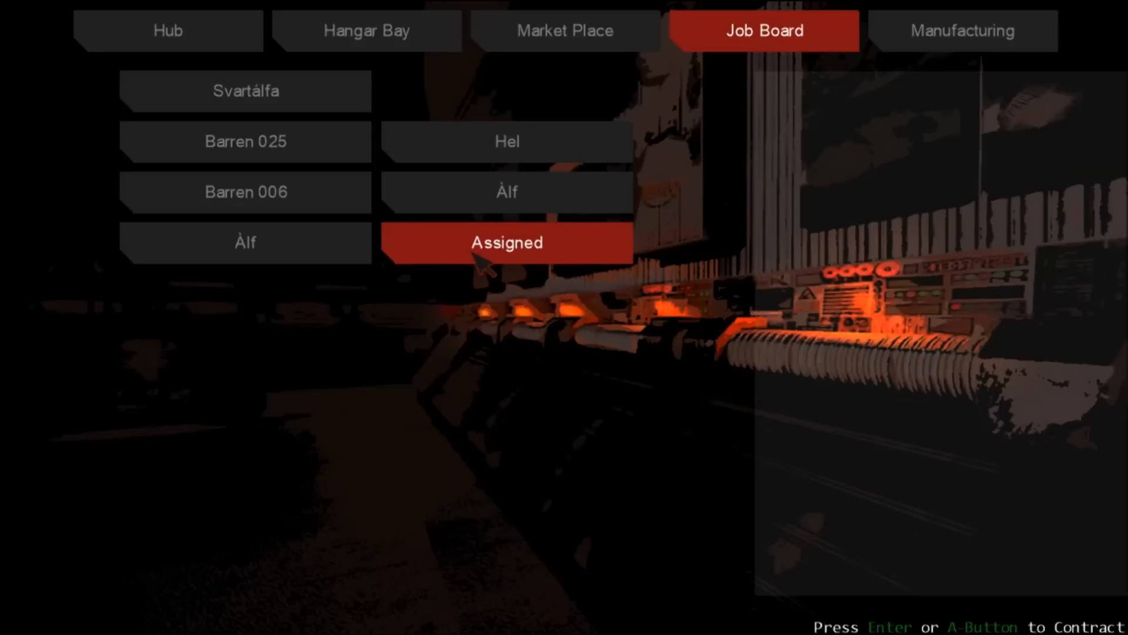
click(506, 241)
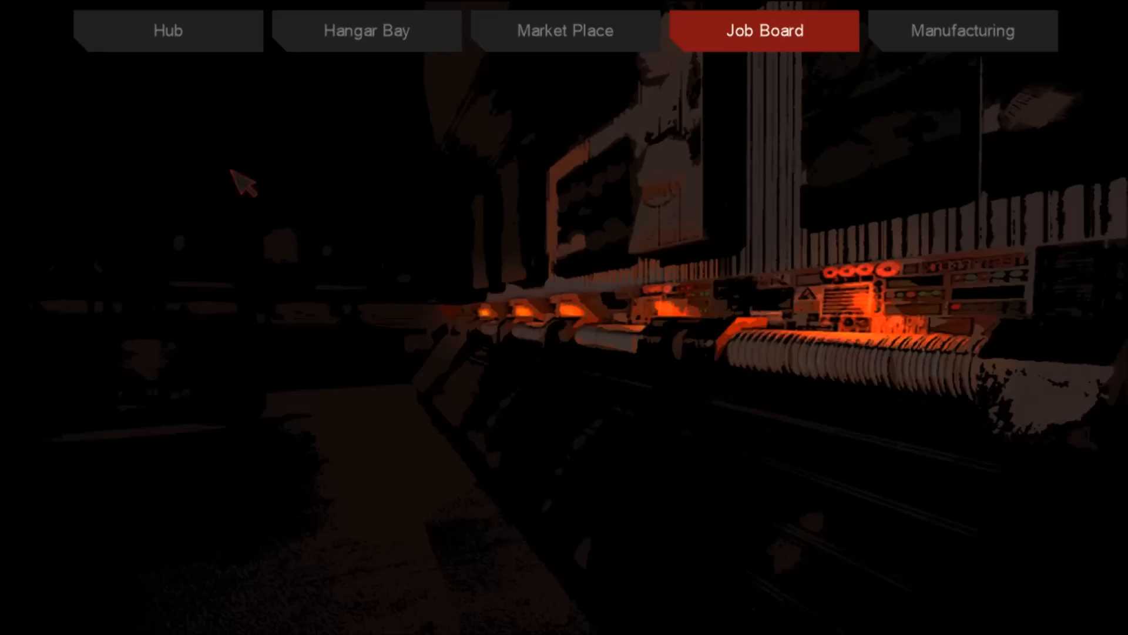
- Check the Pathway Clear Cartel job under Active Jobs, then move to Pilot Licence
click(366, 30)
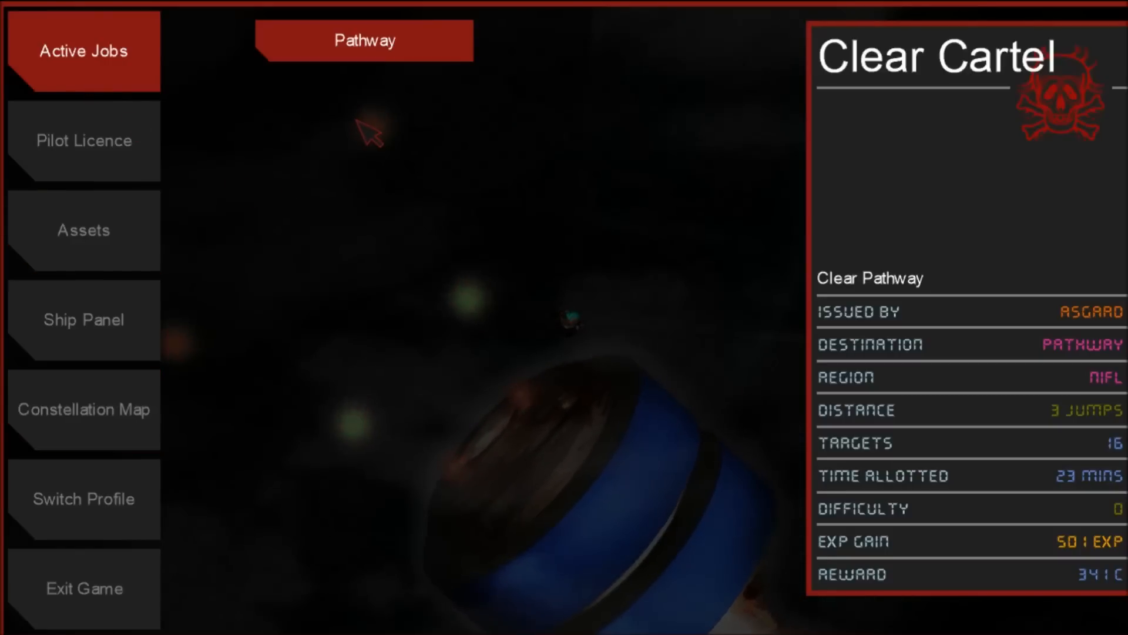
click(364, 39)
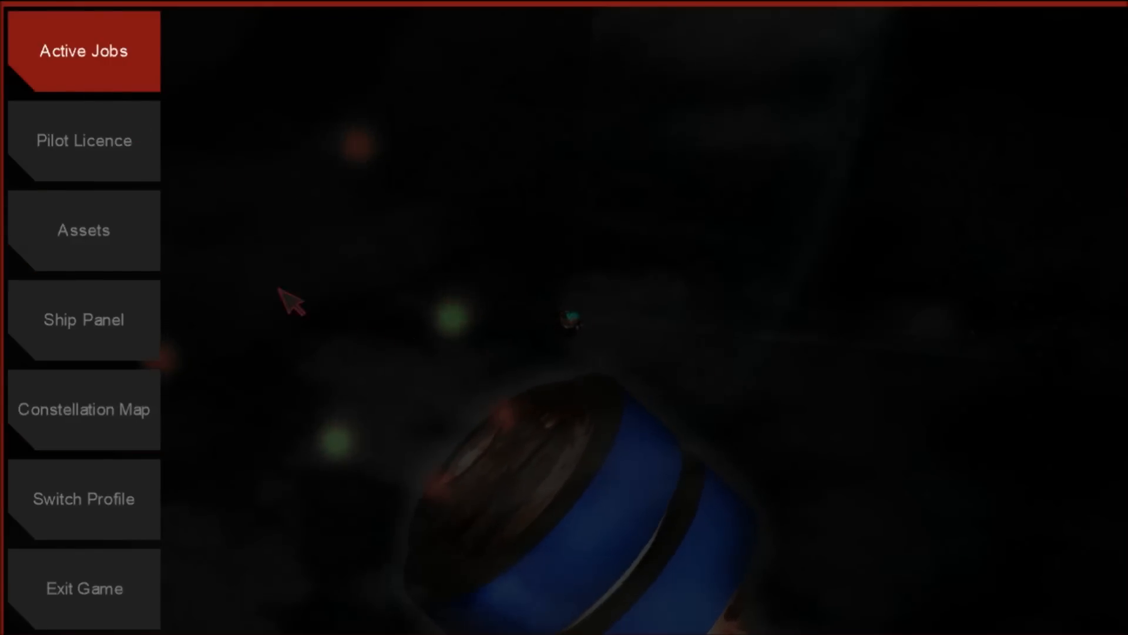
click(83, 140)
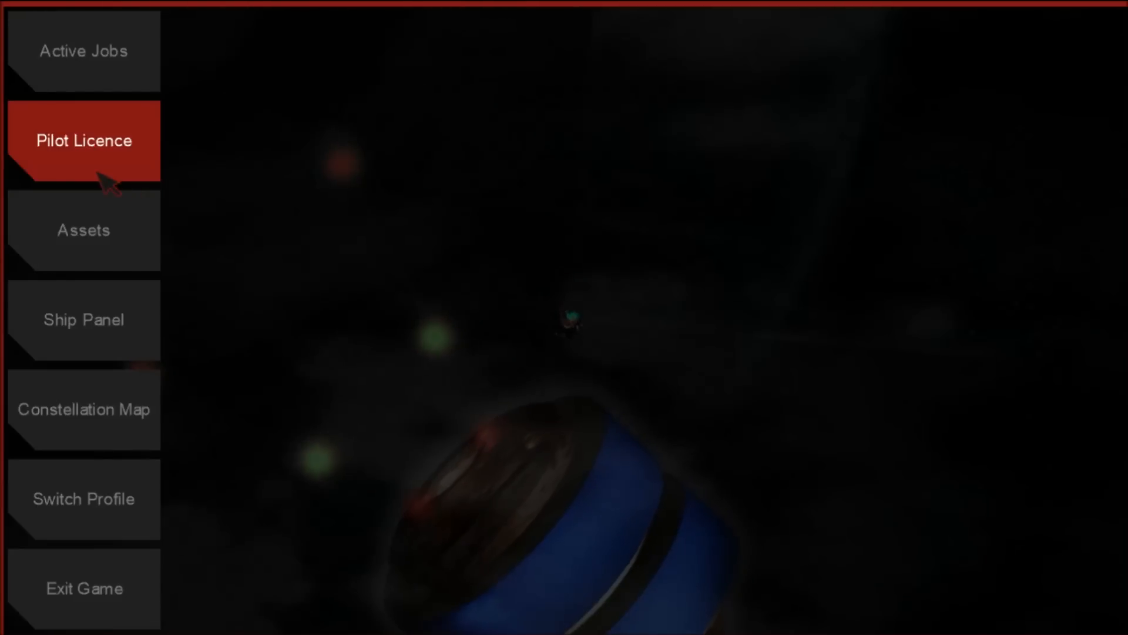
- On the Nifl constellation map, set Pathway as the travel destination
click(83, 410)
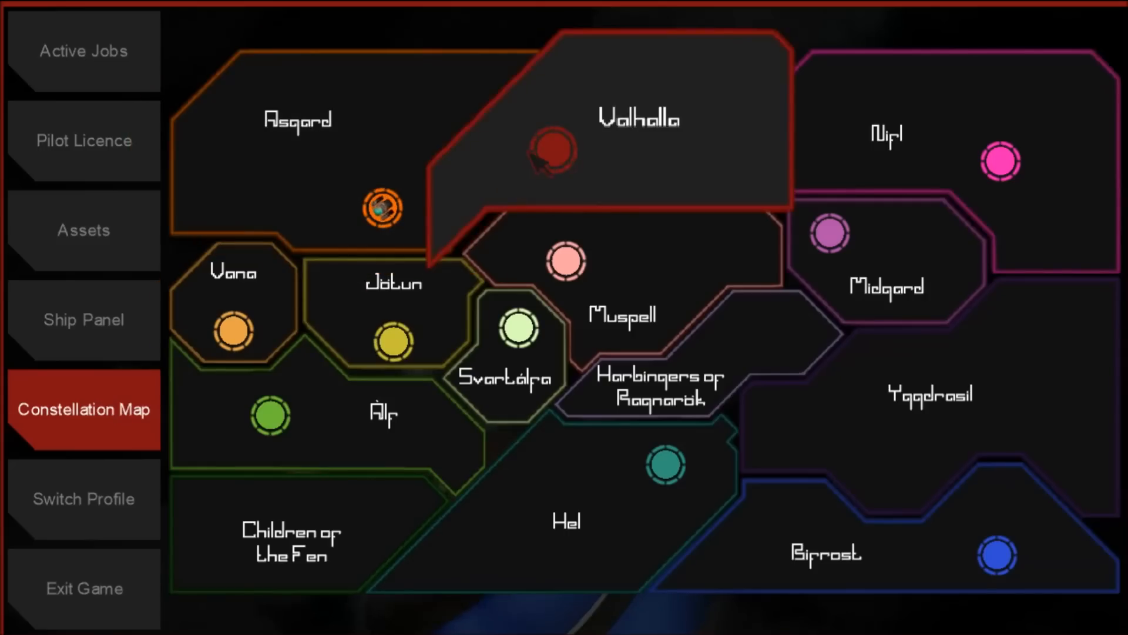
mouse_move(644, 150)
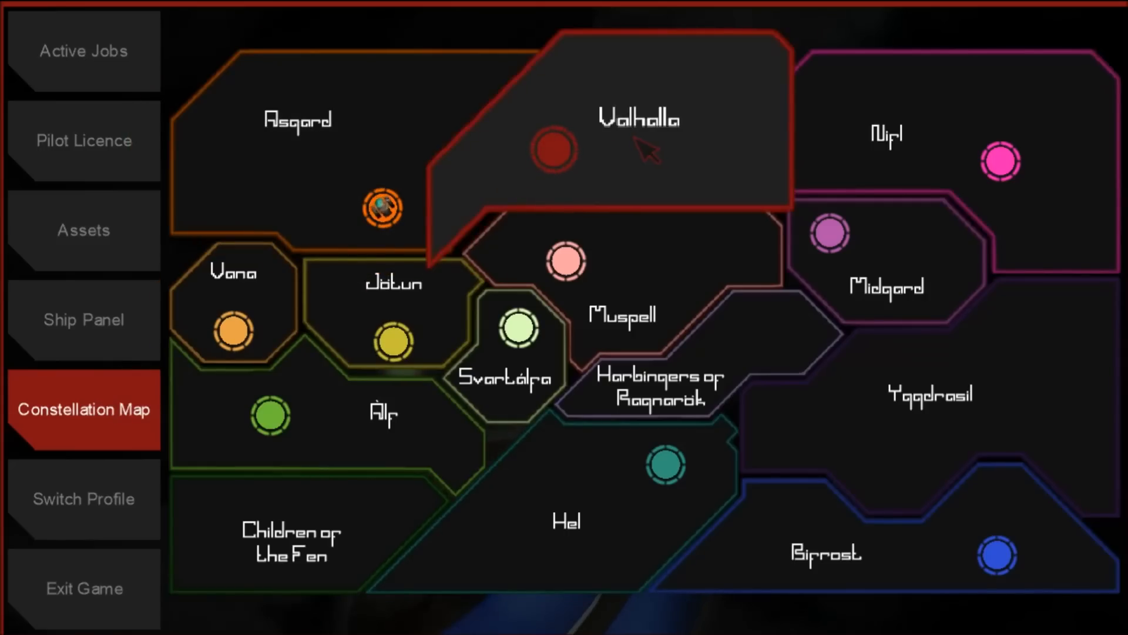
click(233, 332)
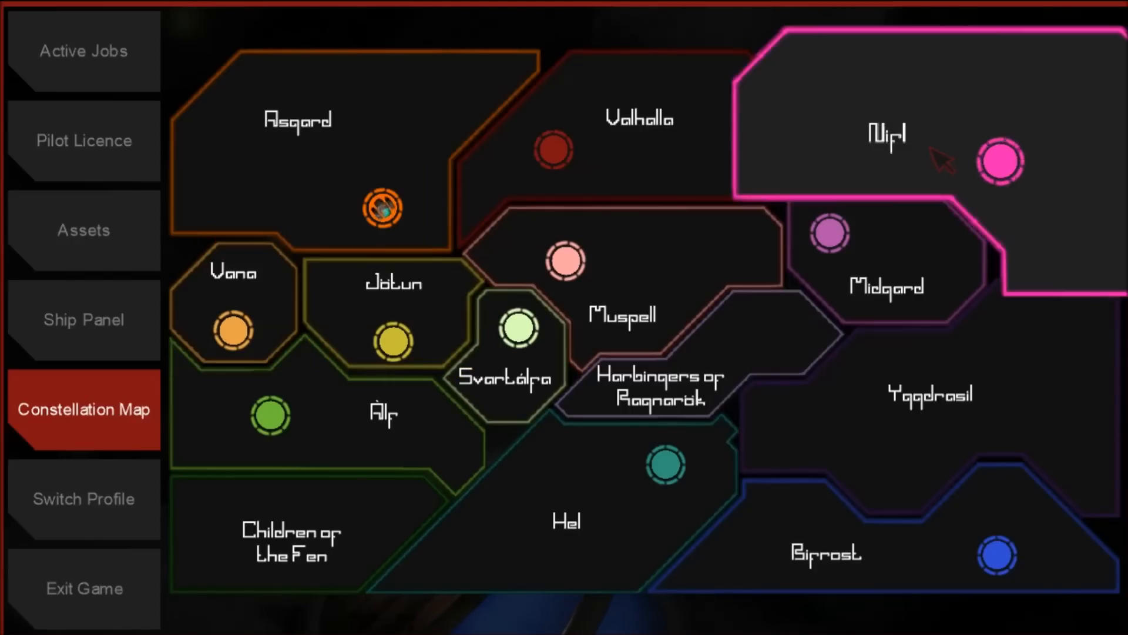
click(997, 159)
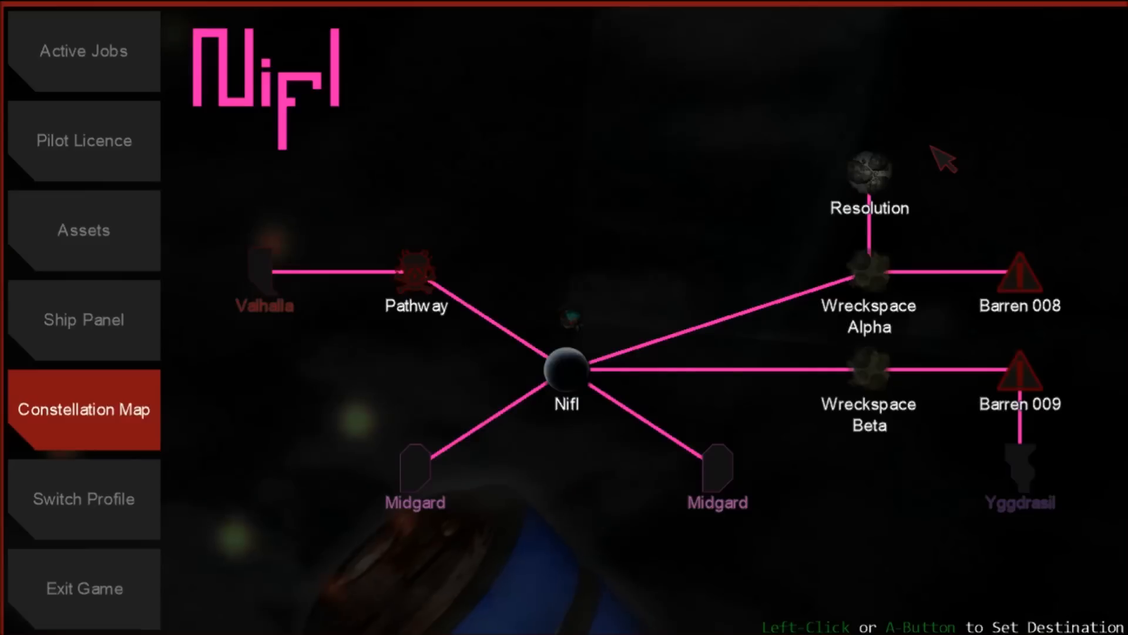
click(416, 272)
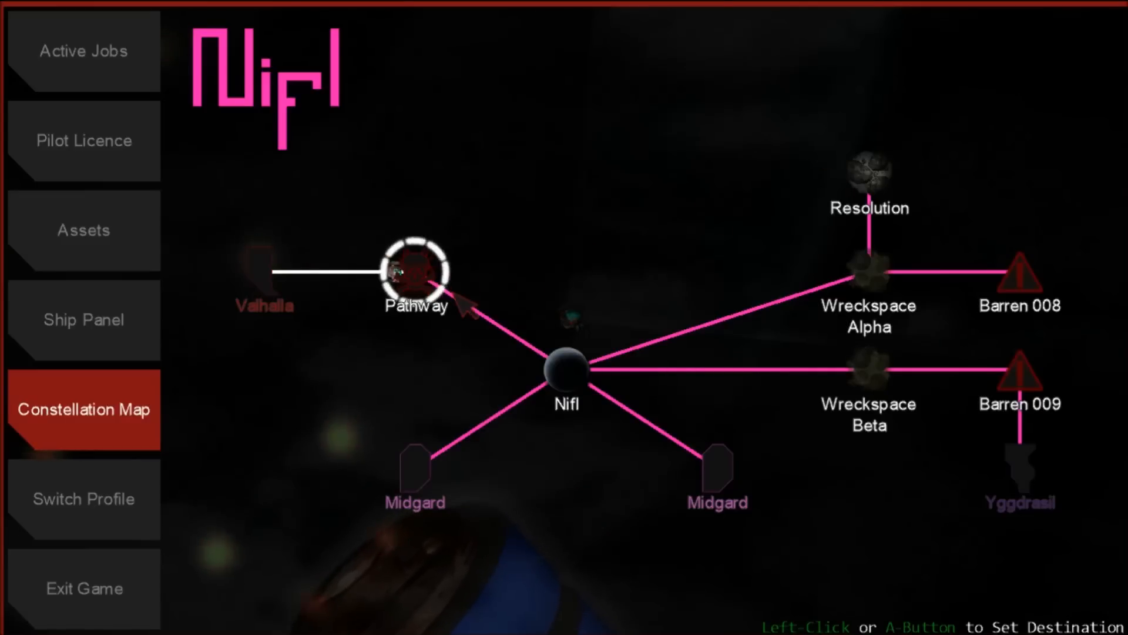
mouse_move(313, 369)
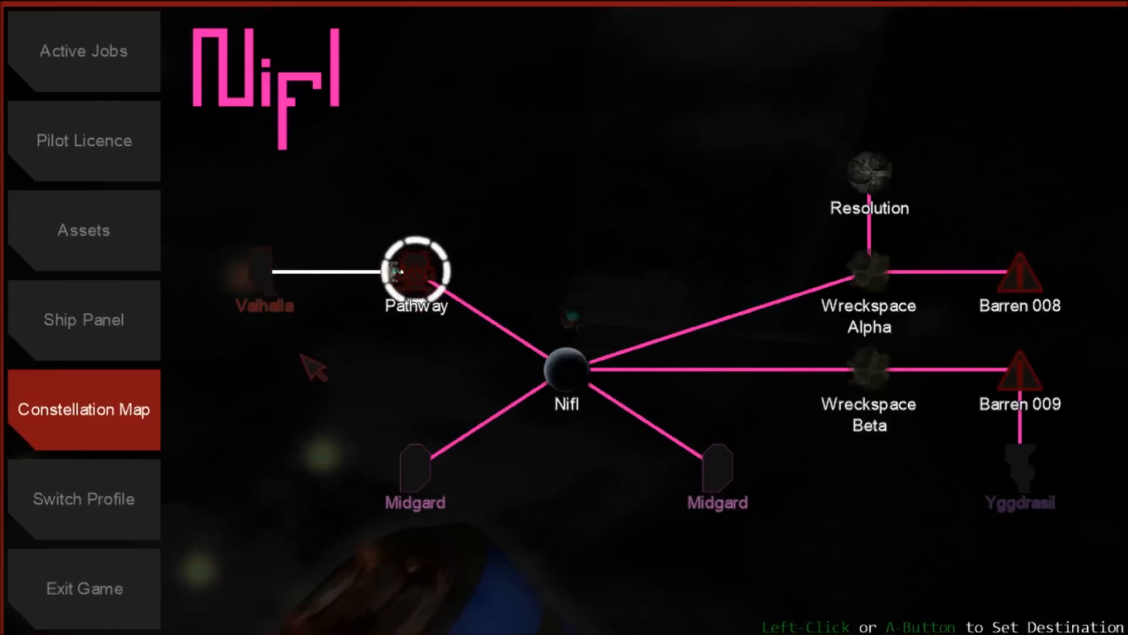